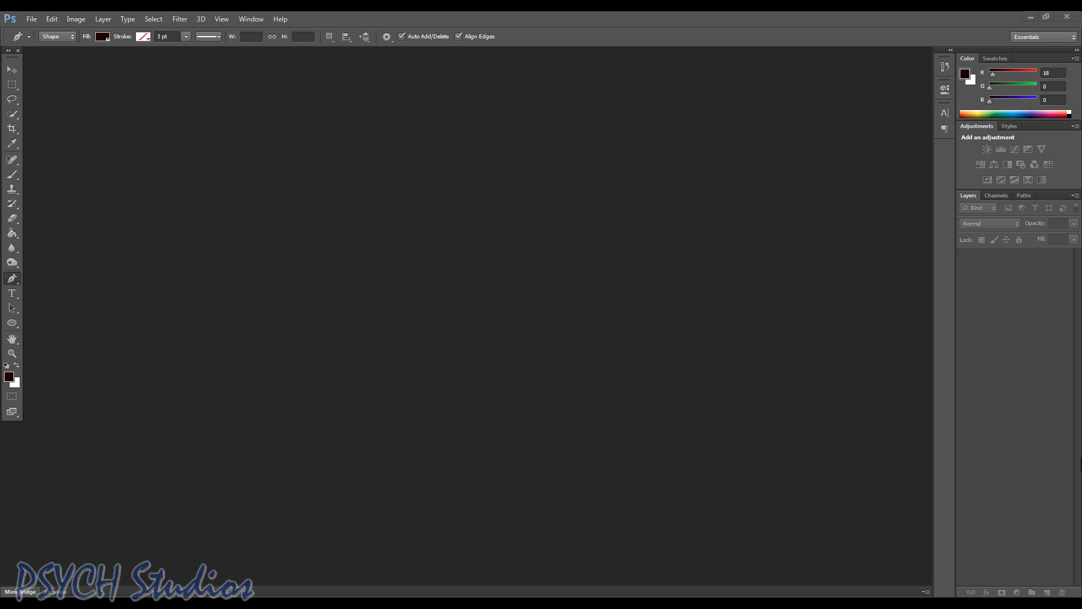
Step: Browse the File menu with no document open
click(35, 18)
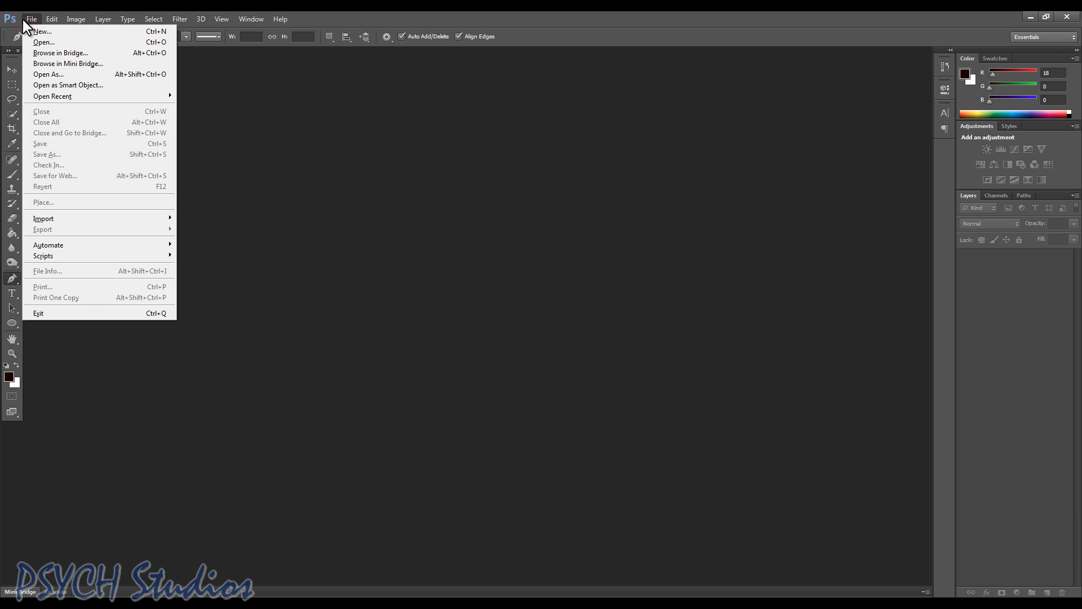
Step: Create a new 1920 by 1080 pixel document with a white background
click(43, 31)
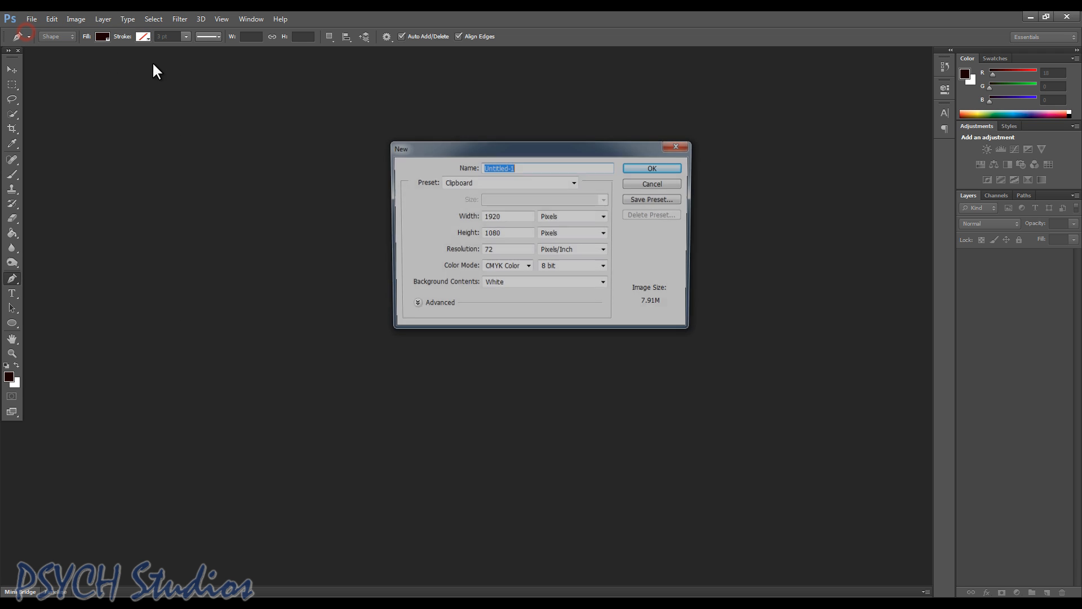
click(652, 168)
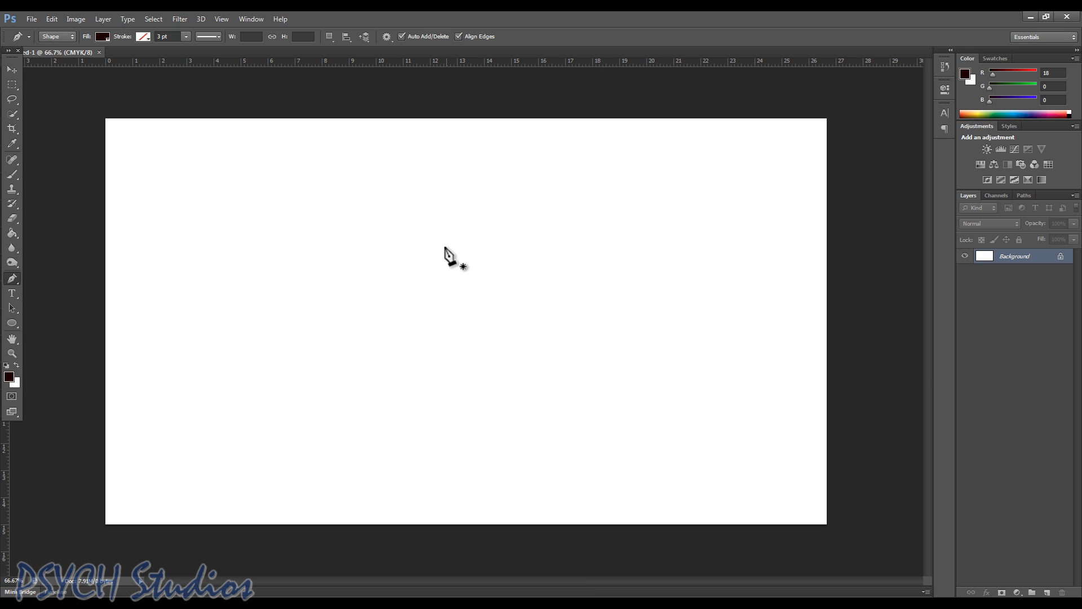
mouse_move(410, 275)
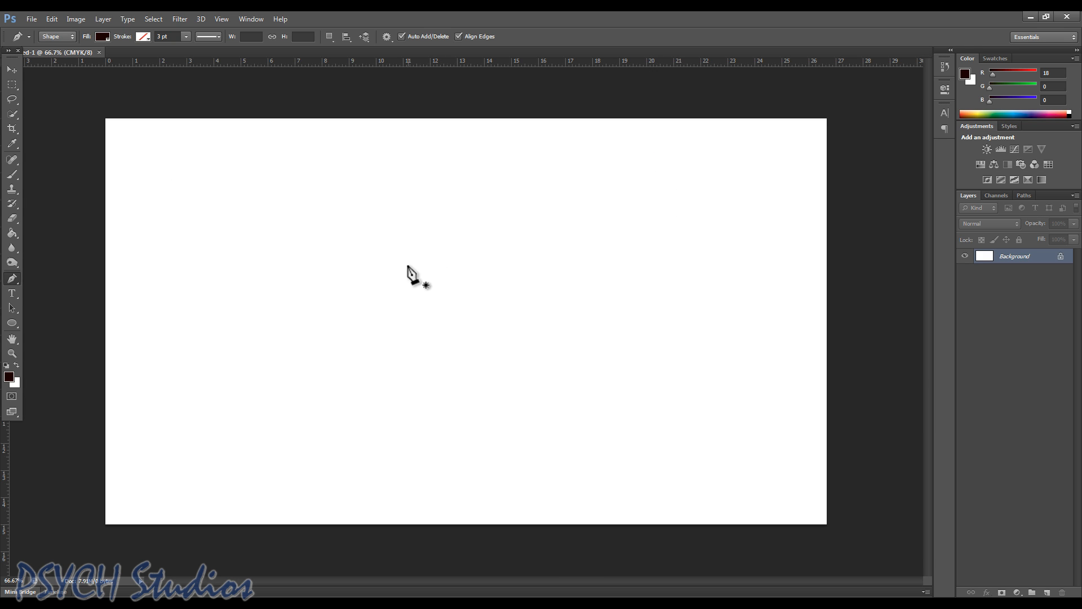
mouse_move(379, 268)
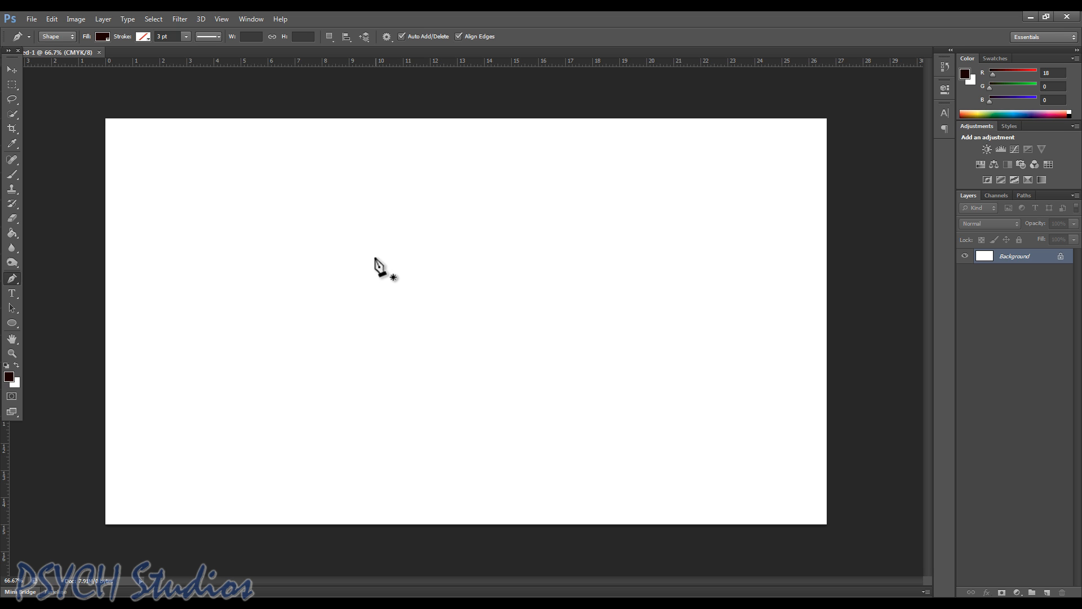
mouse_move(426, 309)
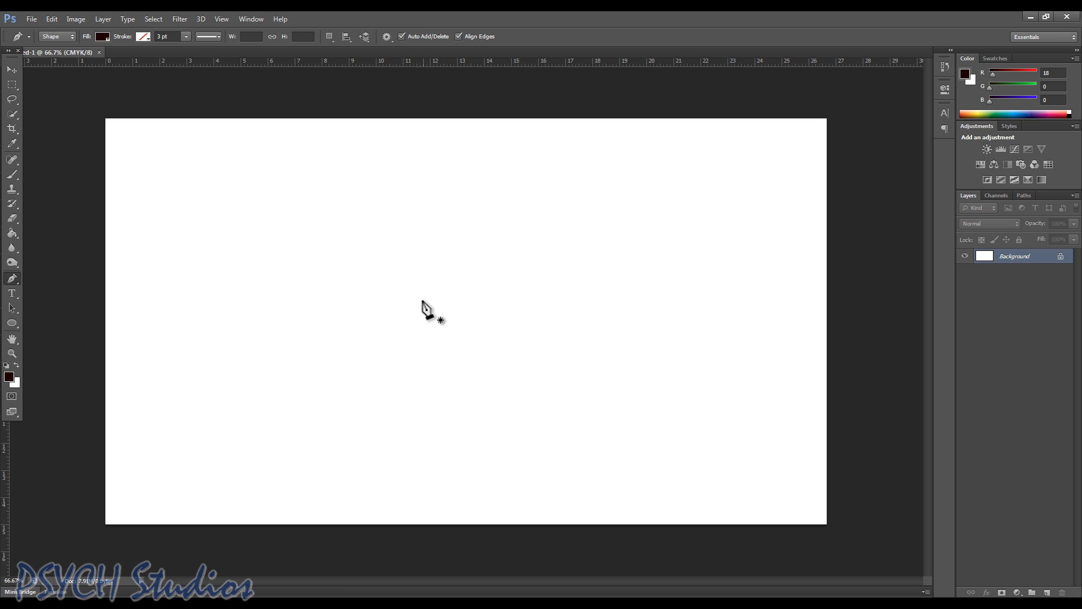
mouse_move(275, 277)
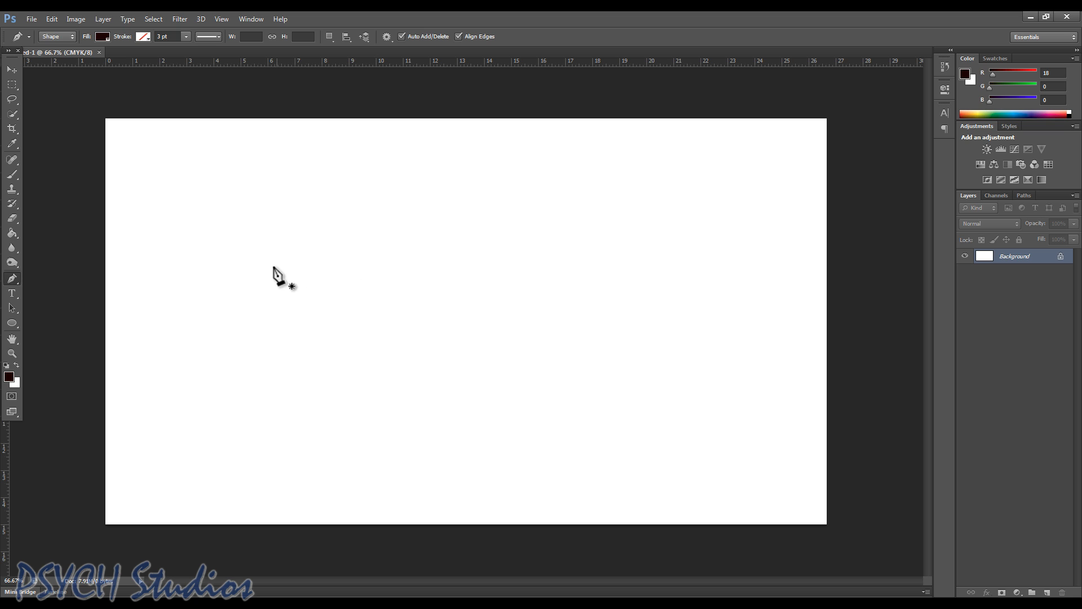
mouse_move(207, 344)
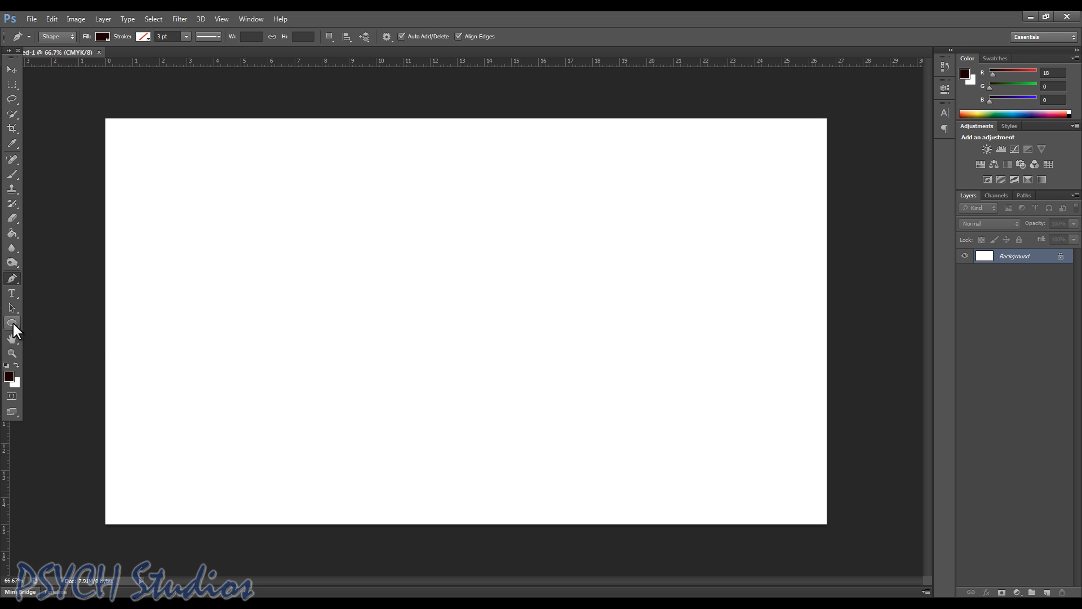
mouse_move(11, 322)
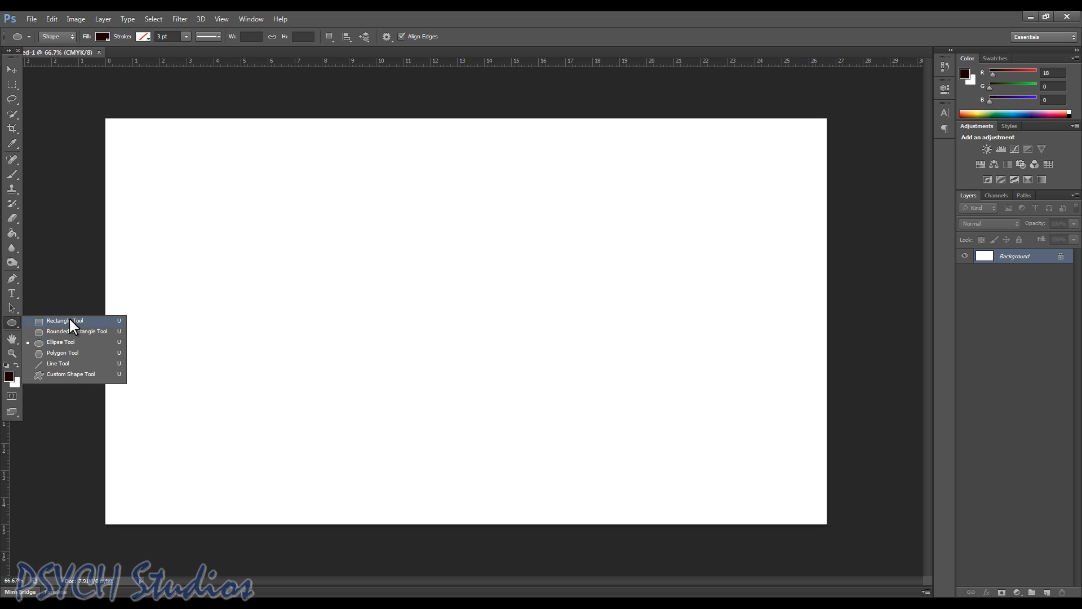
mouse_move(62, 374)
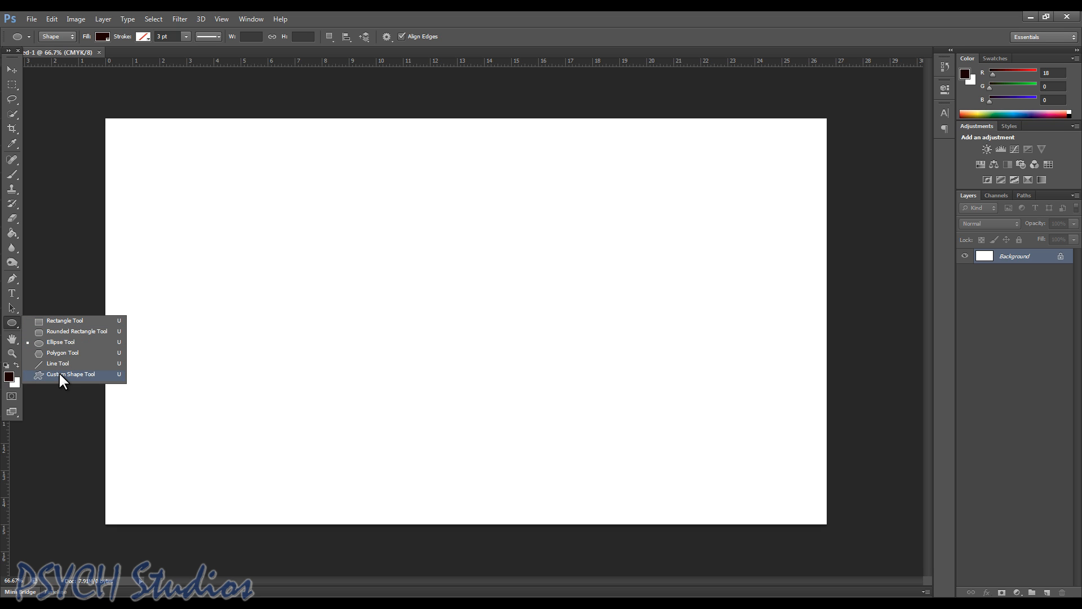
Step: Set the Custom Shape Tool to draw shape layers and choose how overlapping shapes combine
click(70, 373)
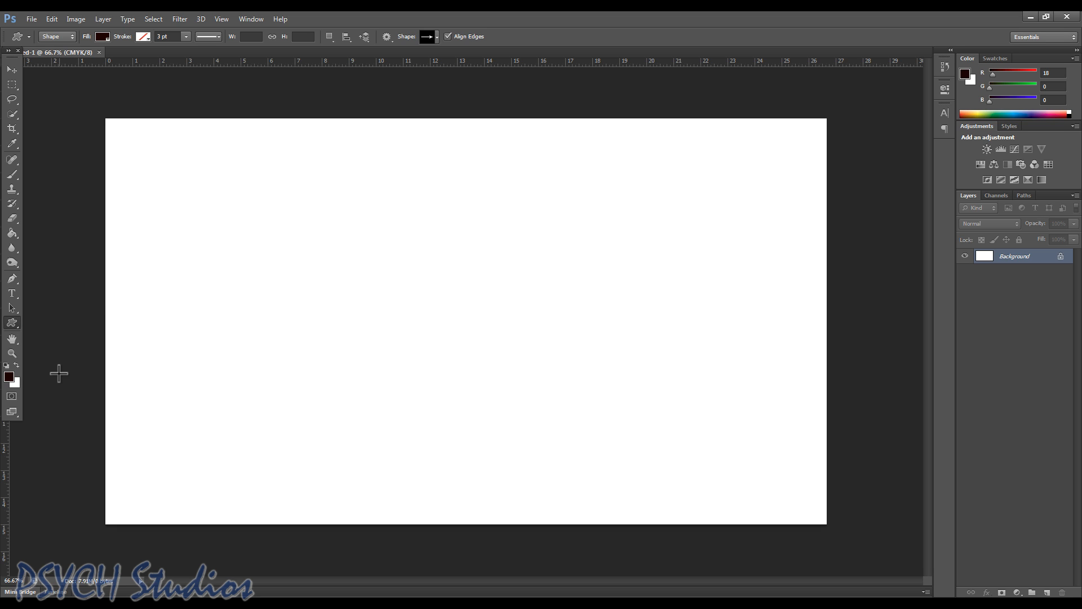
mouse_move(79, 89)
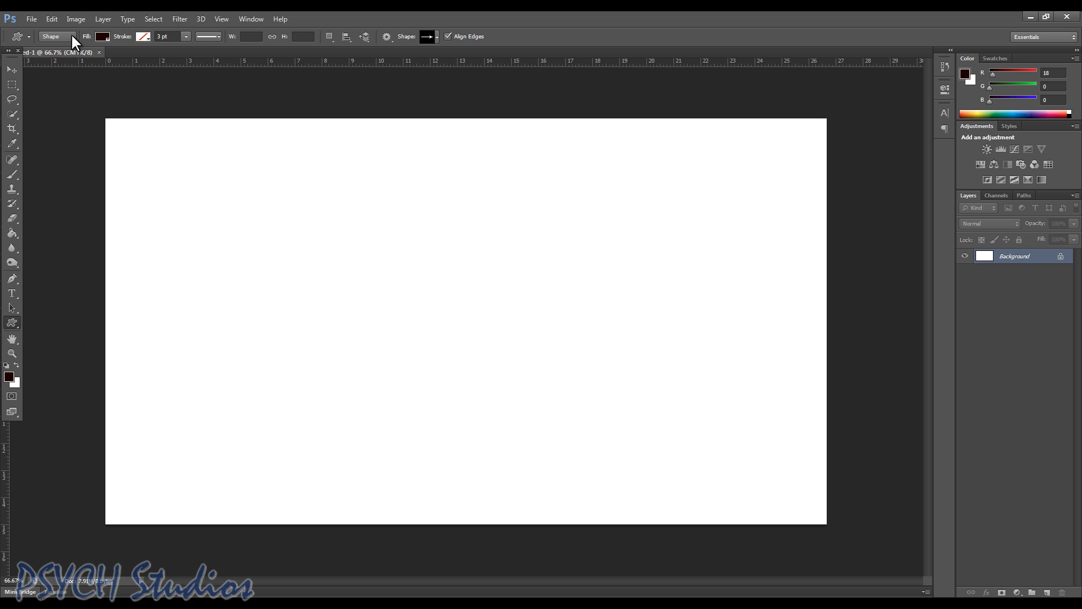
click(69, 36)
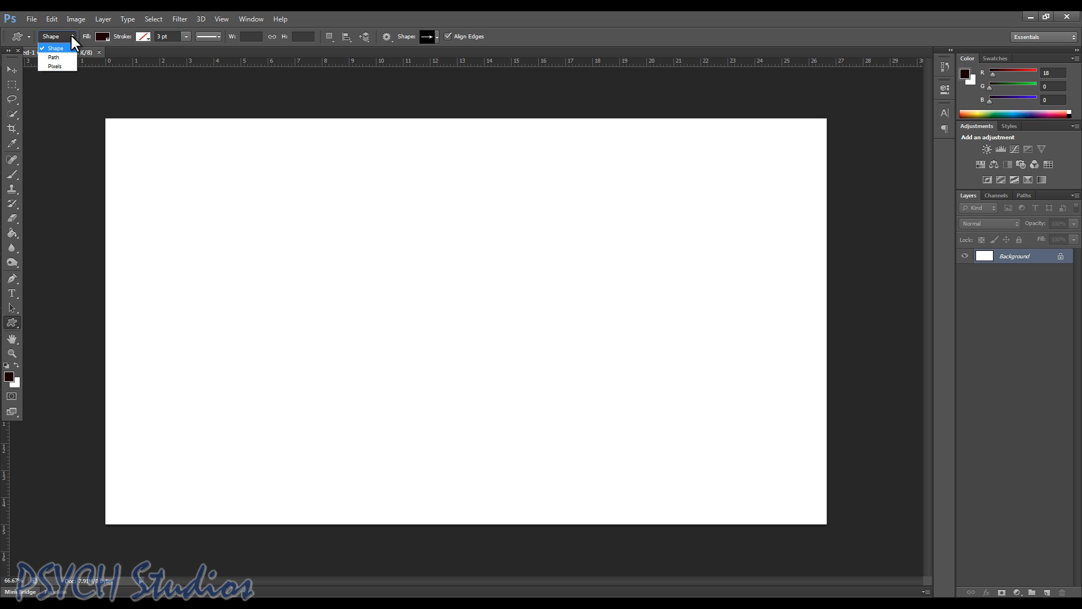
click(57, 42)
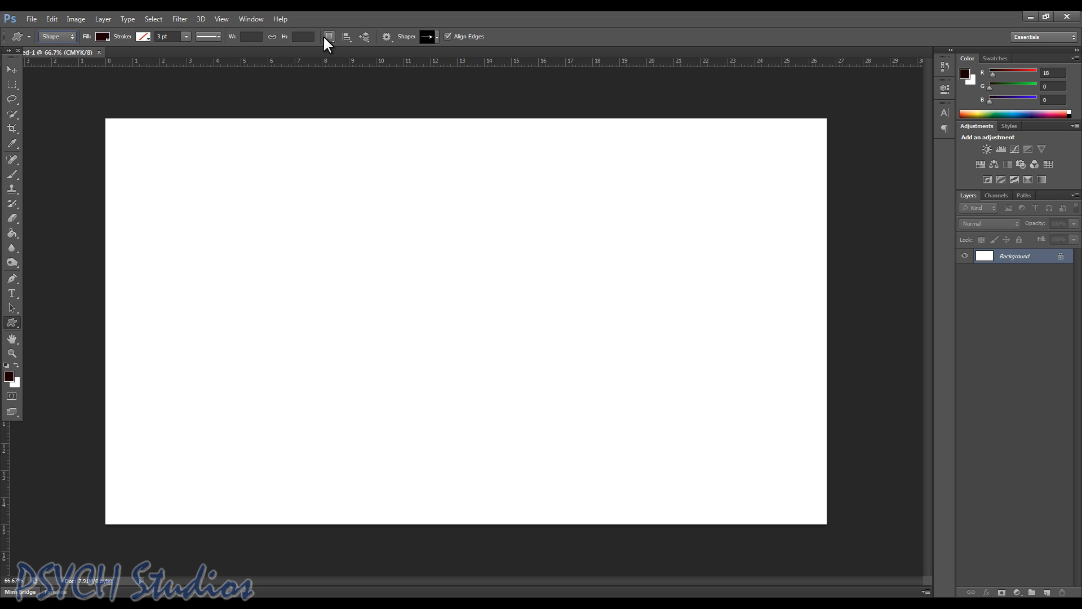
click(330, 36)
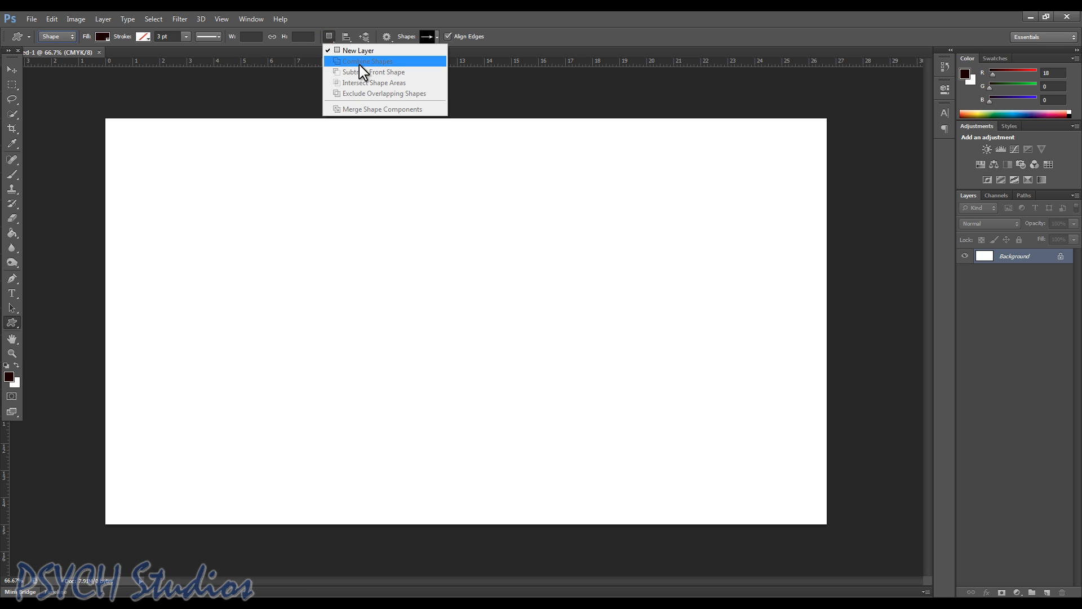
mouse_move(363, 72)
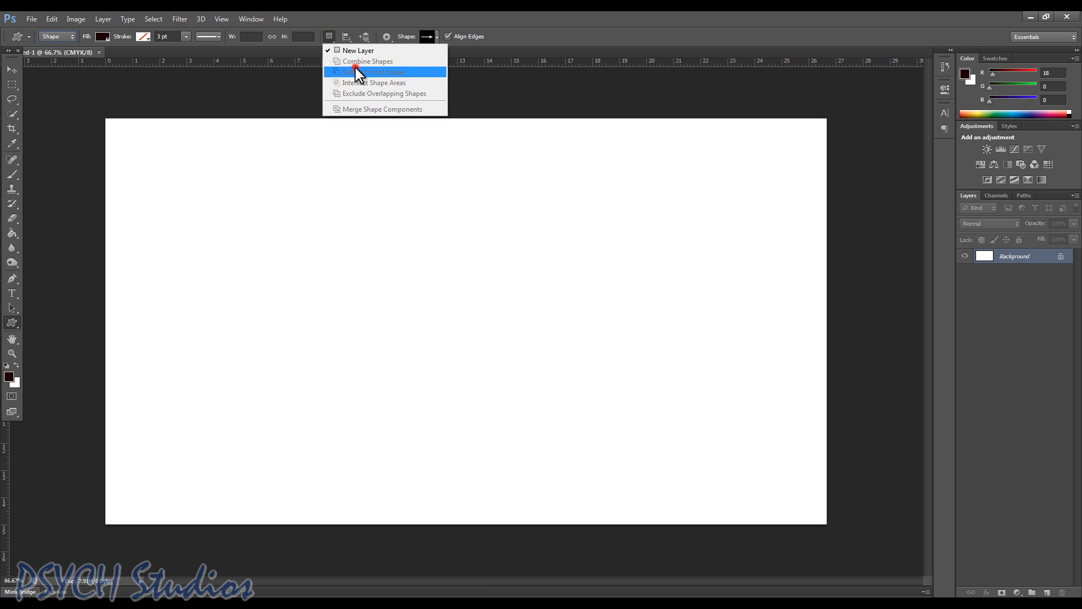
click(371, 73)
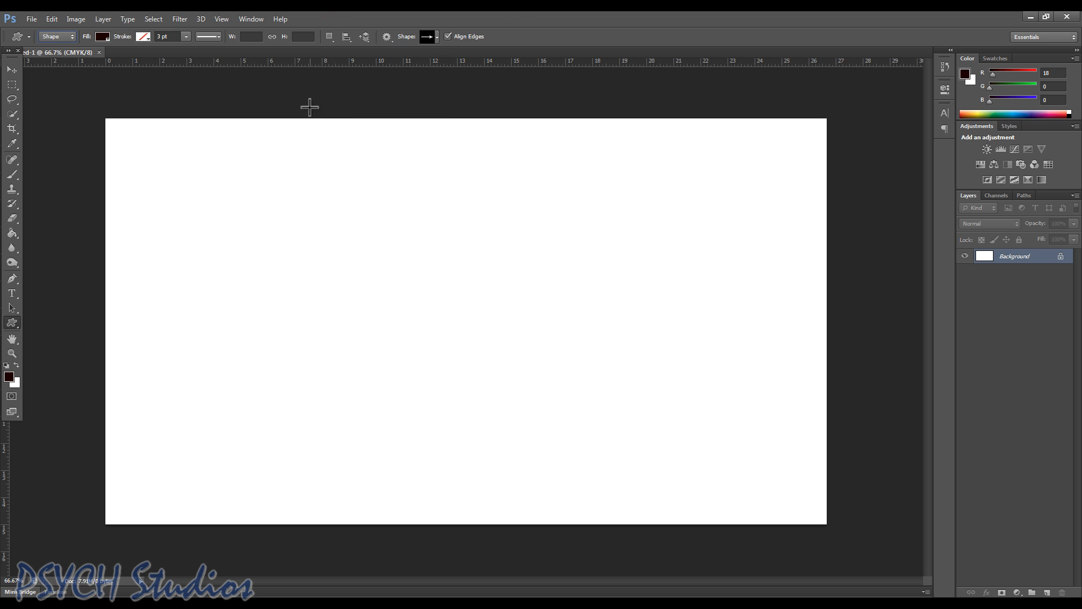
Step: Append the All shape set to the custom shape library and browse the expanded list
click(437, 36)
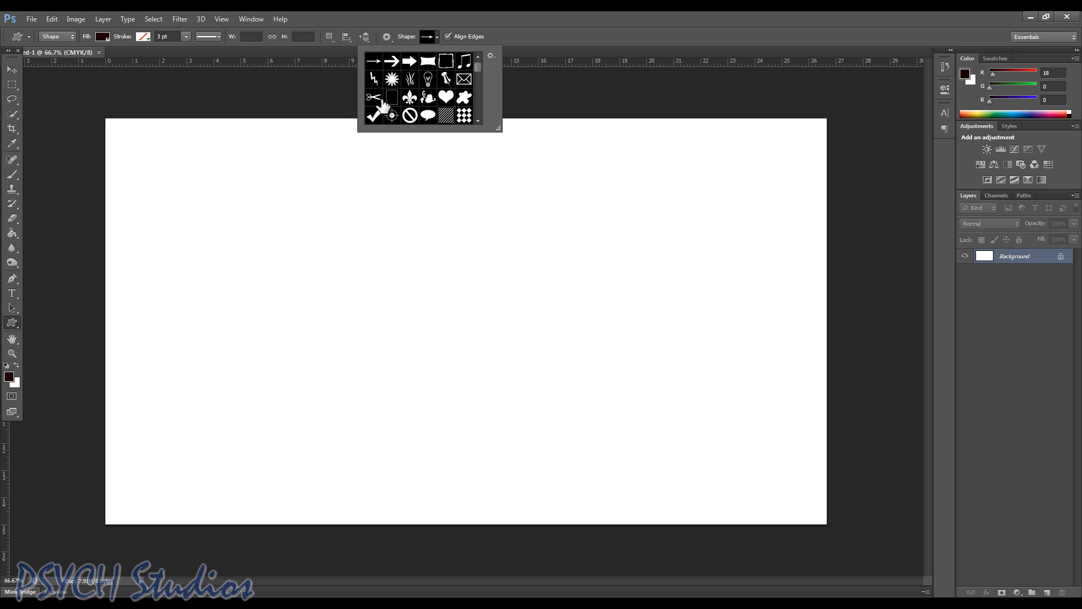
mouse_move(443, 106)
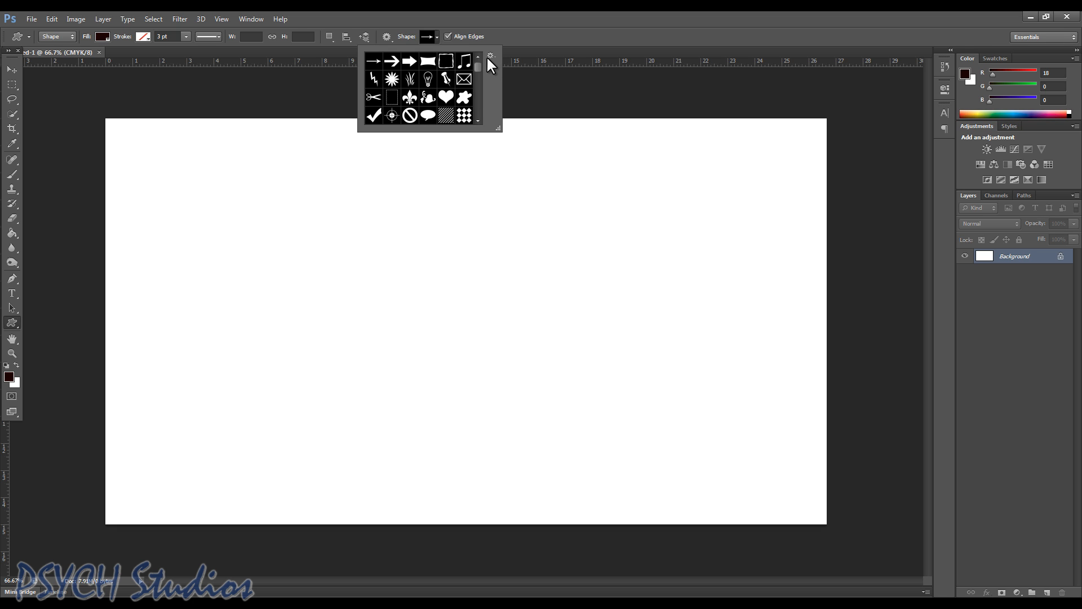
click(489, 53)
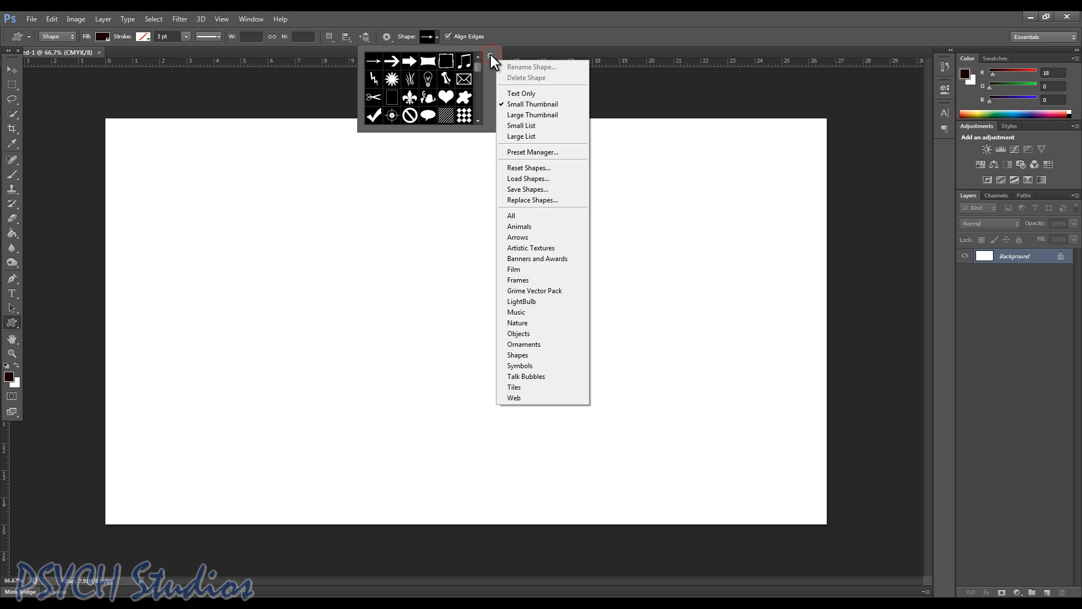
mouse_move(526, 84)
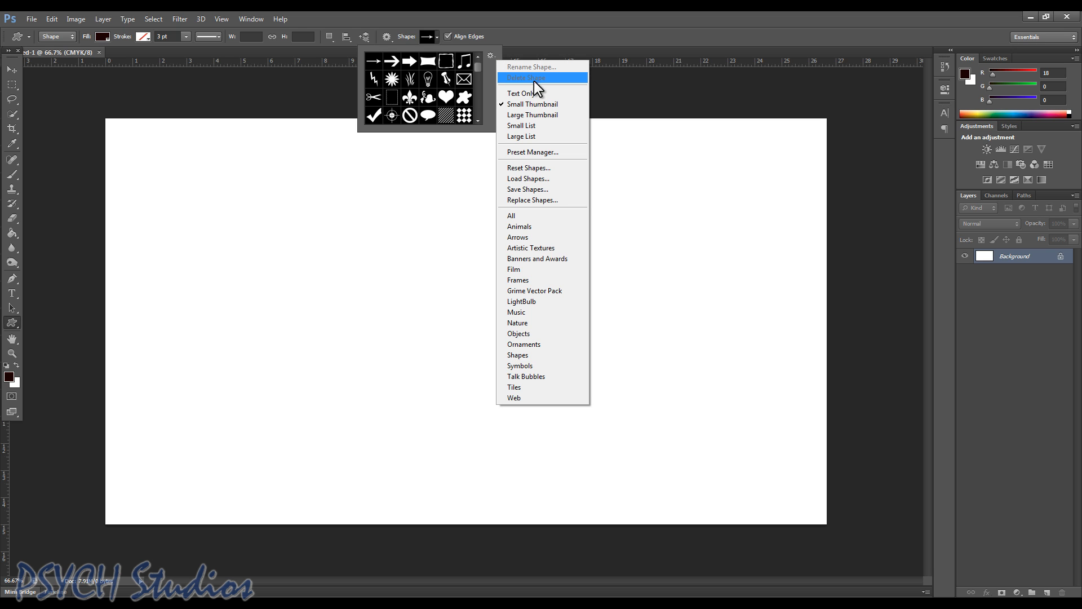
mouse_move(518, 221)
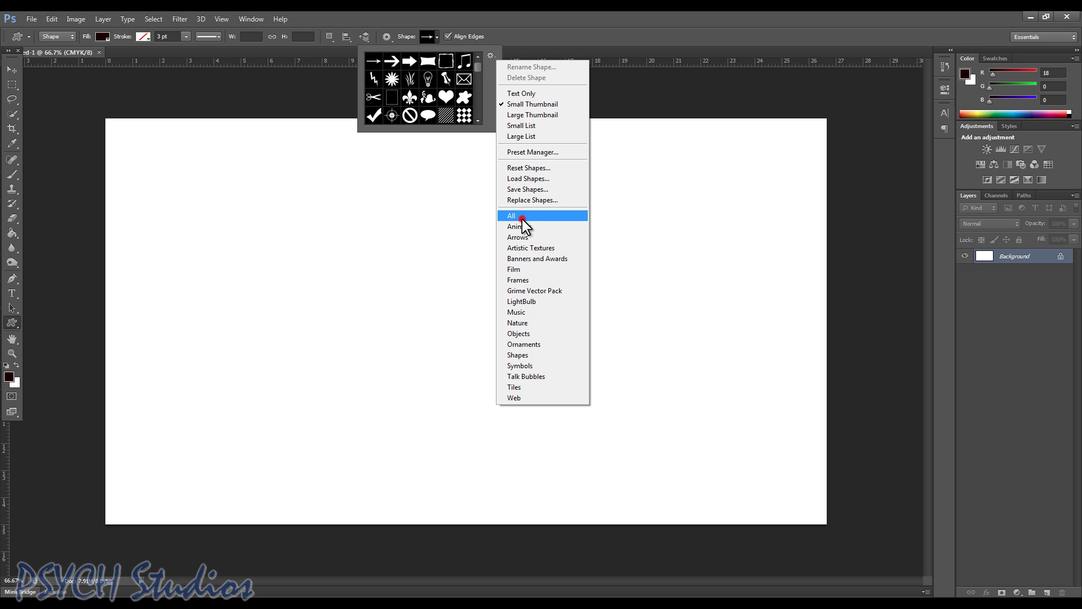
click(514, 215)
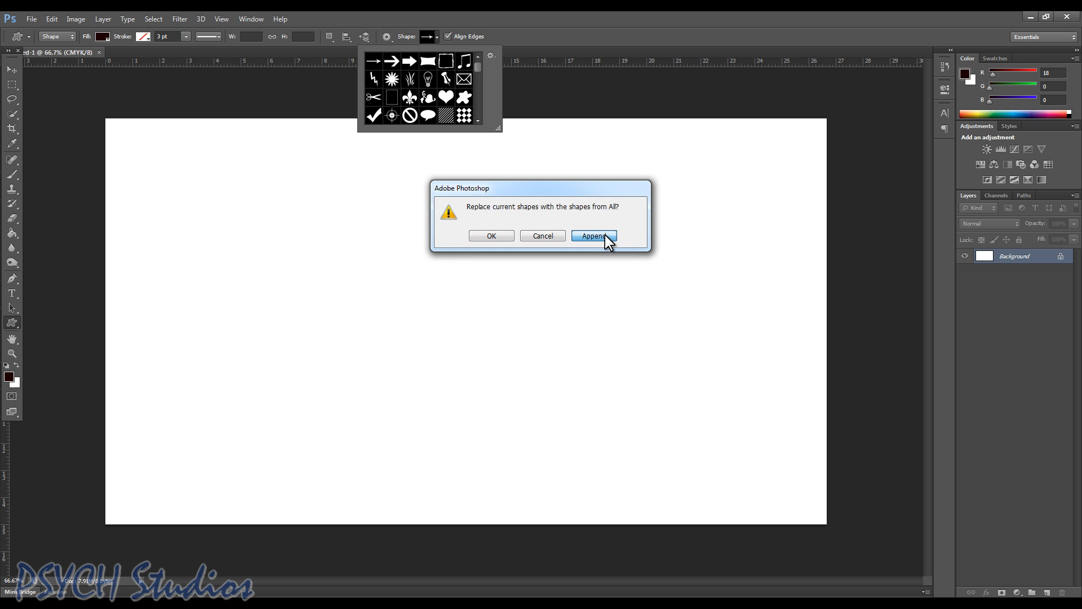
click(595, 236)
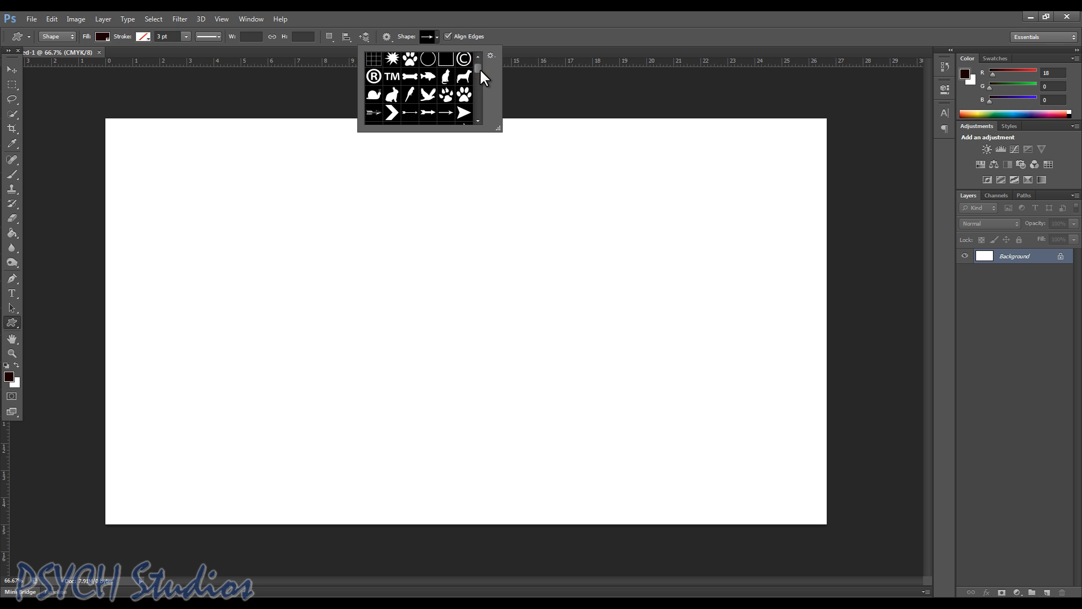
scroll(down, 3)
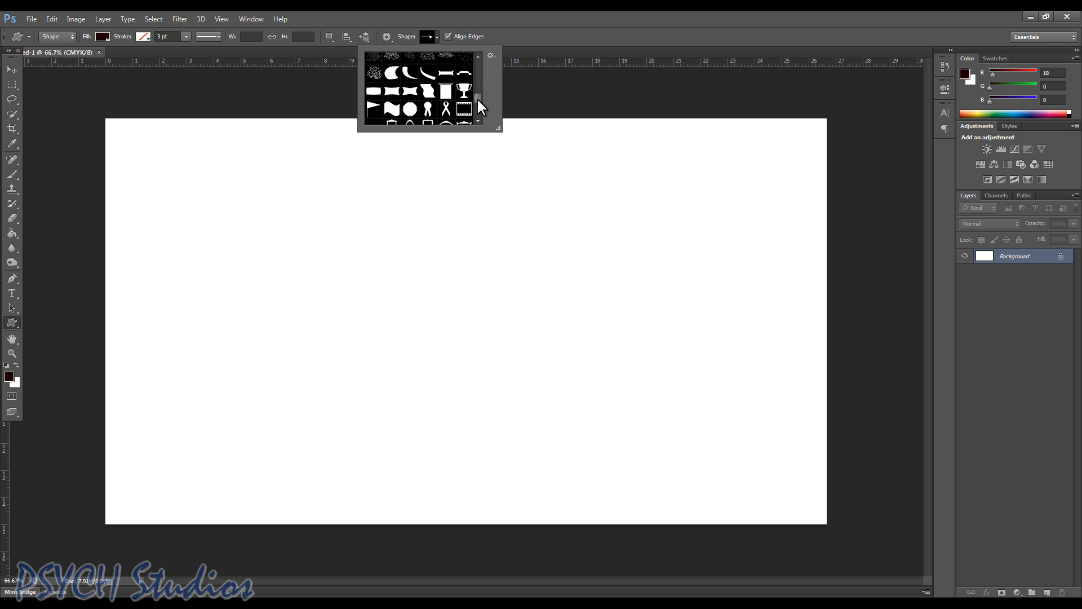
scroll(down, 3)
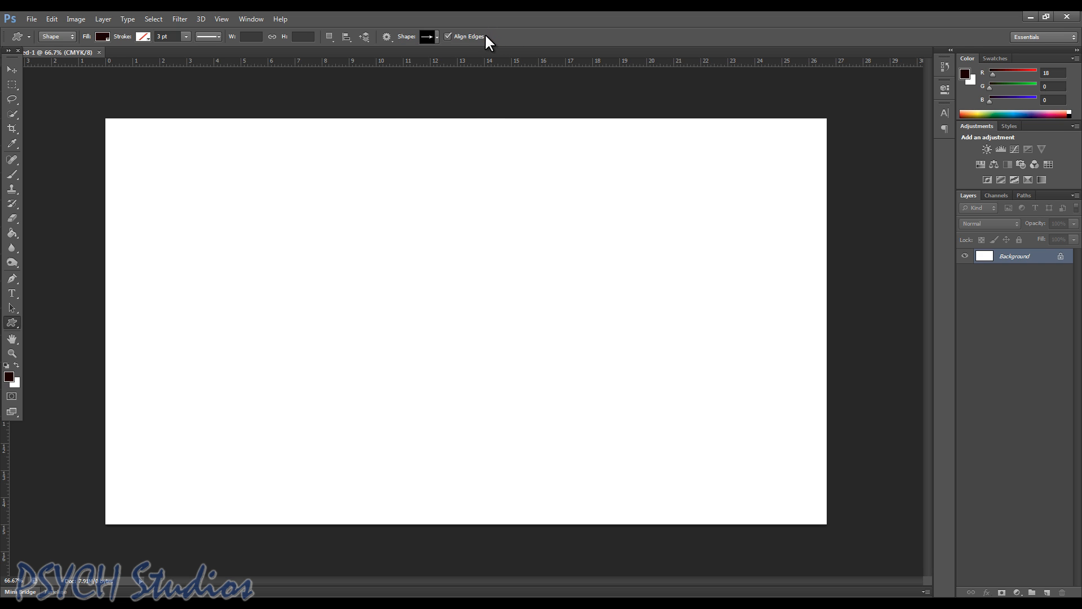
mouse_move(458, 41)
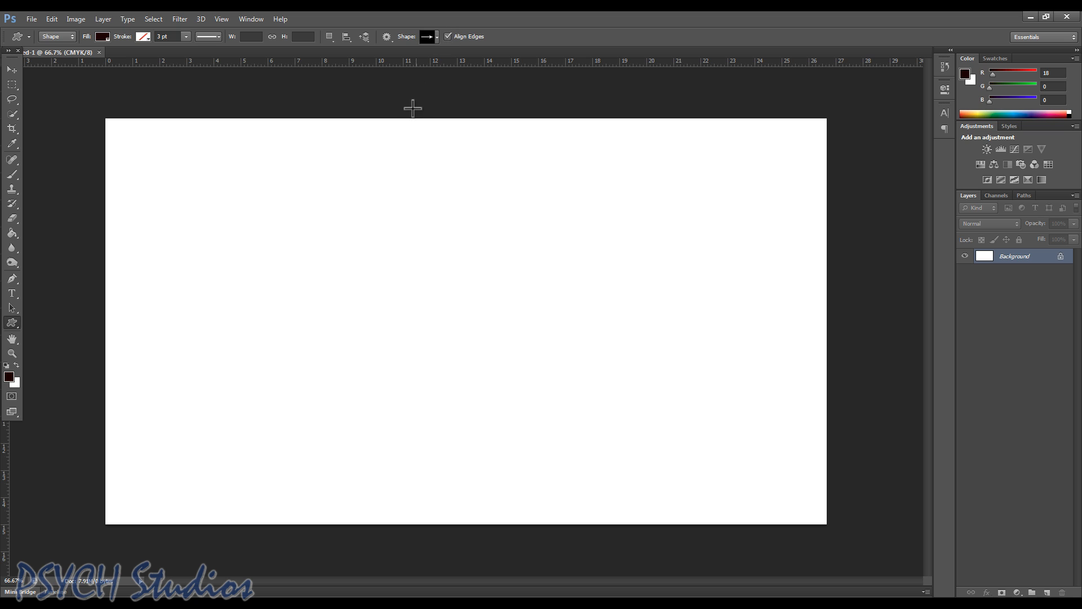
mouse_move(529, 268)
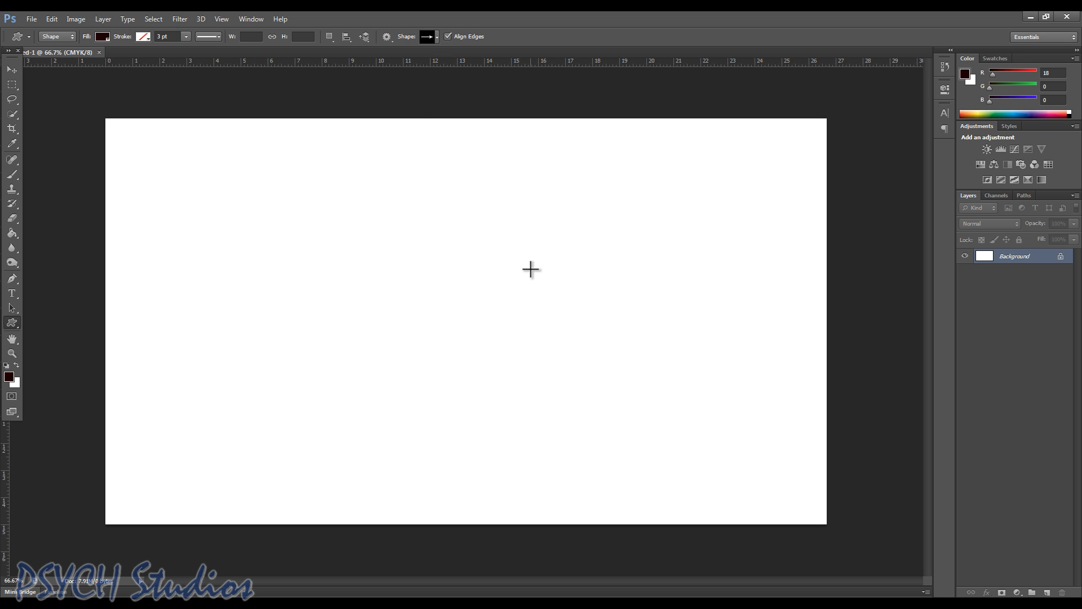
mouse_move(336, 236)
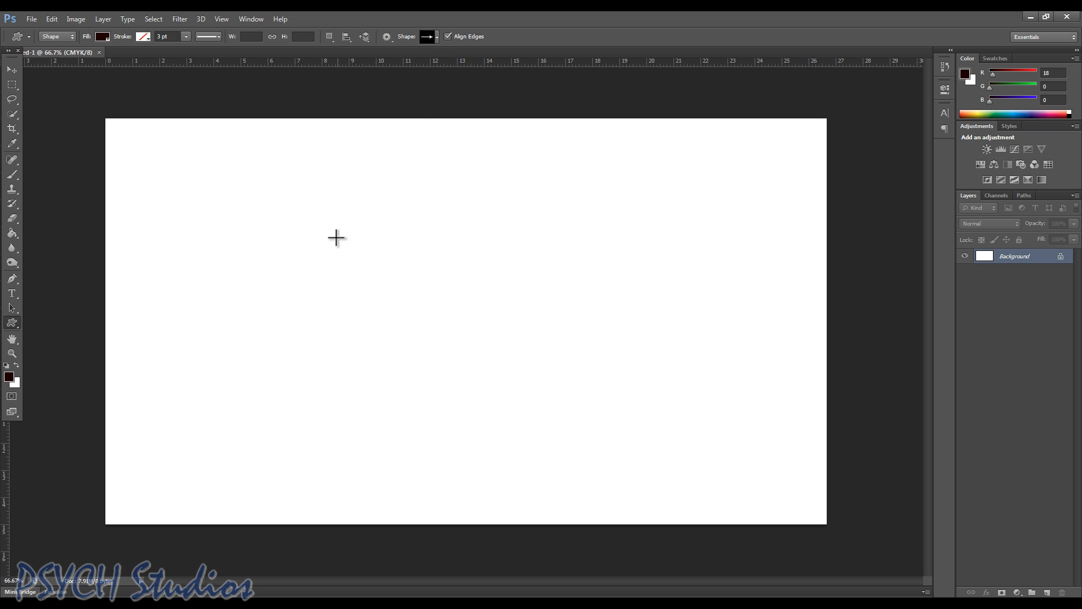
mouse_move(11, 336)
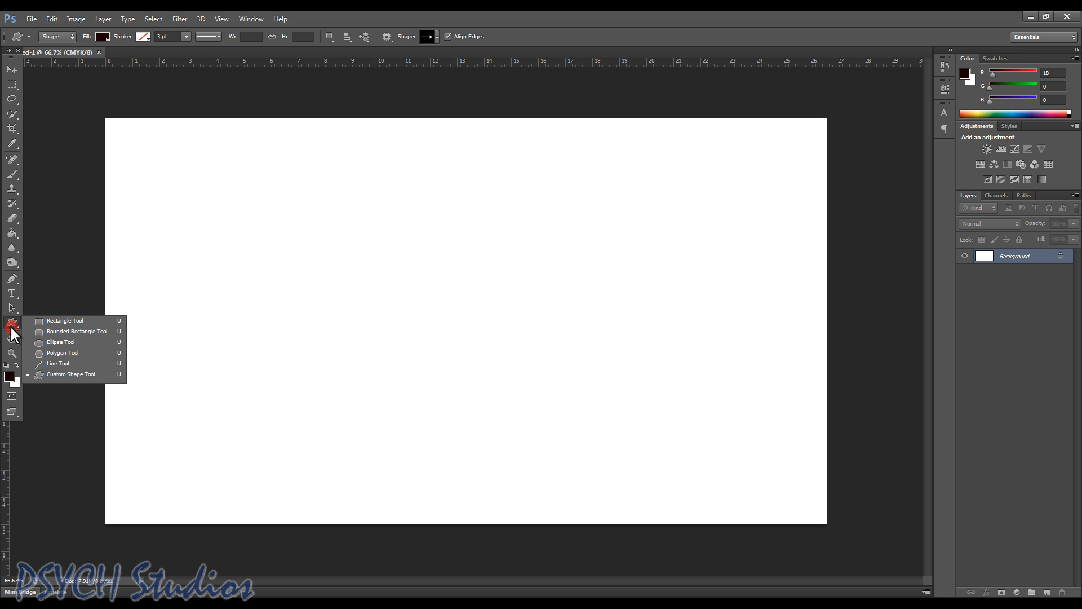
mouse_move(72, 355)
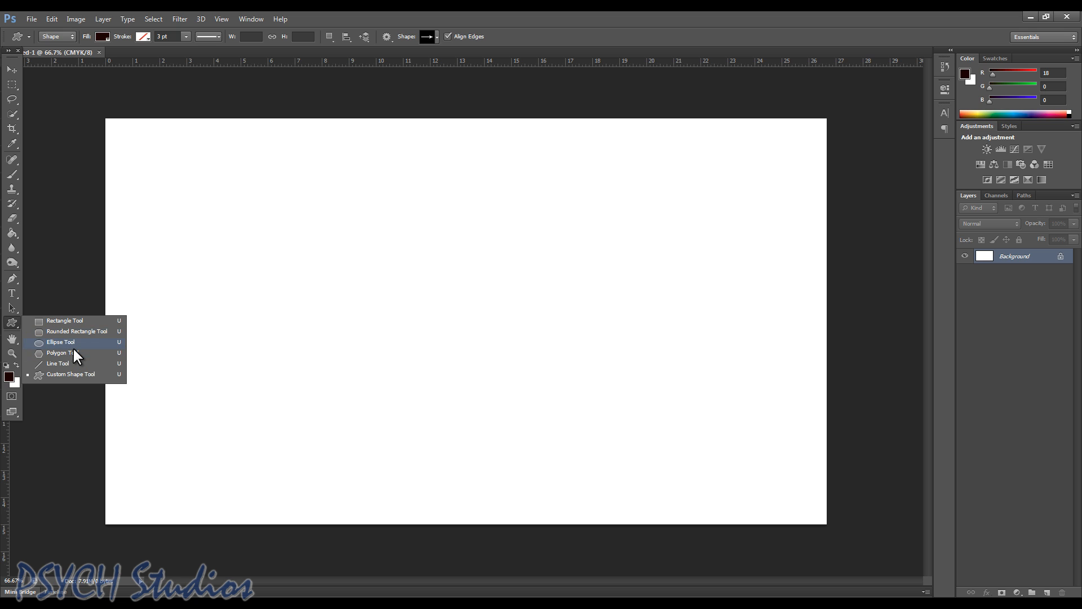
Step: Draw a dark filled ellipse in the upper-left canvas with the Ellipse Tool
click(59, 343)
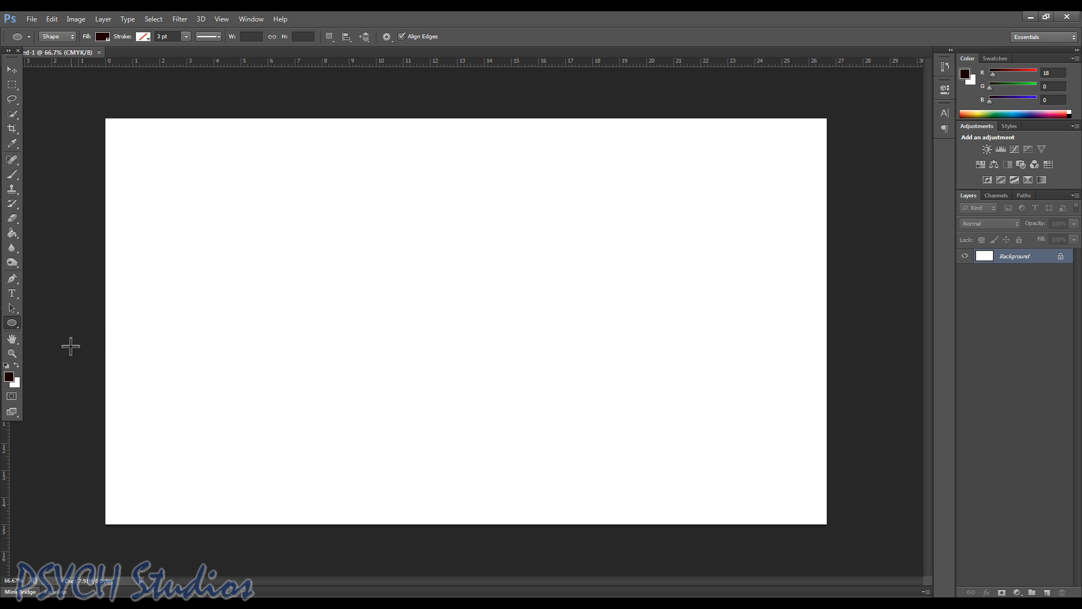
mouse_move(324, 255)
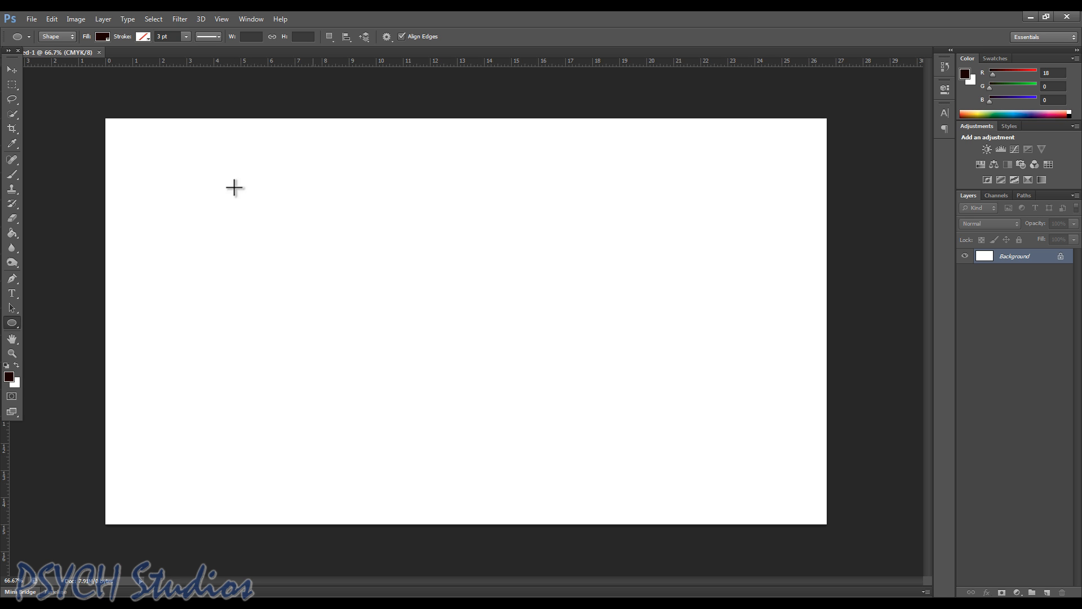
drag(235, 187, 406, 337)
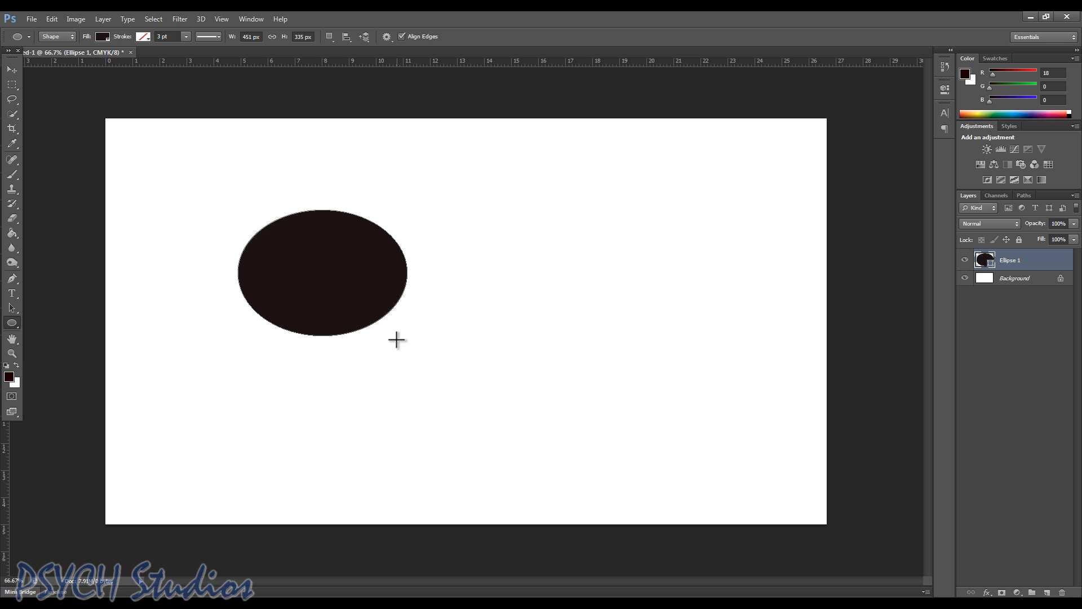
mouse_move(1055, 268)
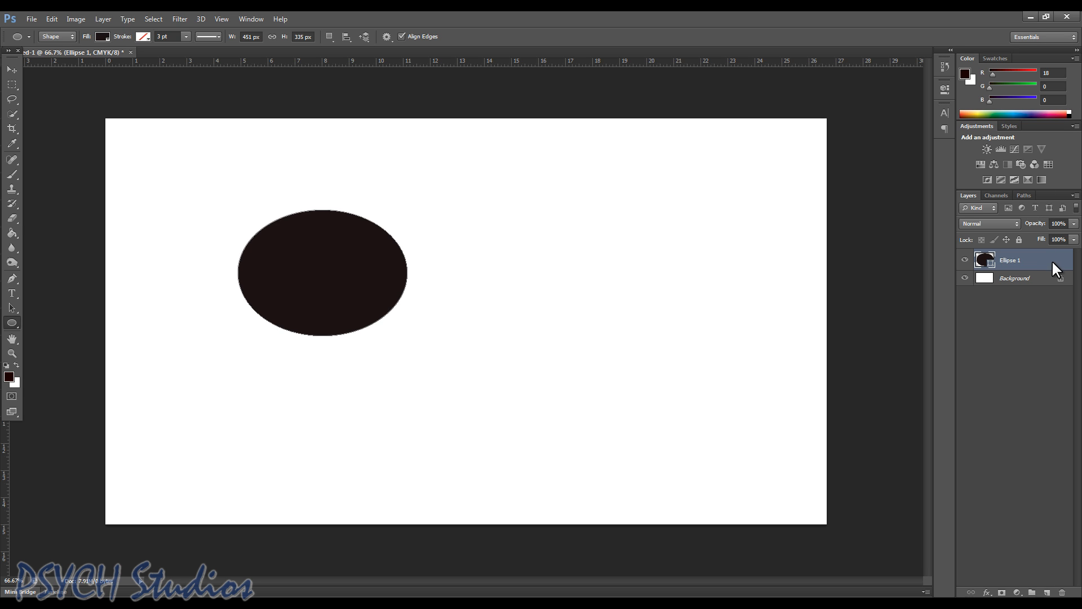
Step: Duplicate the ellipse layer and move the copy right so the two overlap
right_click(1024, 259)
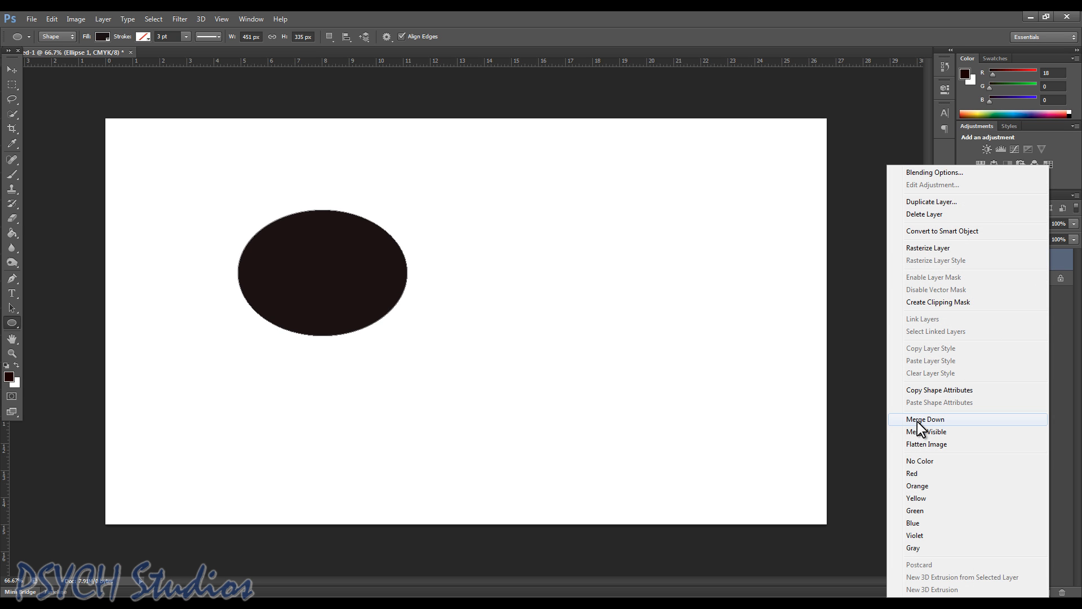
mouse_move(935, 231)
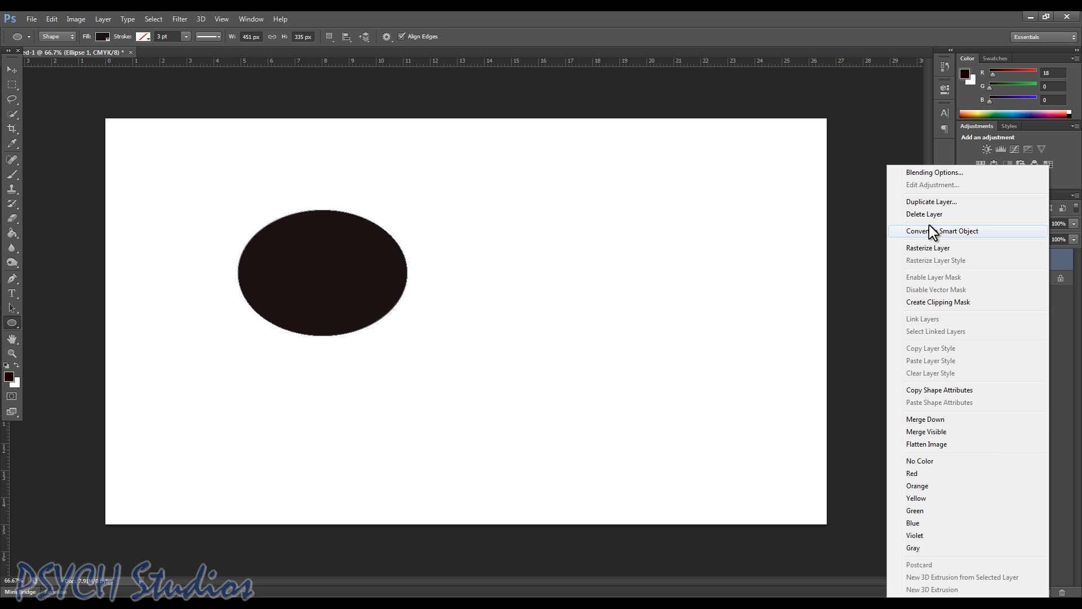
click(931, 201)
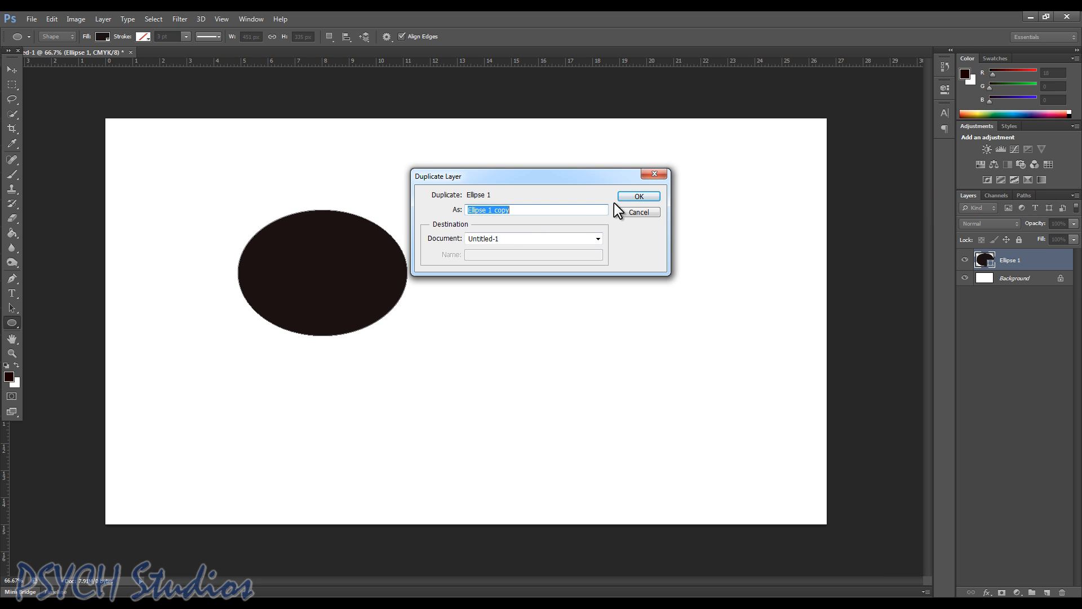
click(638, 197)
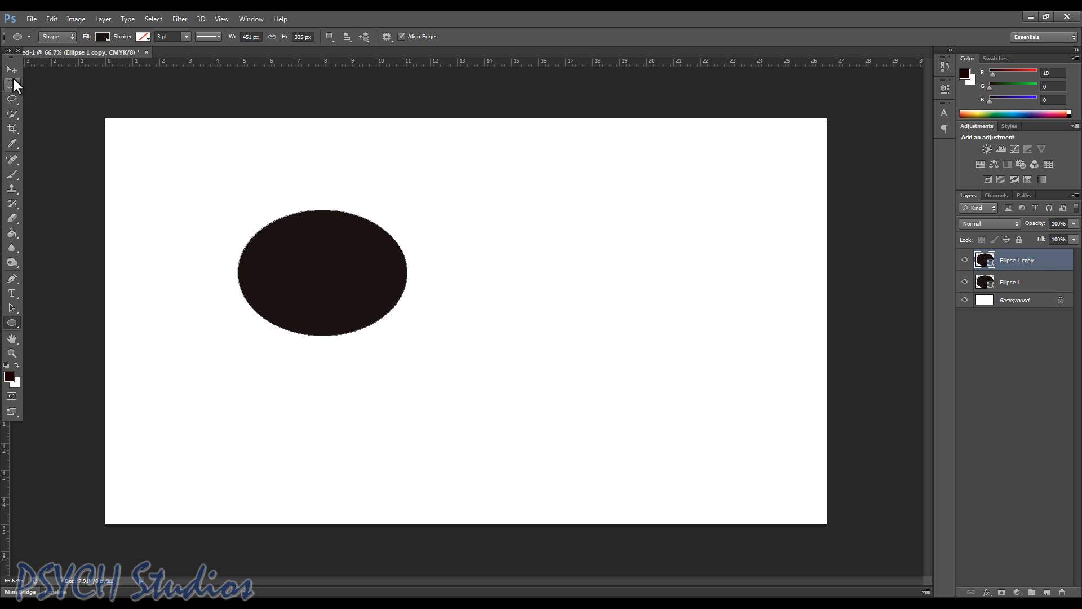
click(9, 70)
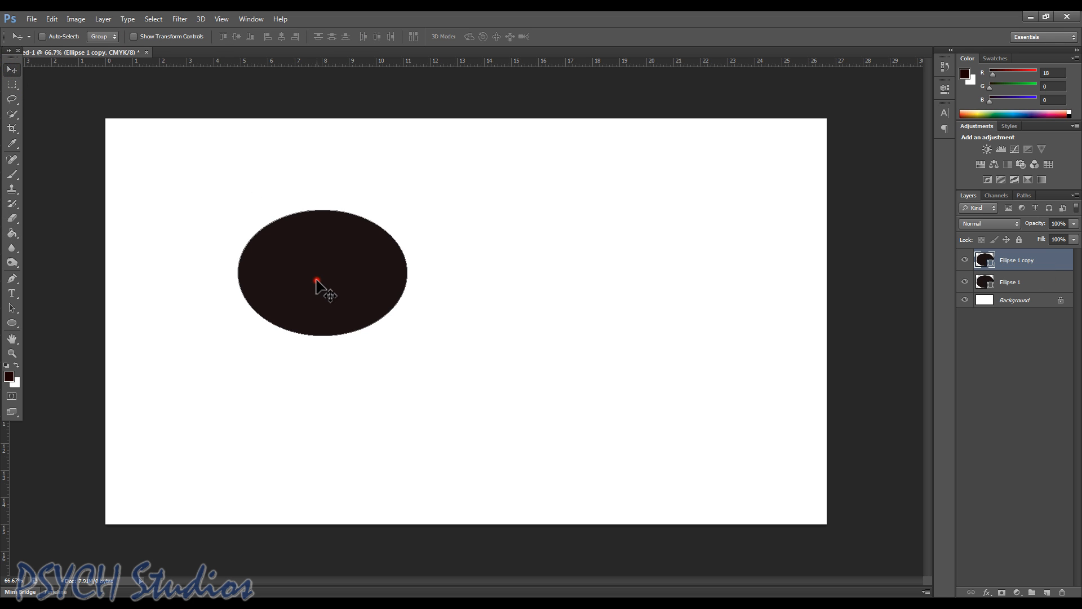
drag(321, 275, 462, 275)
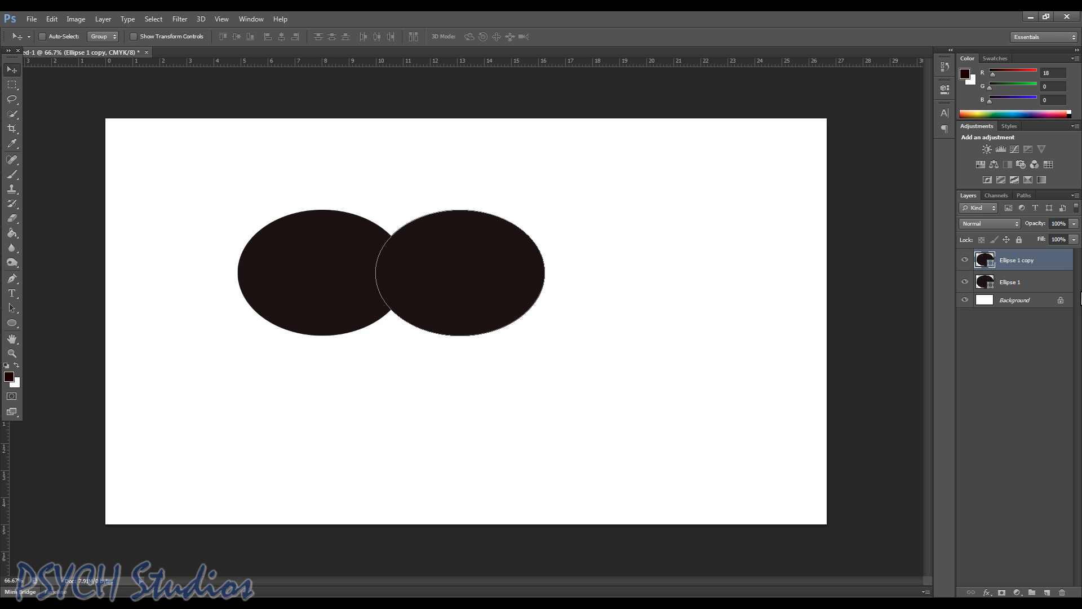
mouse_move(1046, 285)
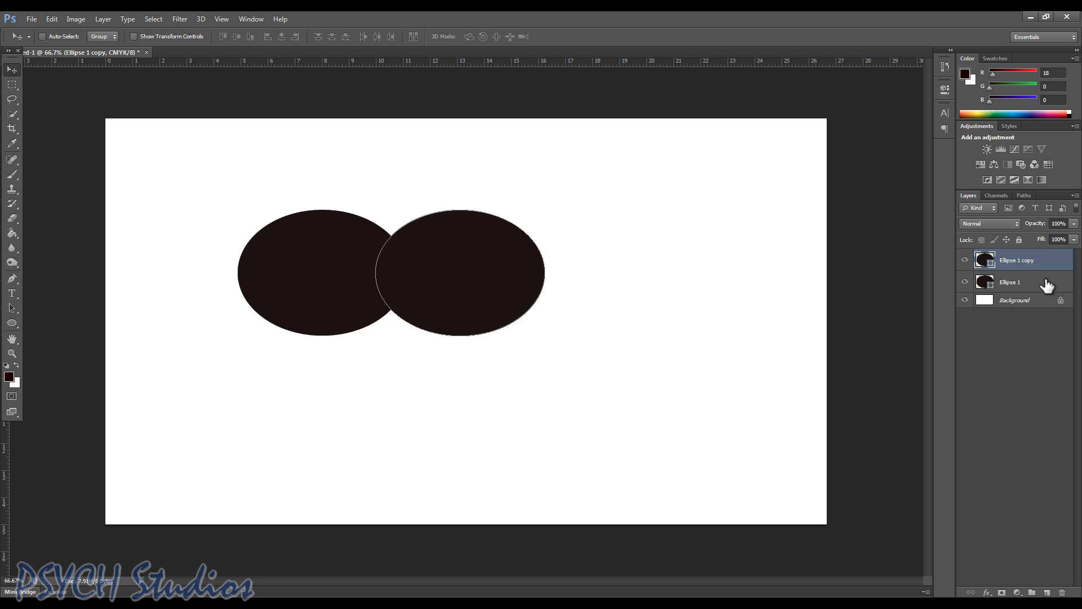
mouse_move(1038, 288)
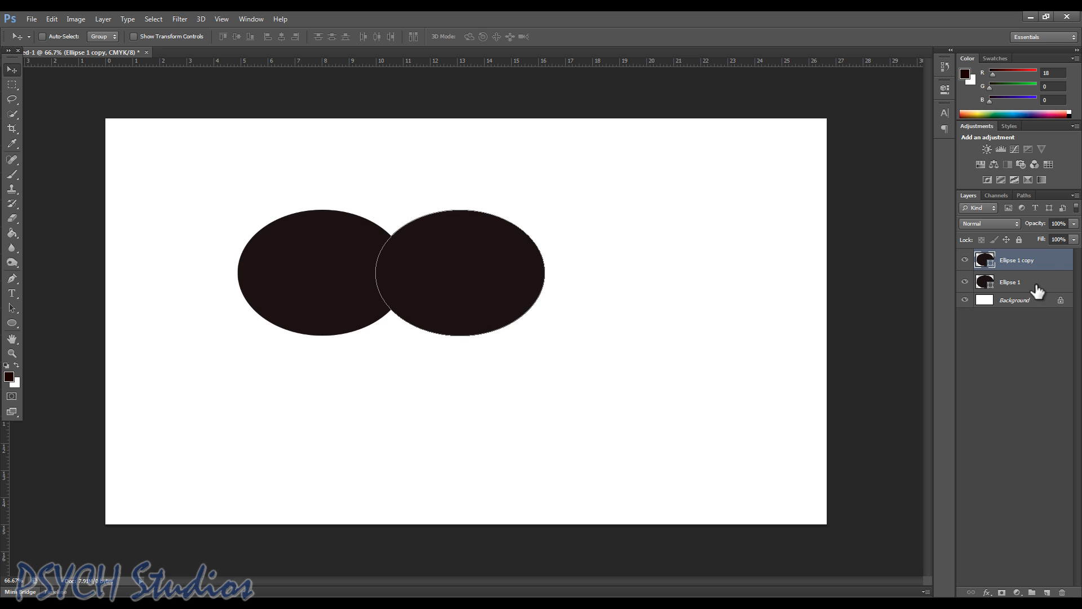
Step: Select both ellipse layers and merge them into one shape layer
click(1022, 282)
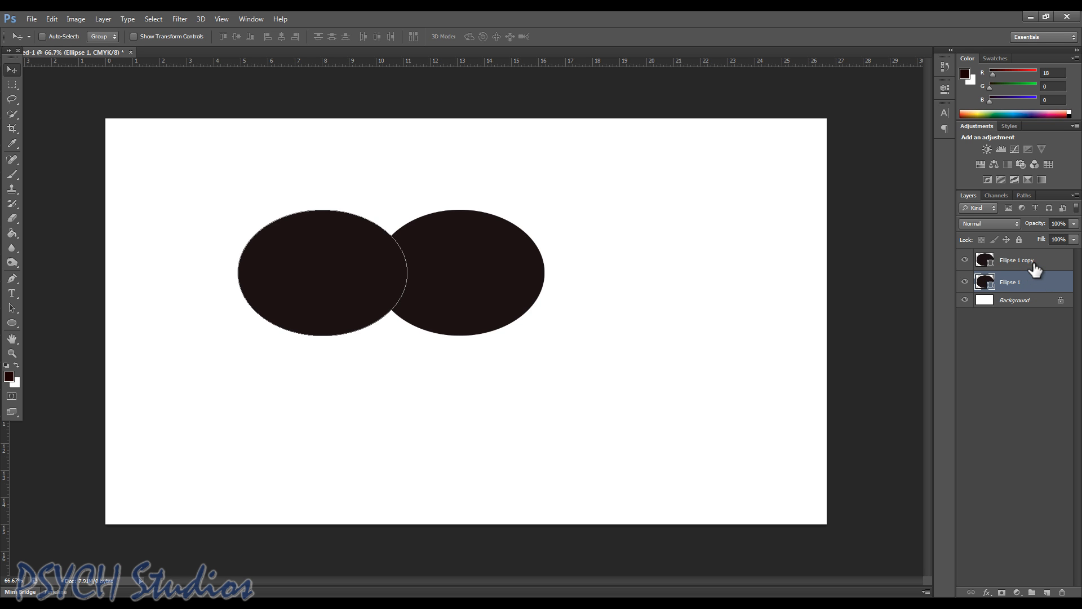
right_click(1025, 261)
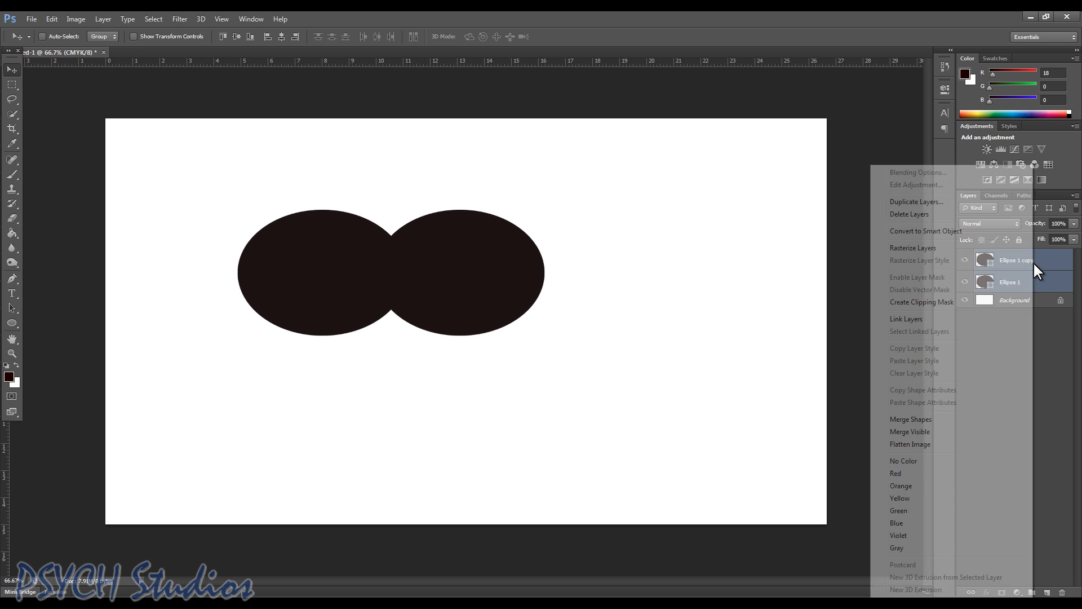
click(911, 419)
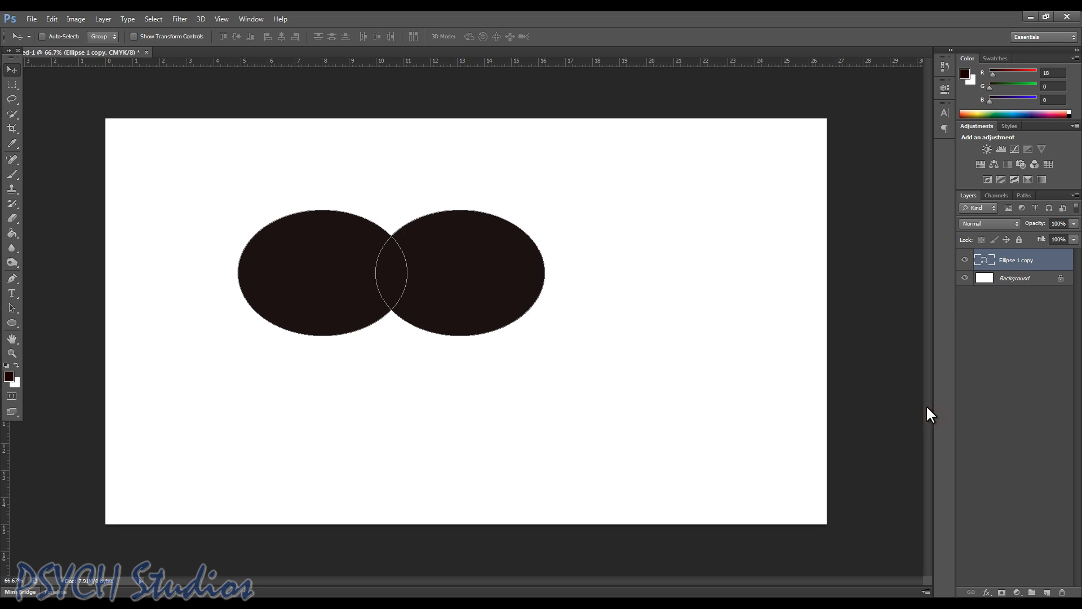
mouse_move(6, 147)
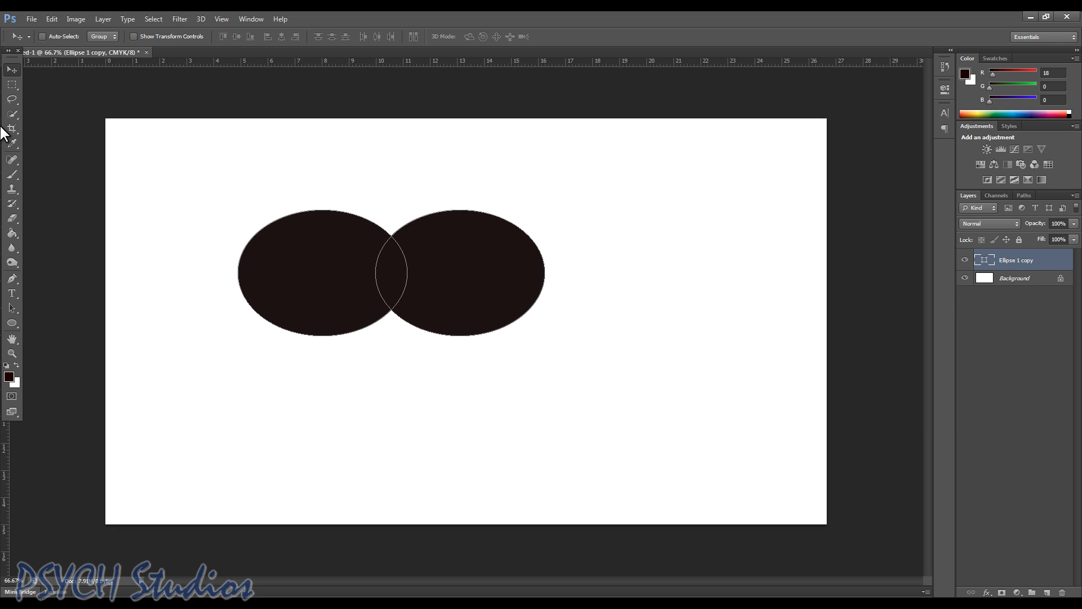
mouse_move(11, 280)
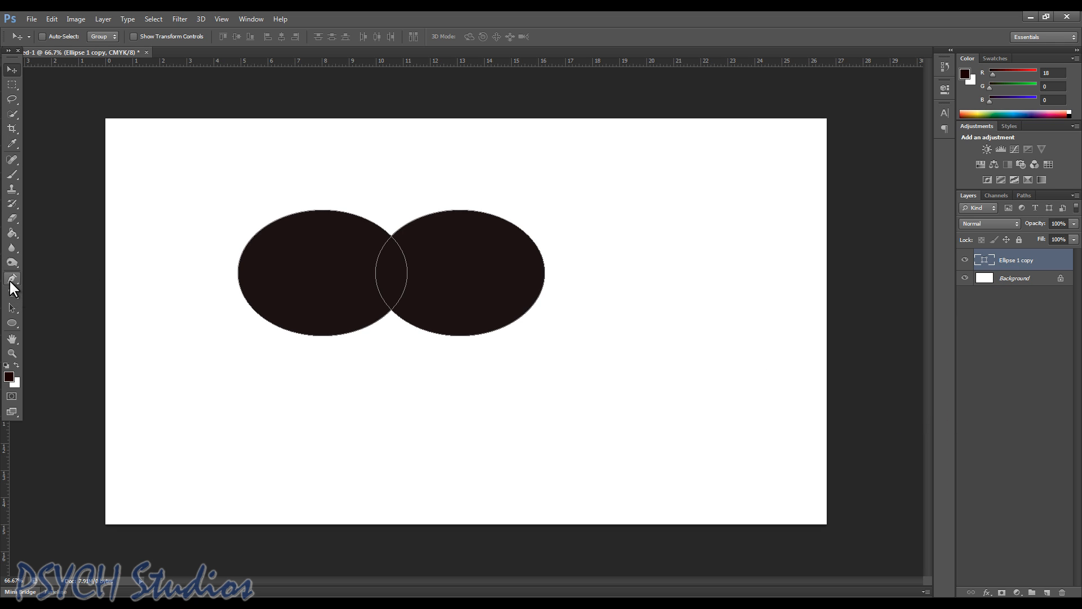
Step: Switch to the Pen Tool set to draw shape layers for the bubble tail
click(12, 278)
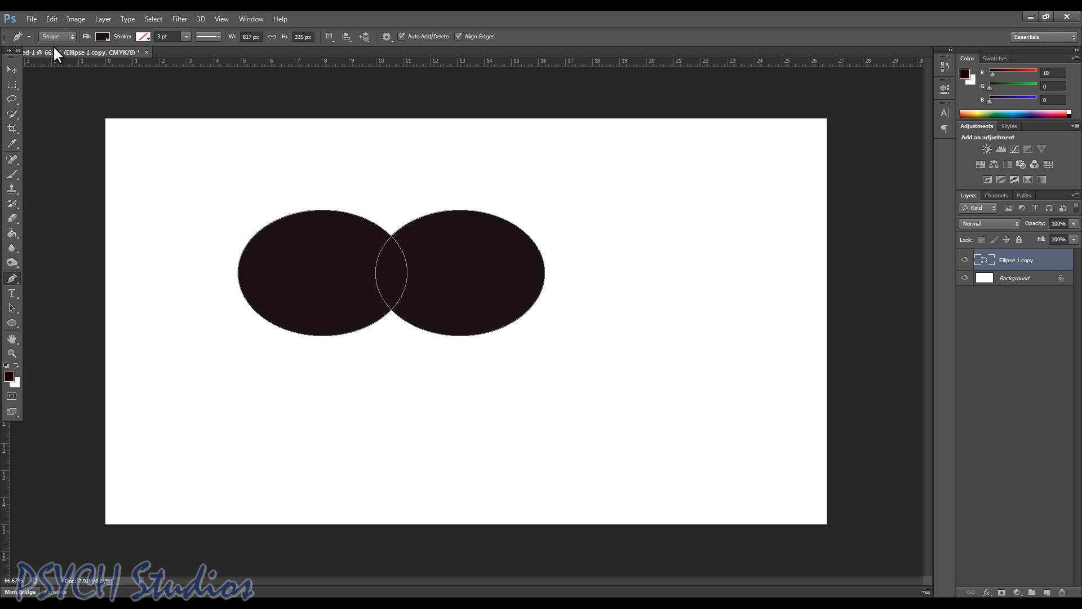
mouse_move(54, 38)
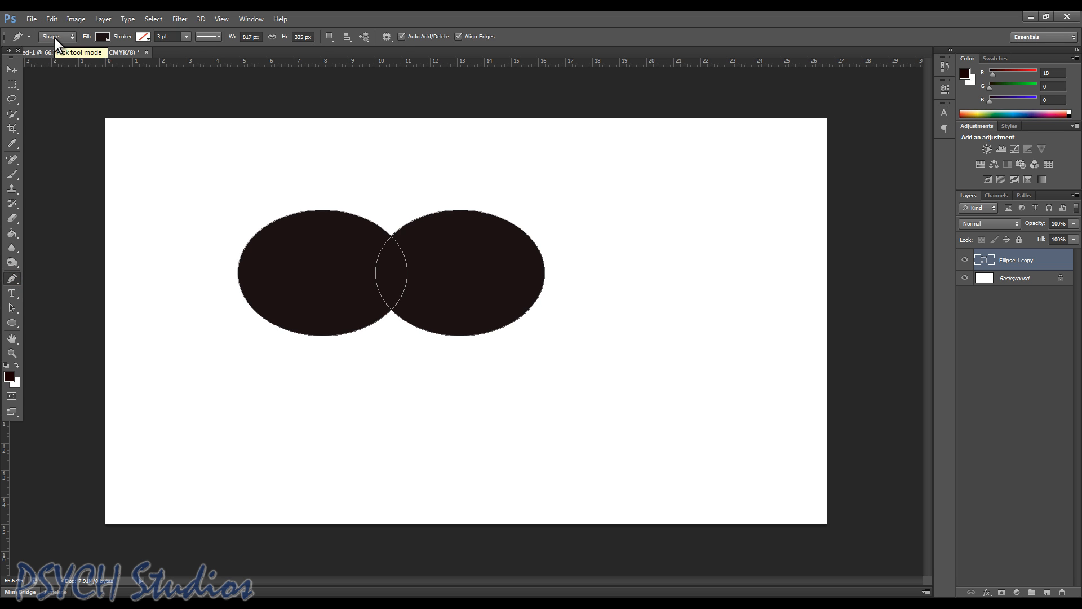
click(326, 36)
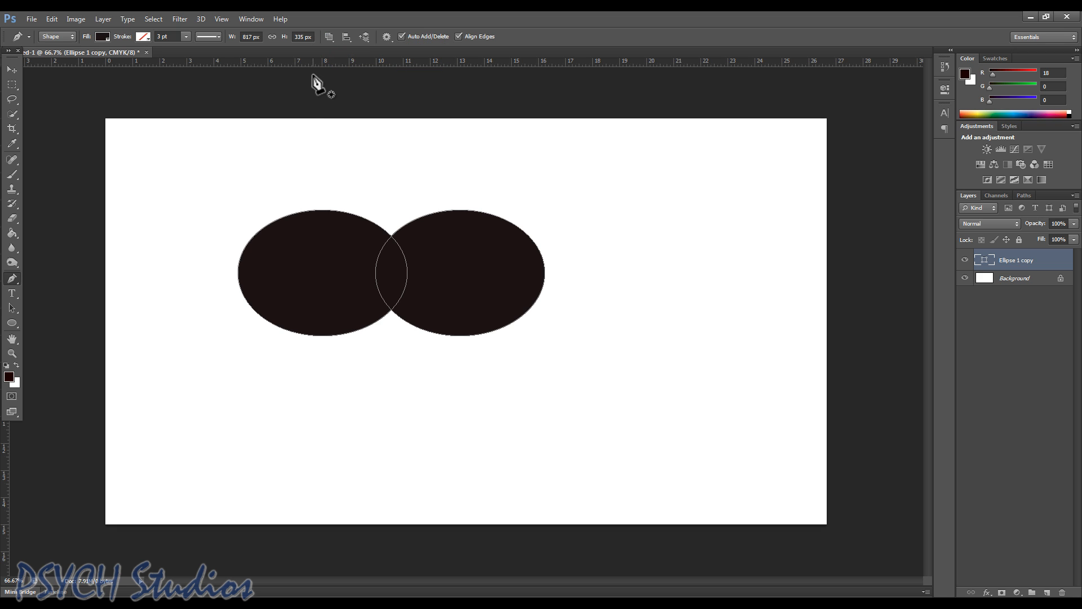
mouse_move(416, 262)
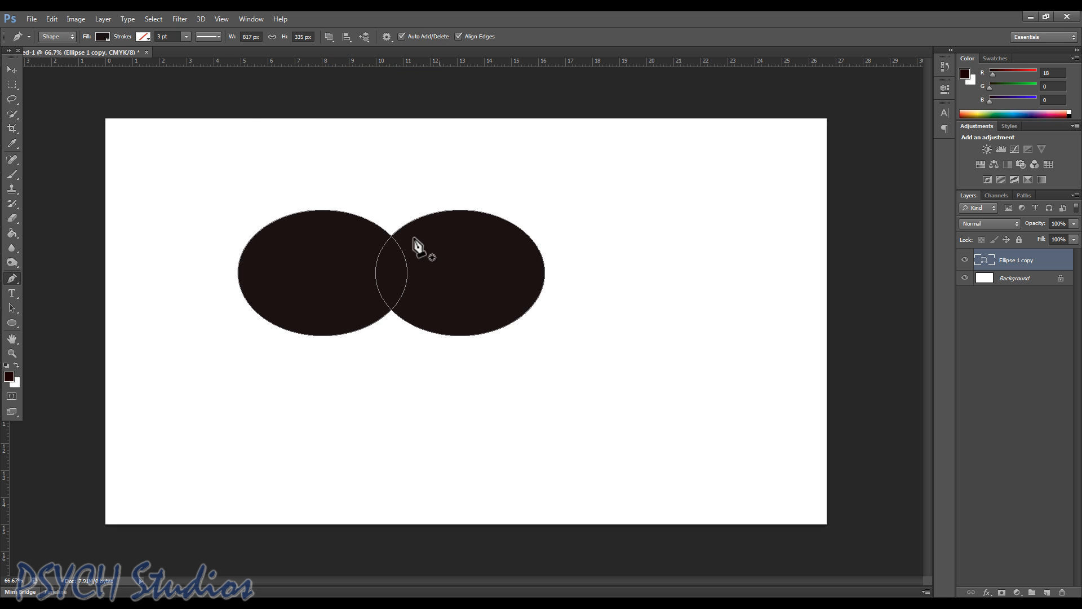
mouse_move(329, 302)
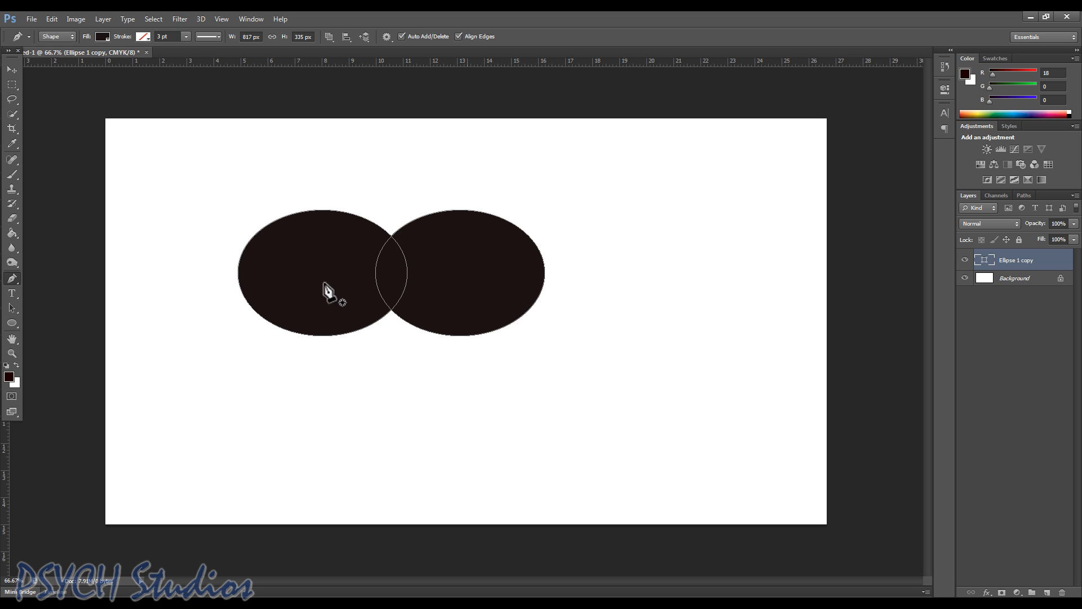
mouse_move(487, 290)
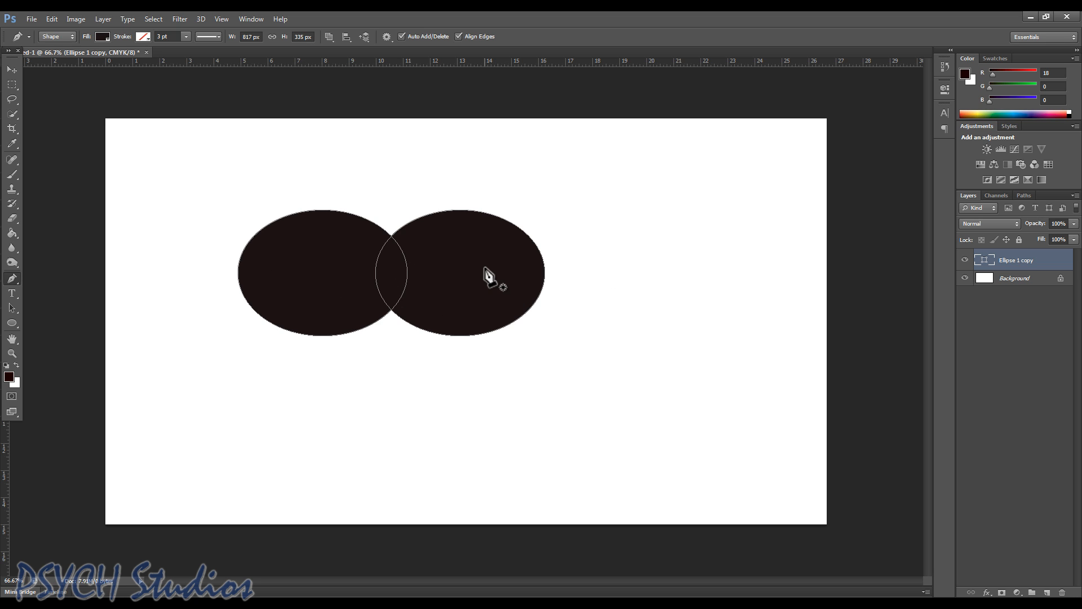
mouse_move(279, 319)
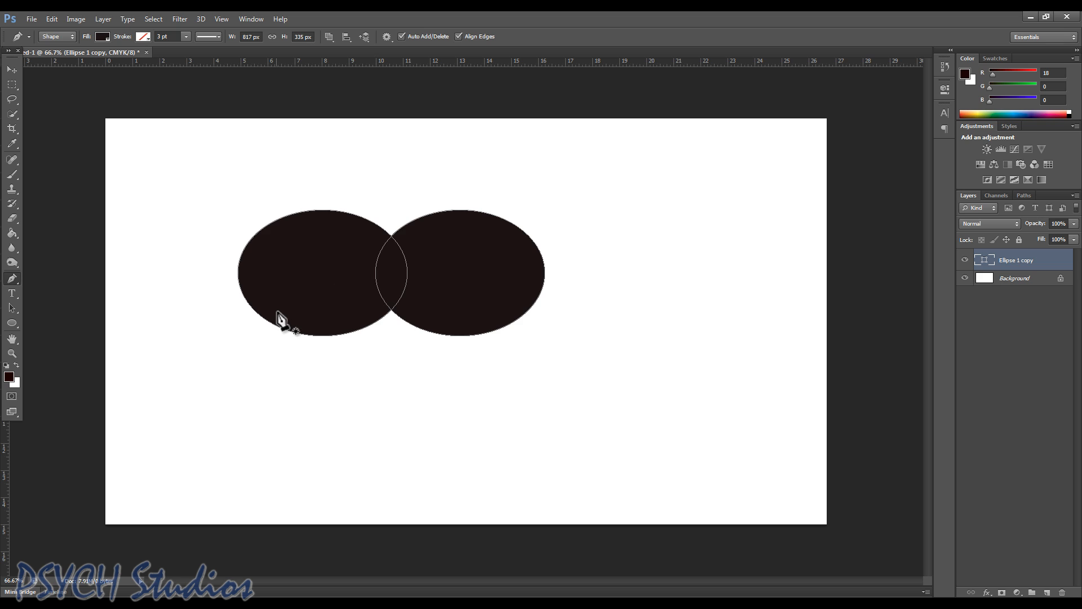
mouse_move(297, 336)
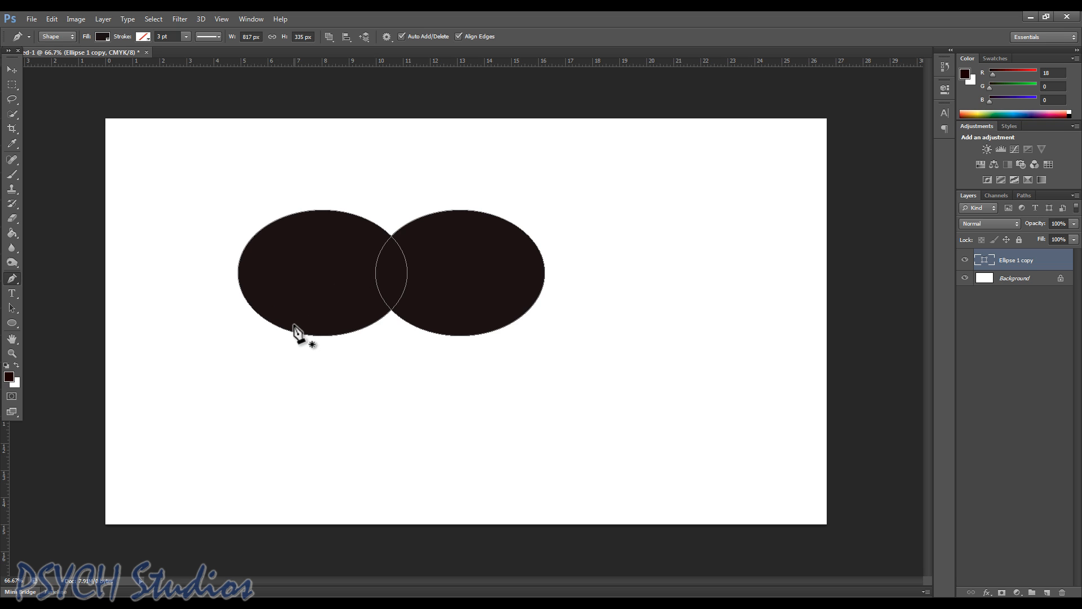
mouse_move(334, 358)
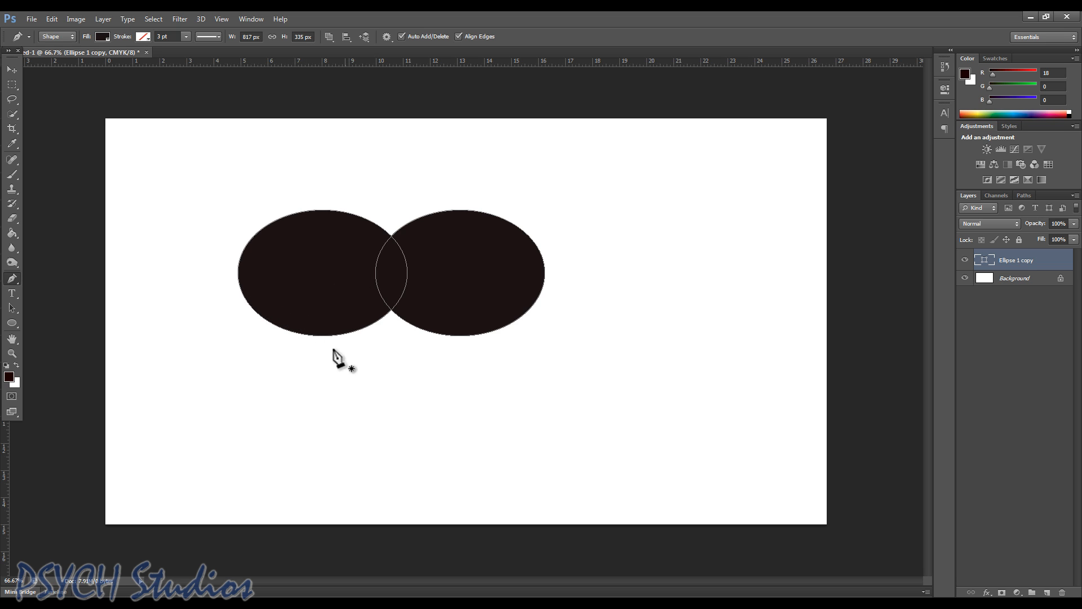
mouse_move(284, 331)
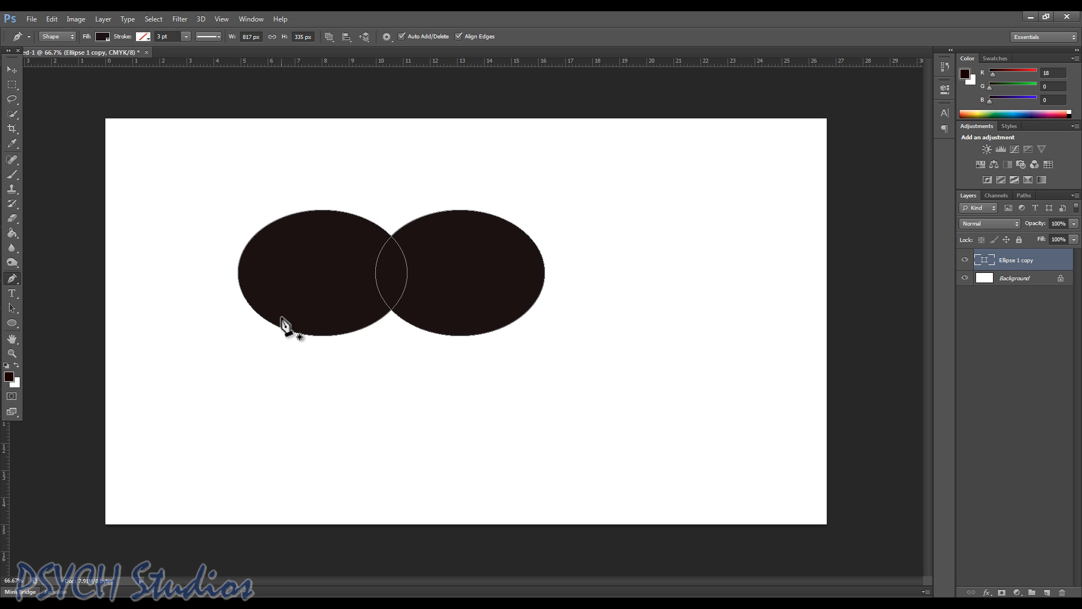
mouse_move(292, 353)
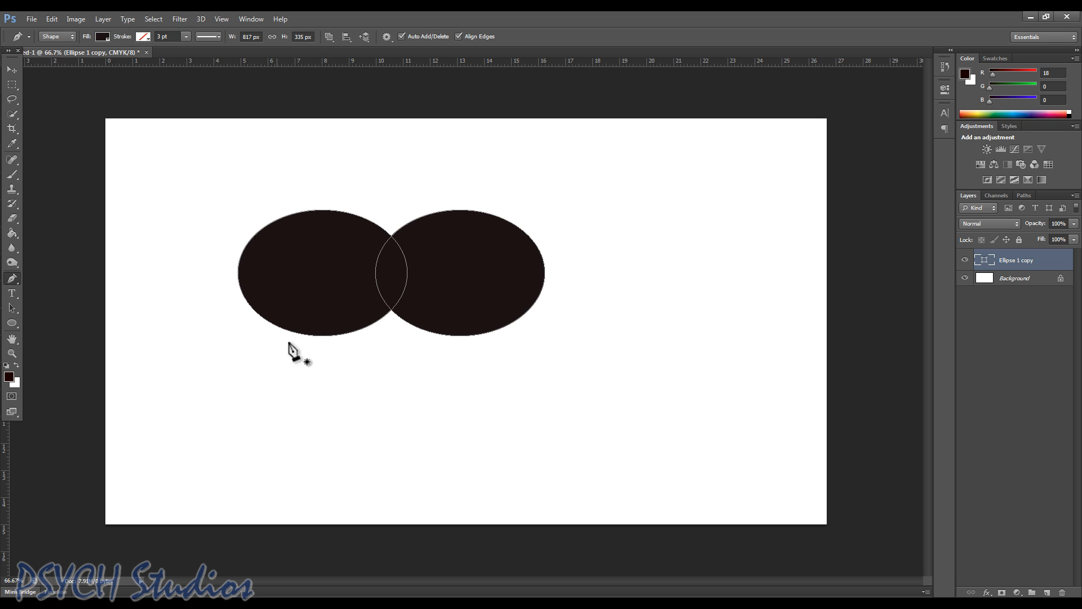
mouse_move(246, 314)
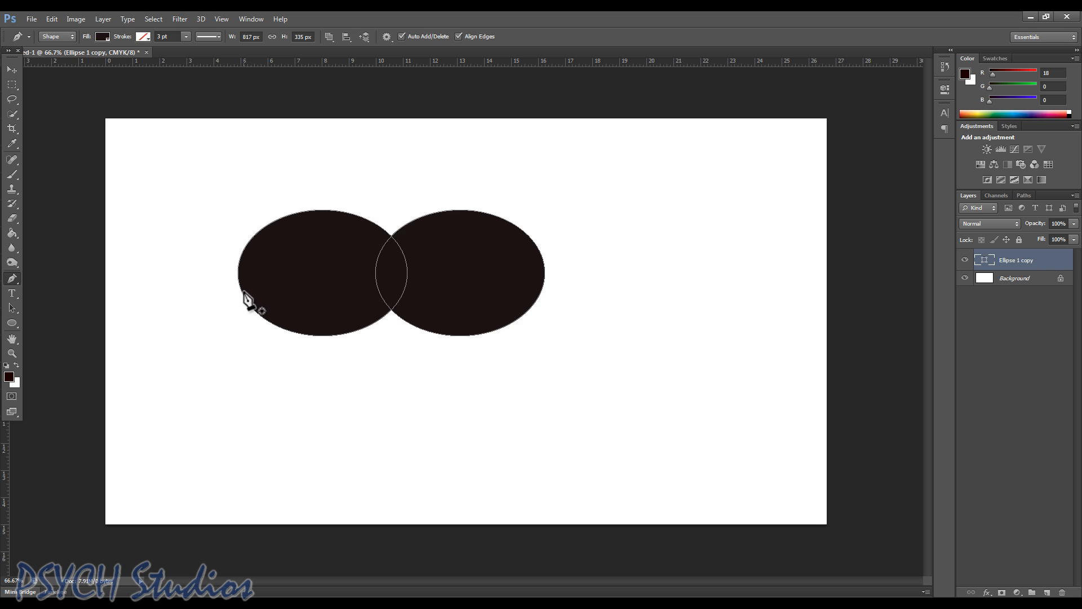
mouse_move(251, 303)
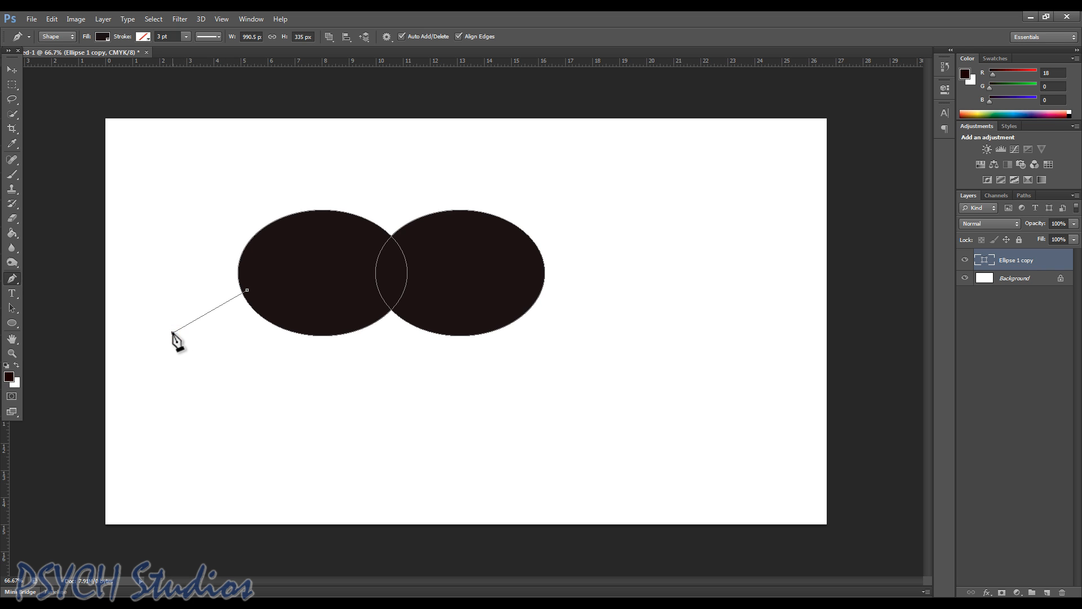
Step: Draw a curved pointed tail left of the ellipse and close its path on the bubble edge
drag(176, 338, 136, 326)
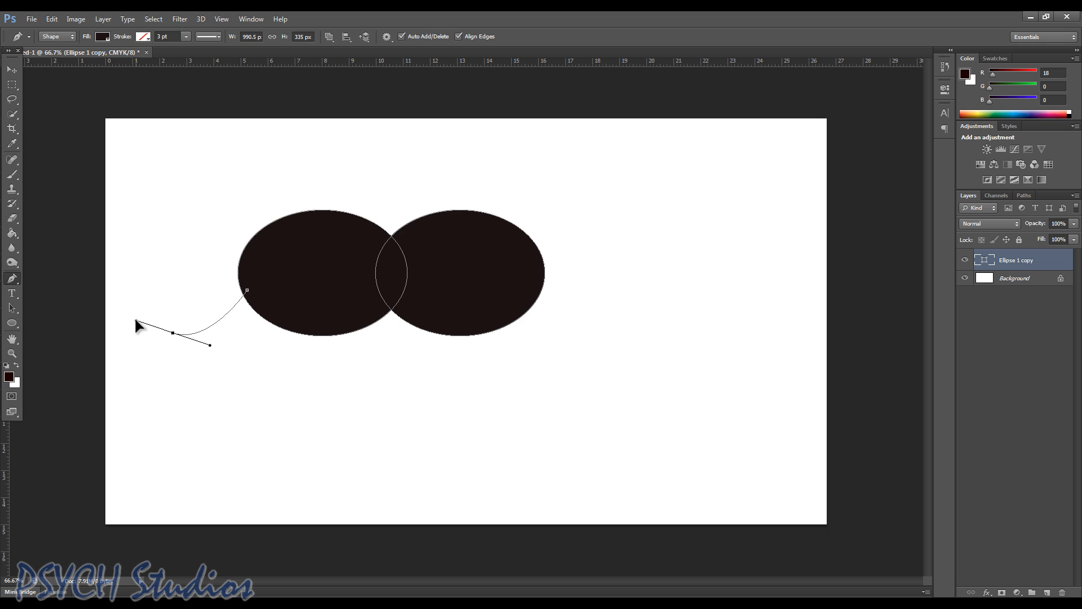
drag(136, 327, 117, 336)
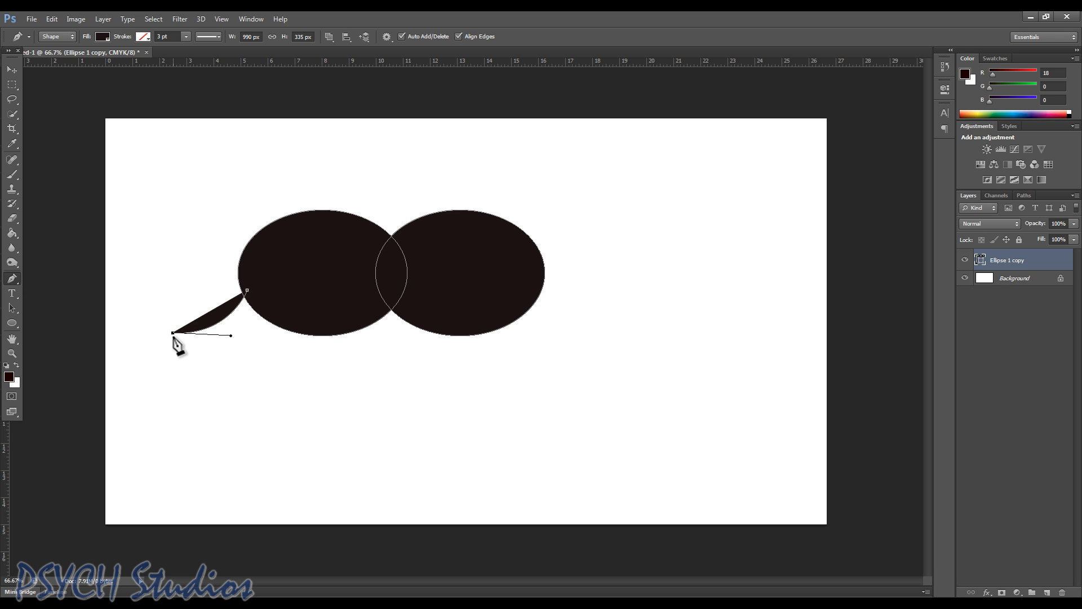
mouse_move(254, 318)
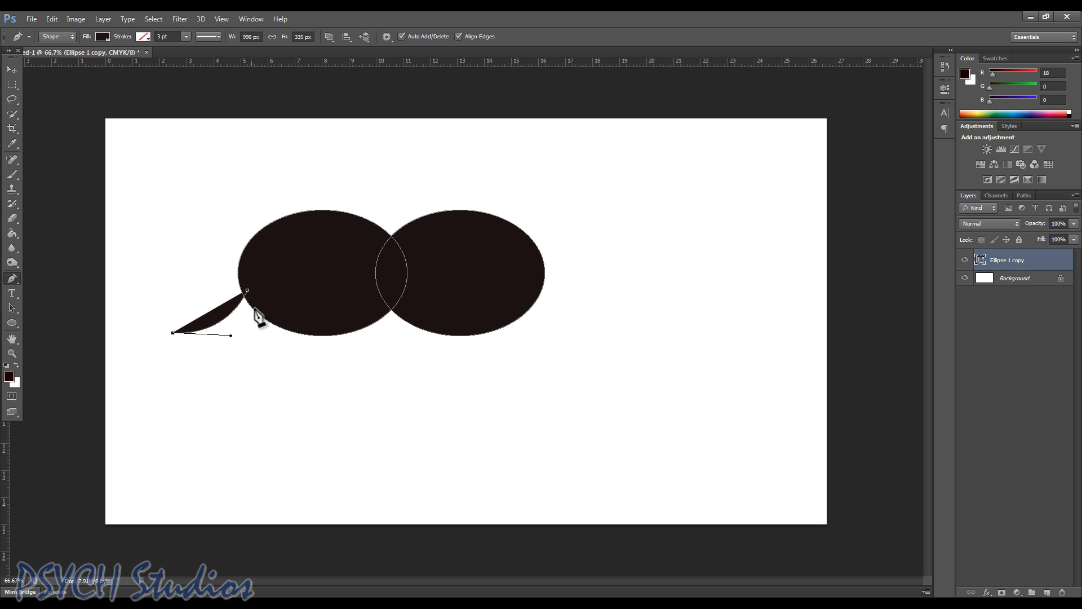
mouse_move(262, 320)
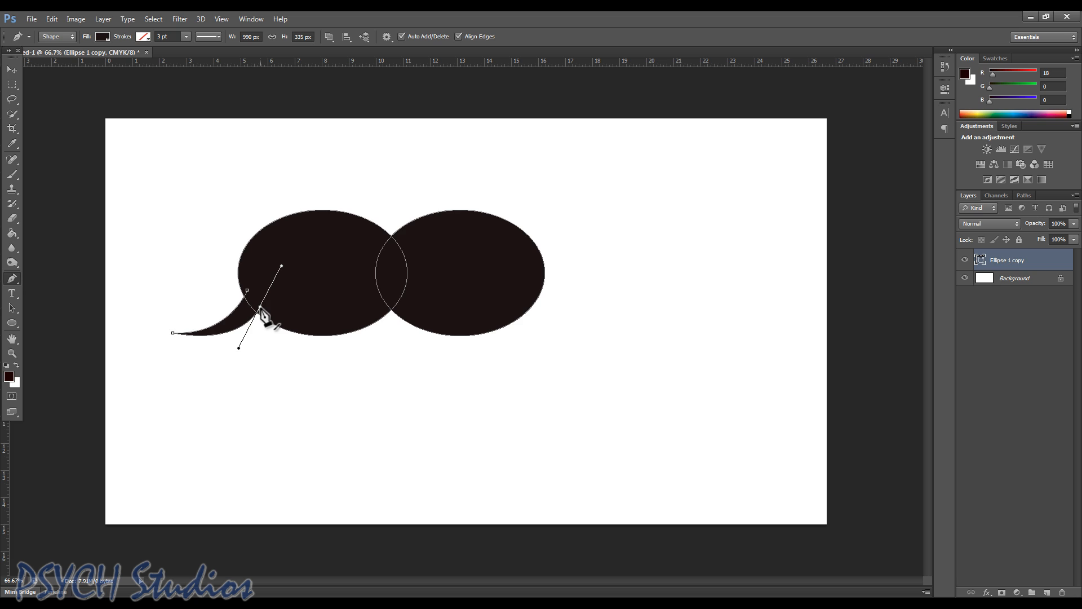
click(262, 323)
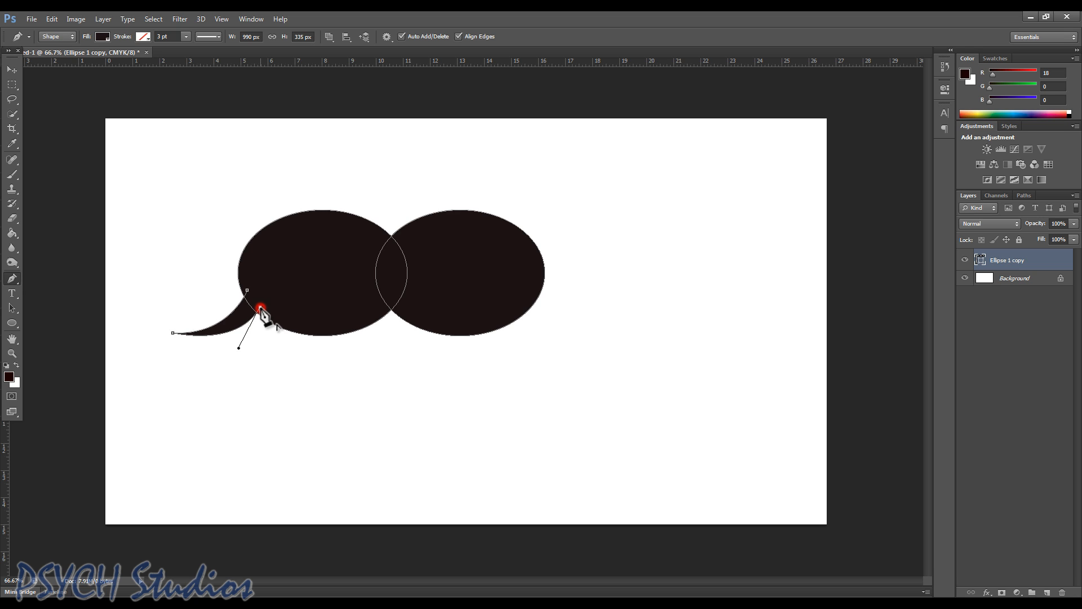
mouse_move(306, 310)
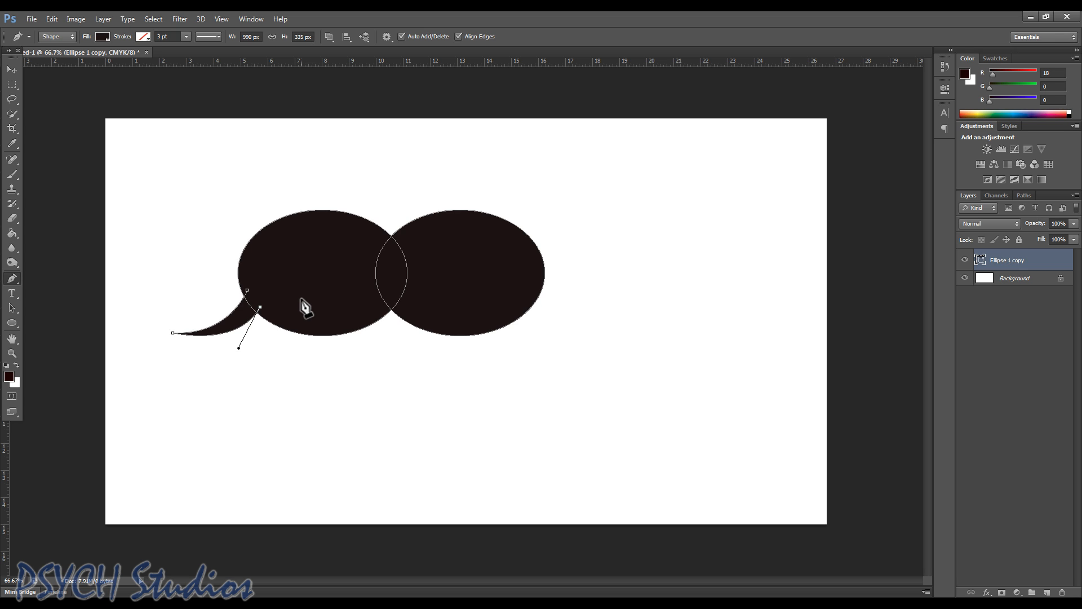
mouse_move(553, 328)
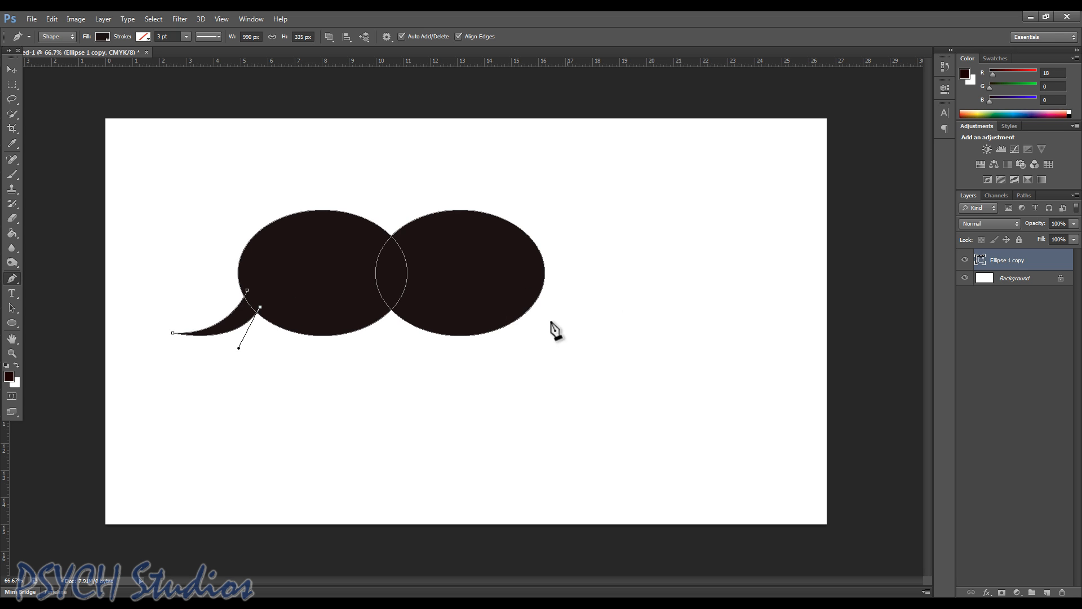
mouse_move(542, 331)
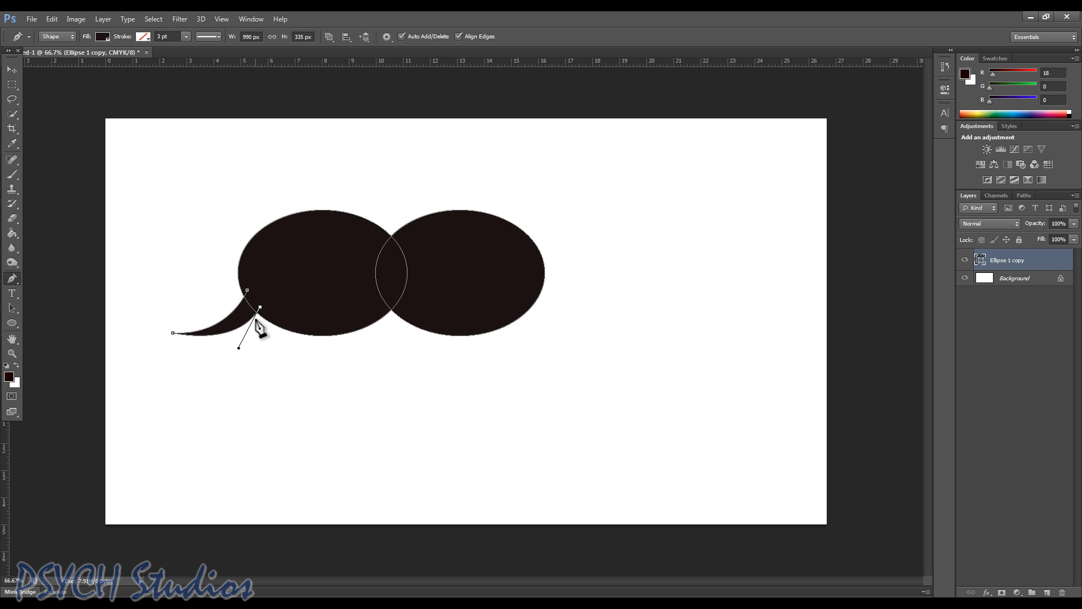
mouse_move(256, 299)
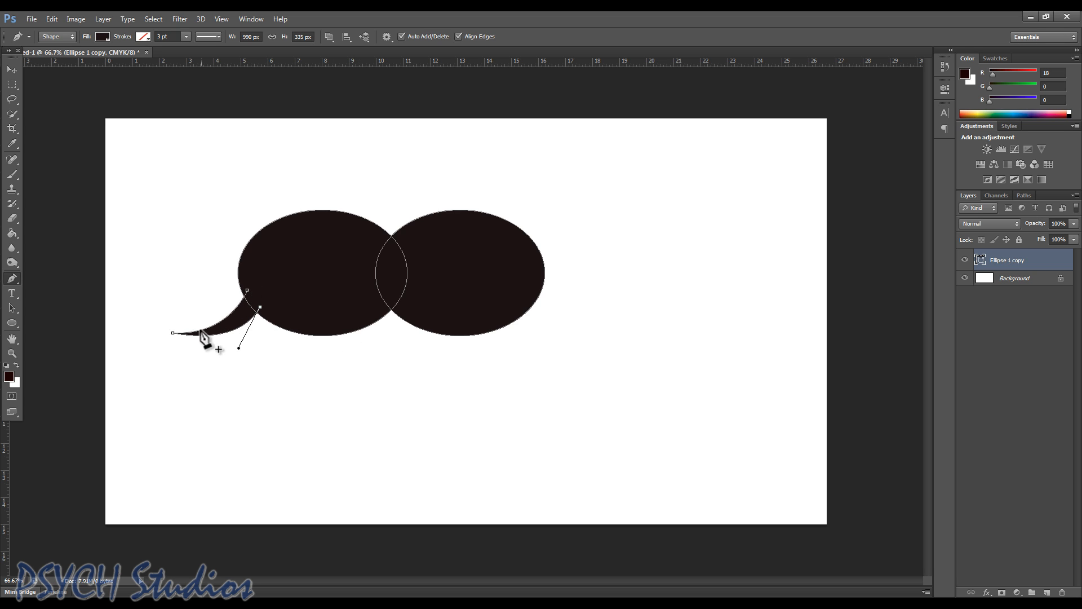
mouse_move(178, 342)
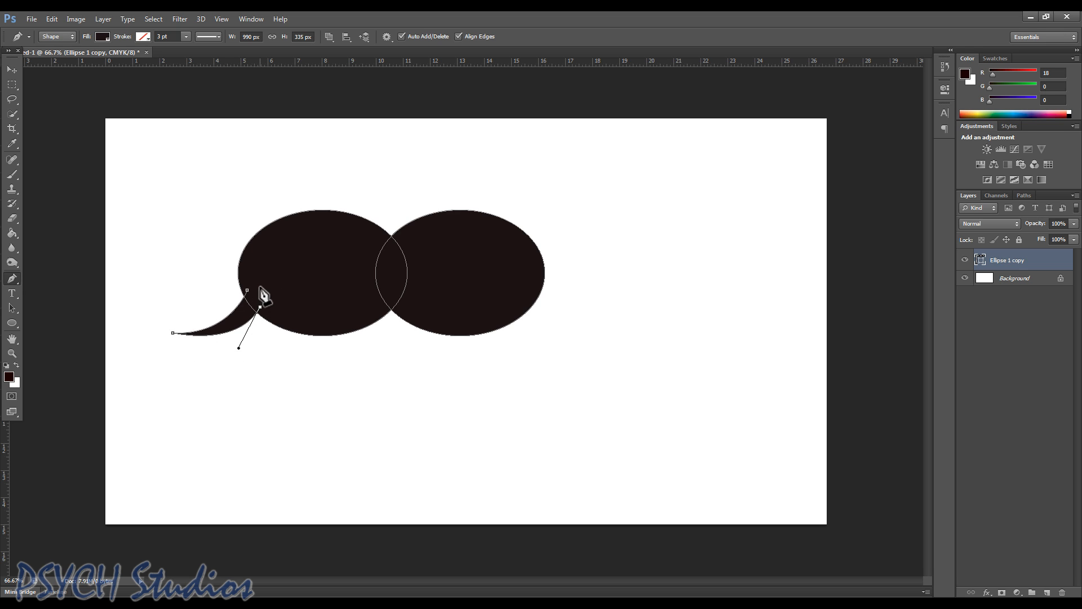
mouse_move(274, 323)
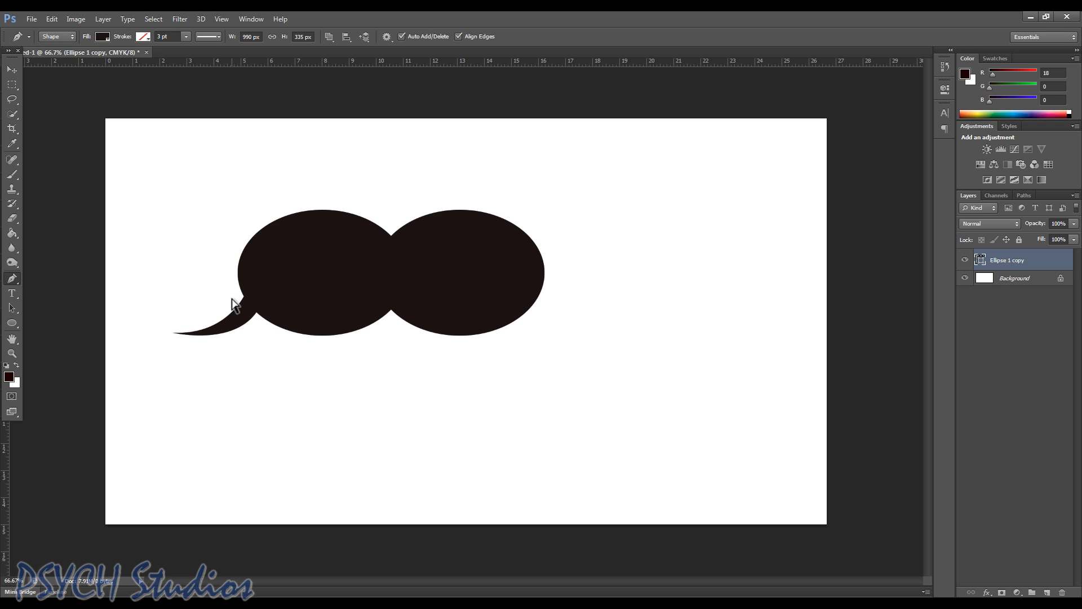
Step: Reveal the tail path's anchor points again for refinement
click(248, 291)
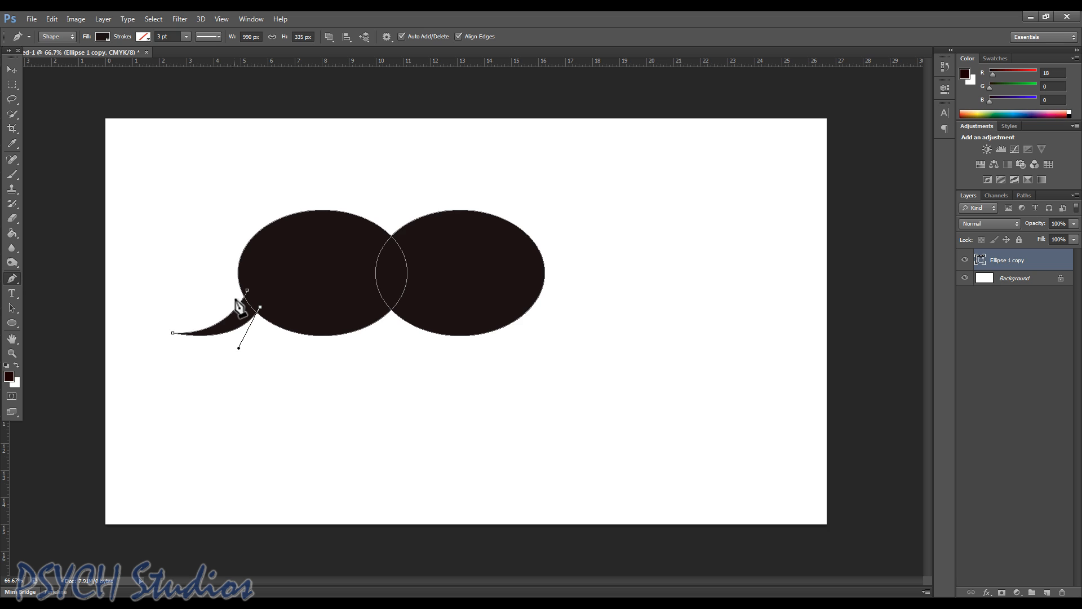
mouse_move(40, 277)
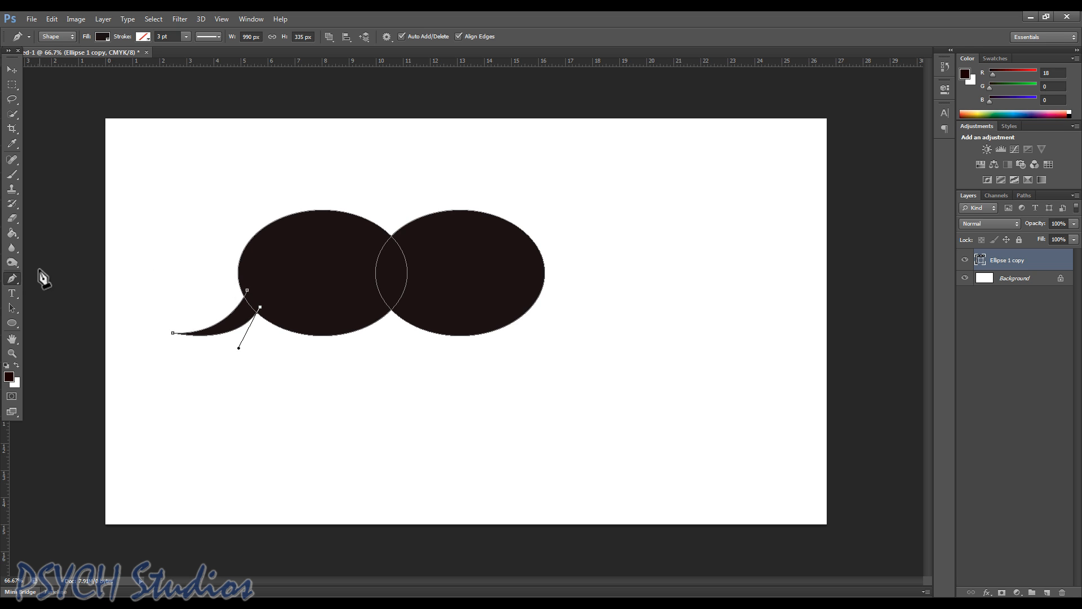
mouse_move(12, 308)
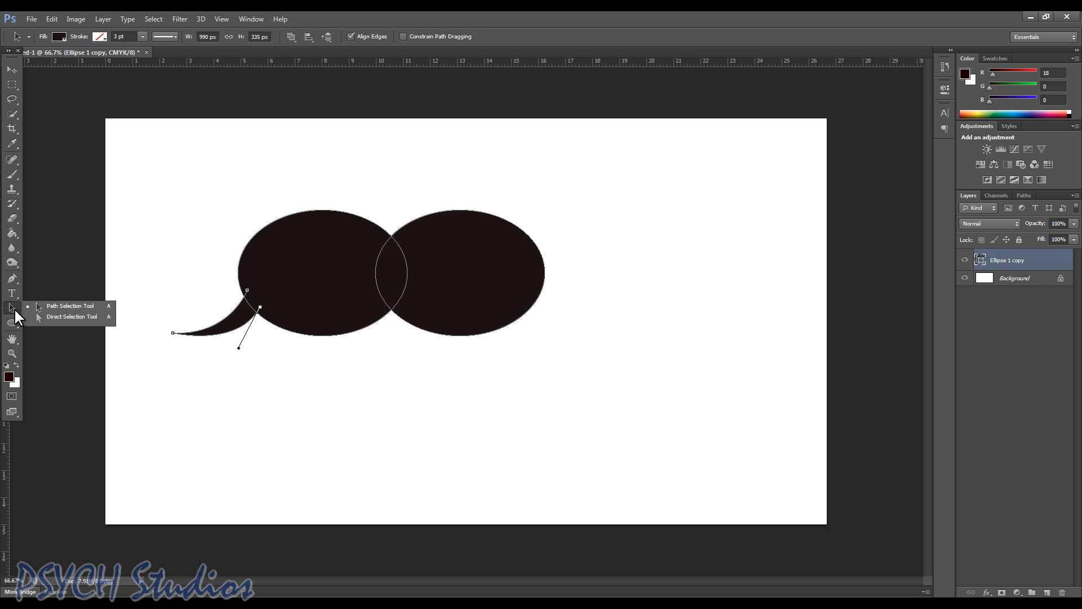
mouse_move(54, 316)
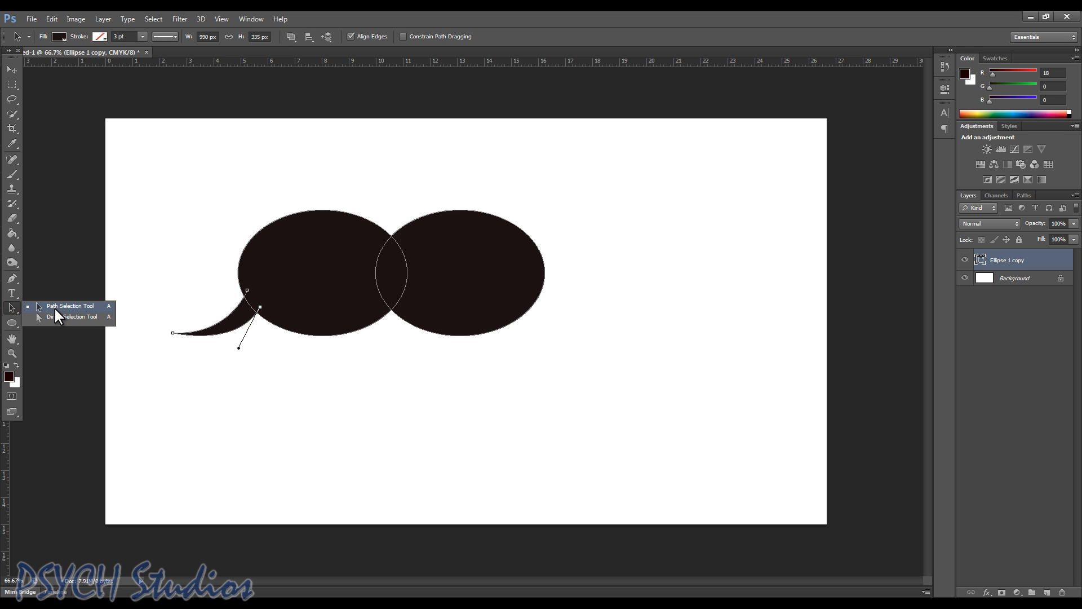
Step: Switch to the Path Selection Tool to select the whole tail path
click(59, 307)
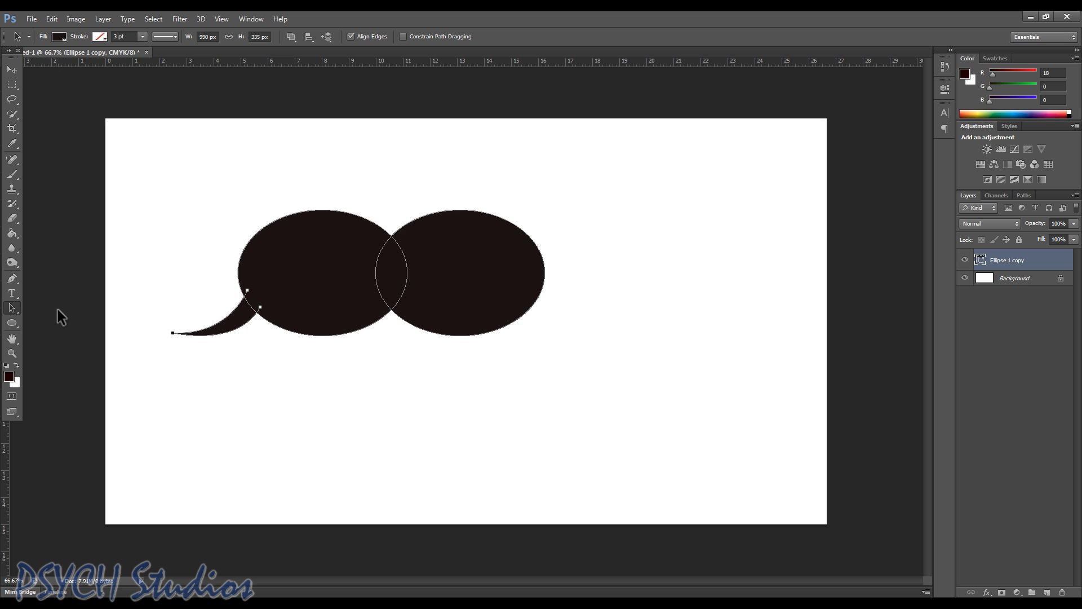
mouse_move(268, 298)
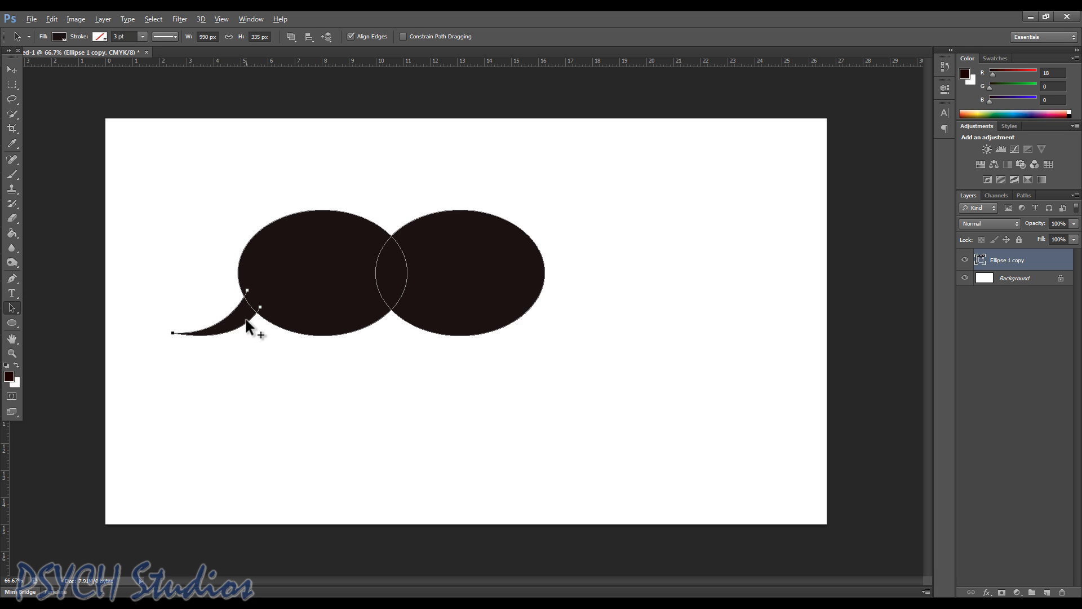
mouse_move(241, 323)
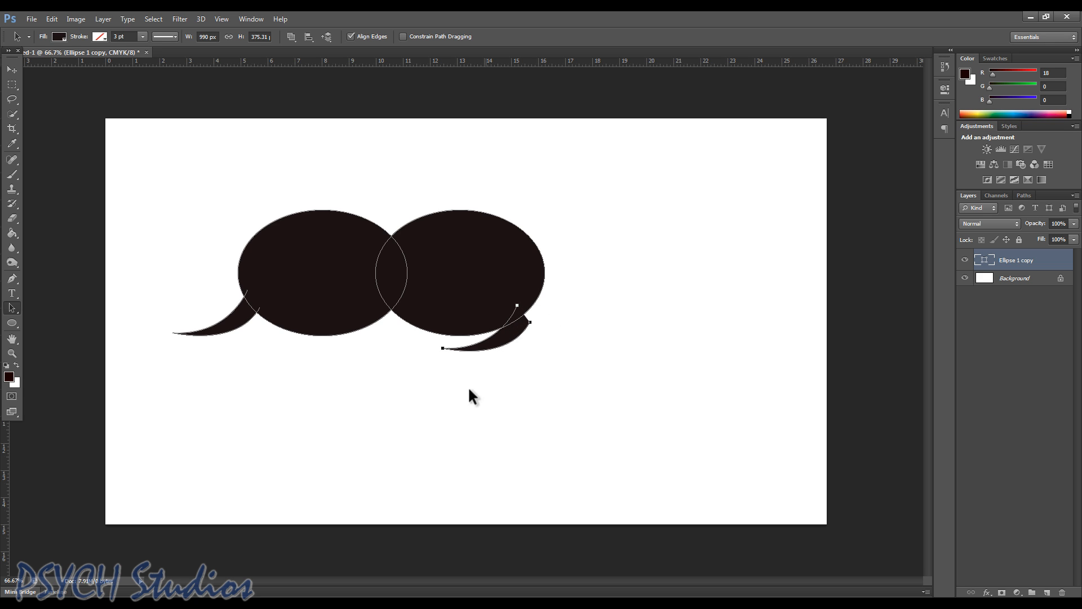
mouse_move(51, 53)
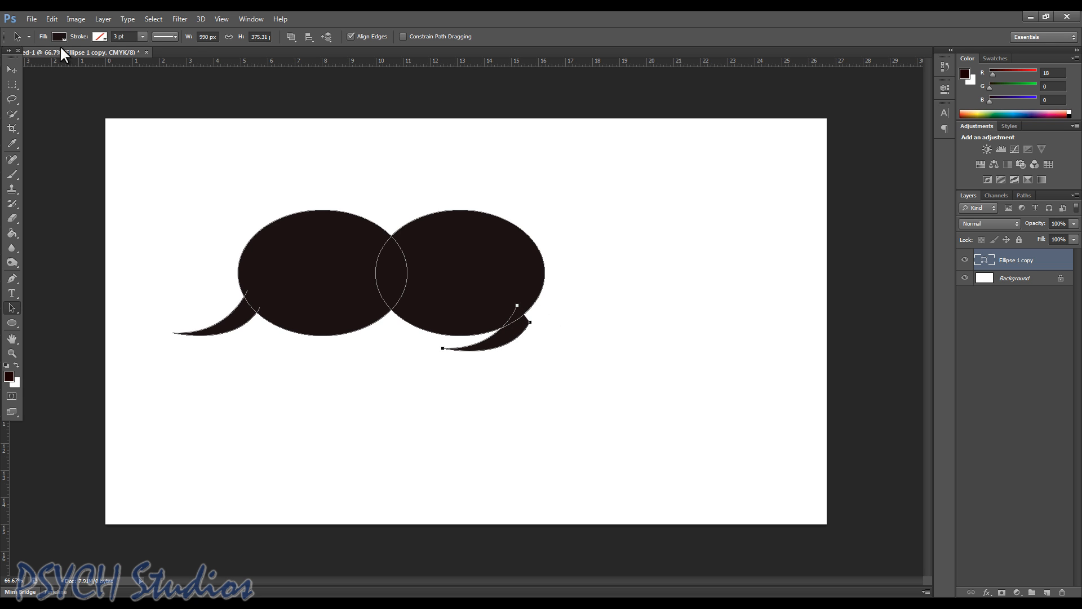
Step: Flip the copied tail horizontally and tuck it under the right bubble's lower edge
click(45, 12)
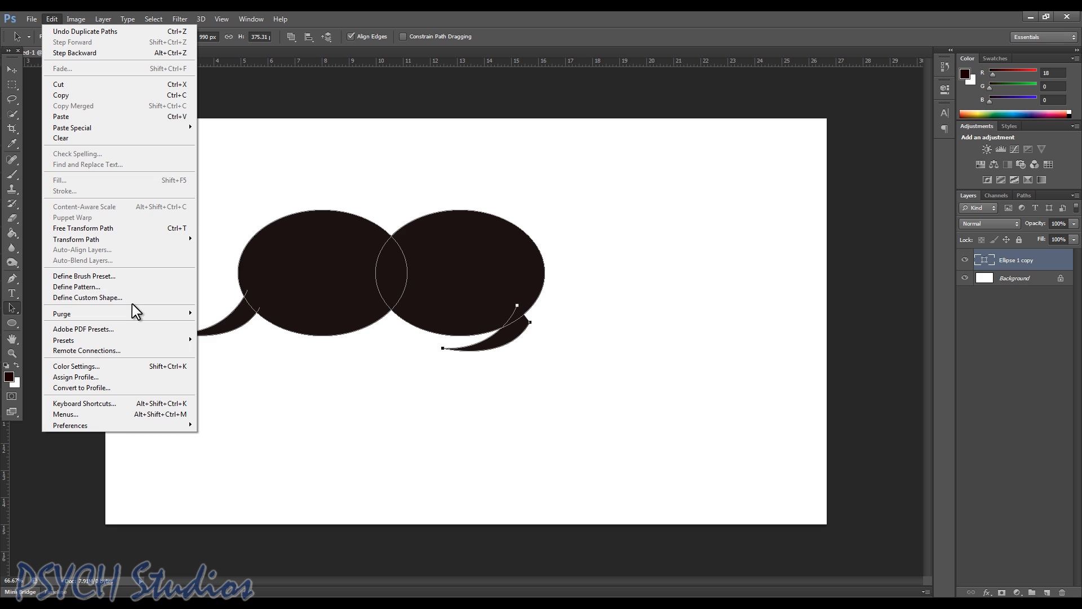
mouse_move(72, 240)
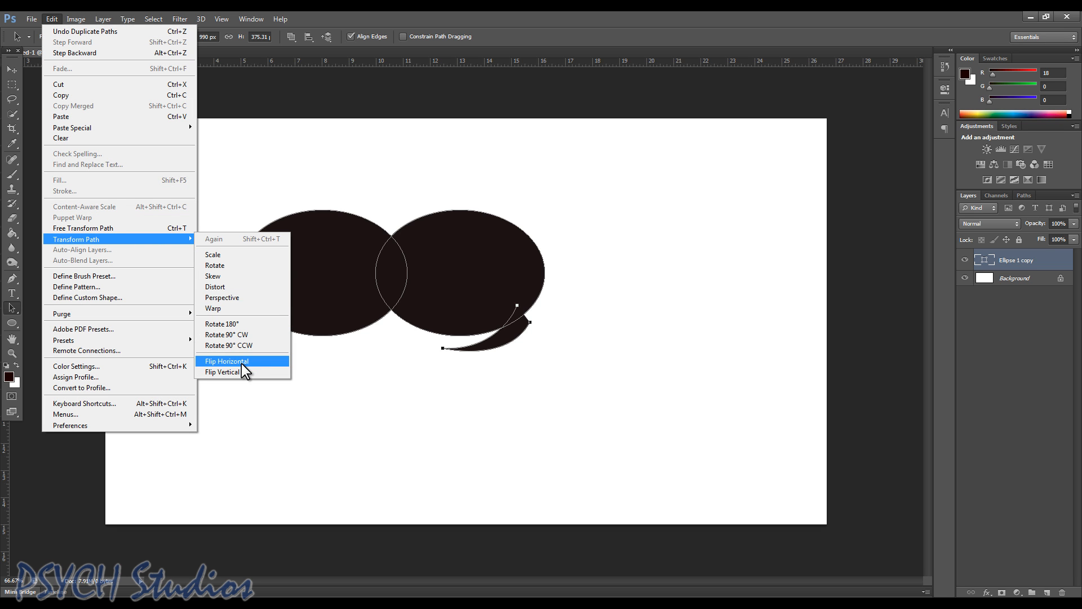
click(226, 361)
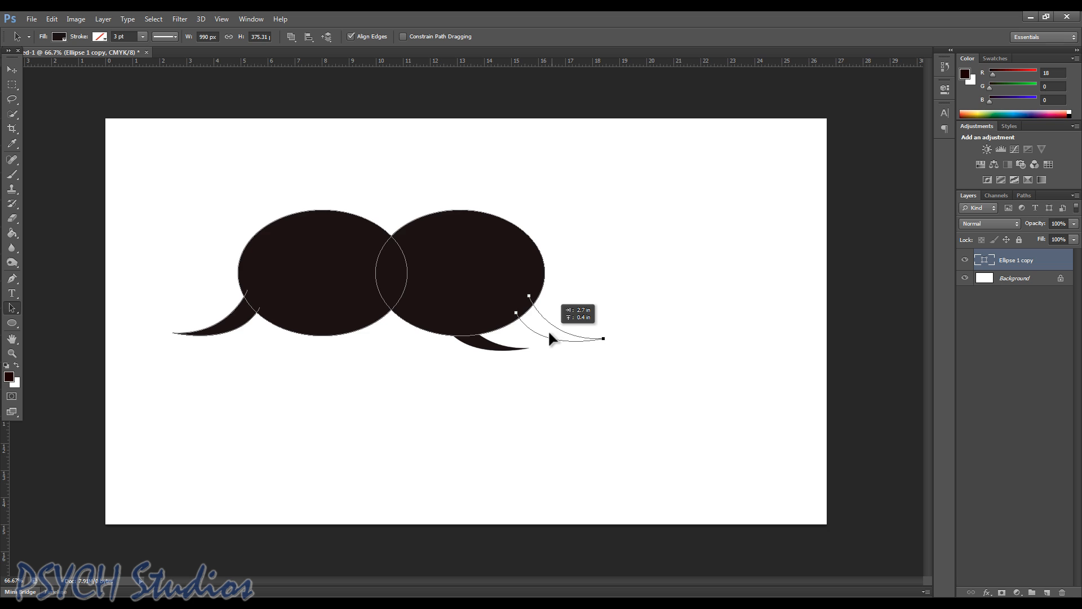
drag(602, 340, 576, 353)
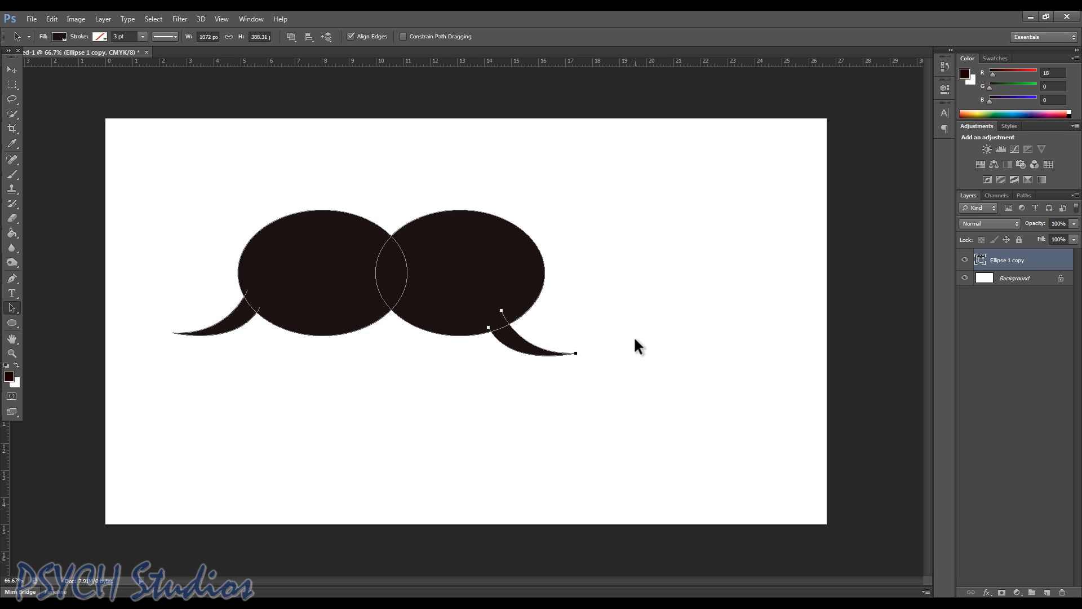
mouse_move(532, 257)
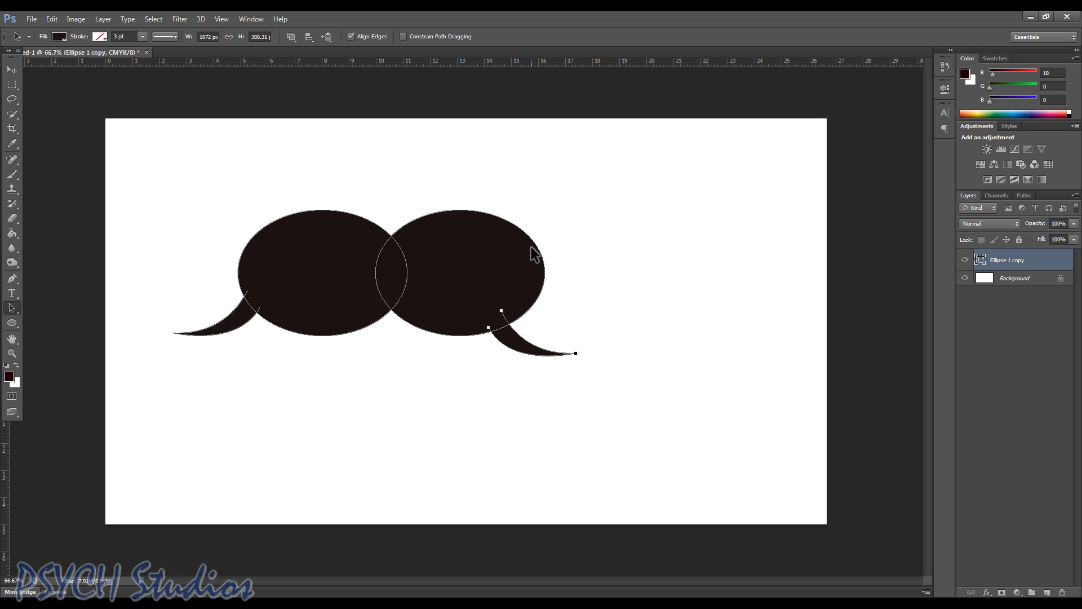
mouse_move(562, 257)
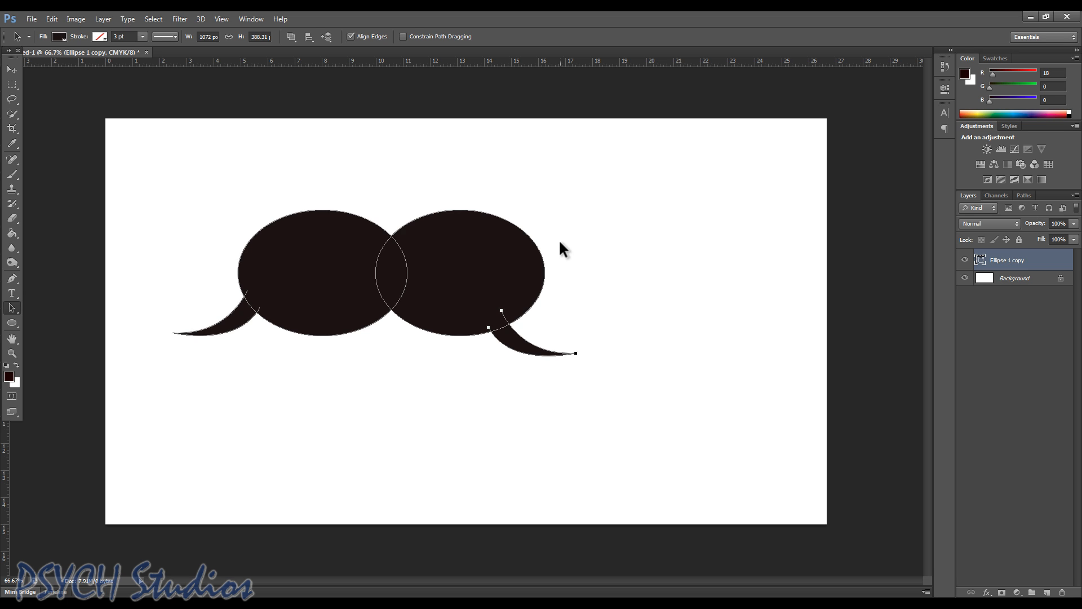
Step: Reopen the Edit menu to reach Define Custom Shape
click(39, 18)
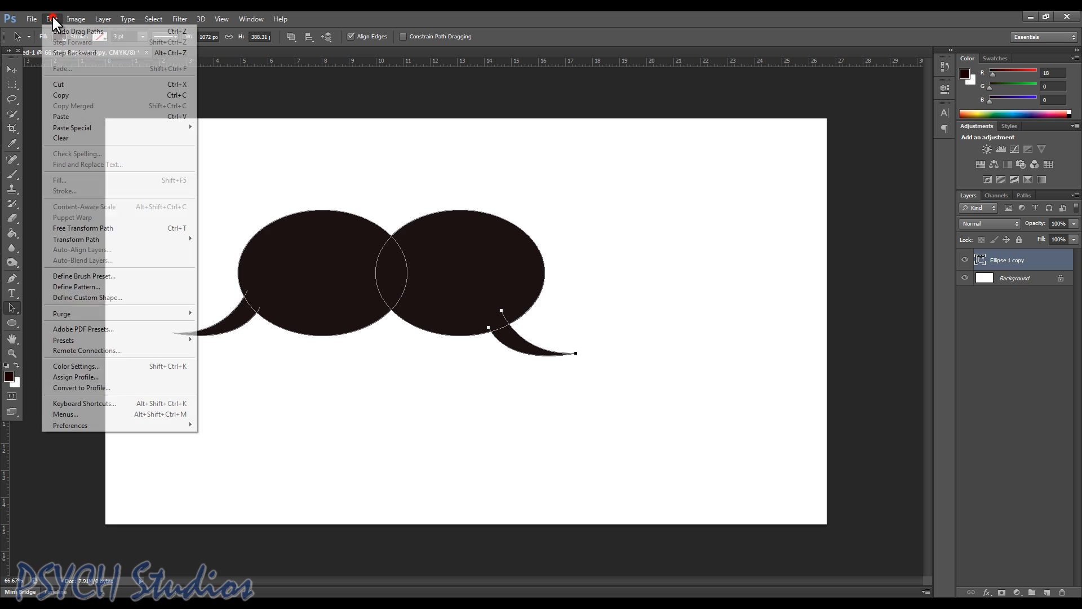
mouse_move(101, 309)
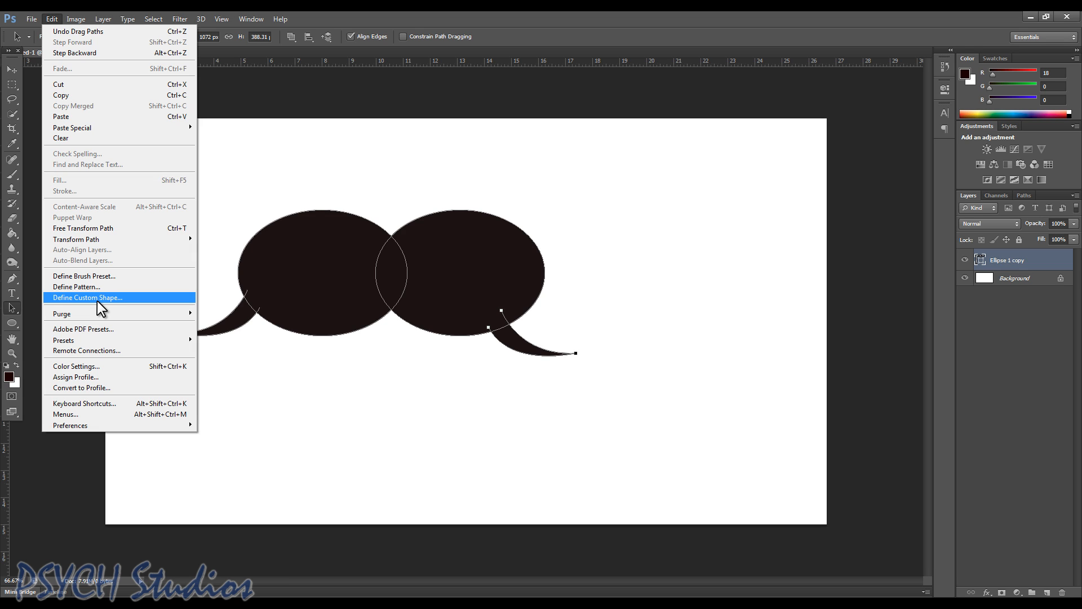
mouse_move(731, 255)
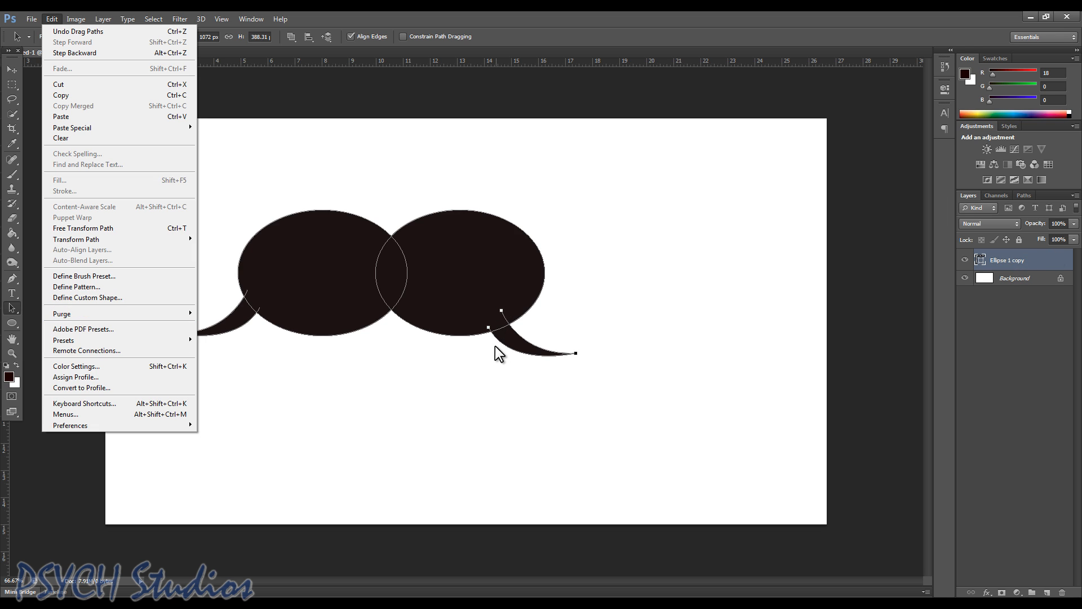
mouse_move(87, 310)
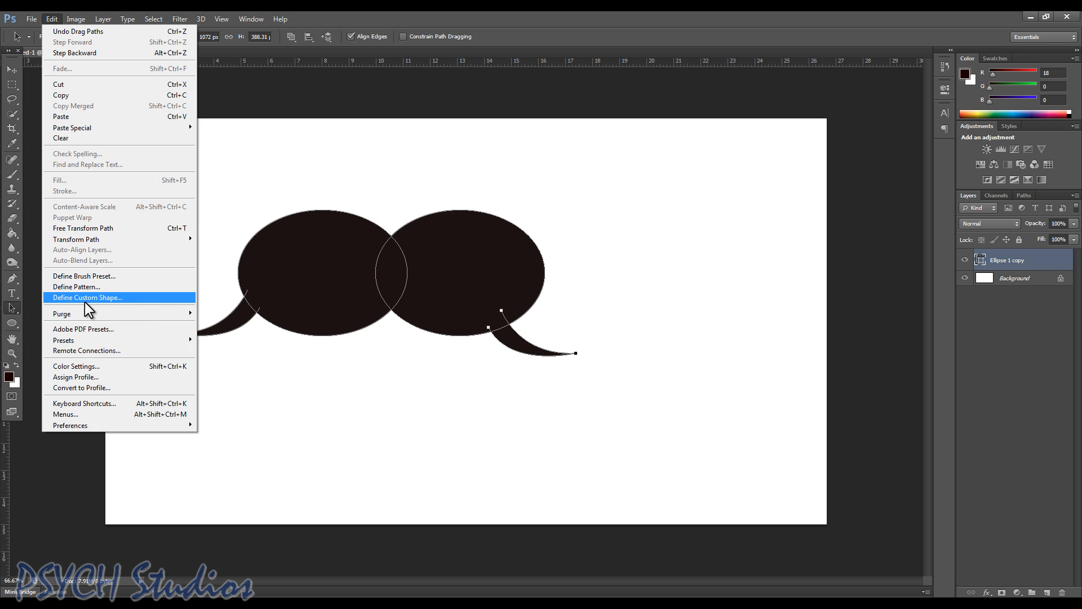
Step: Define the double bubble as a custom shape named 'Double Chat Bubble'
click(87, 298)
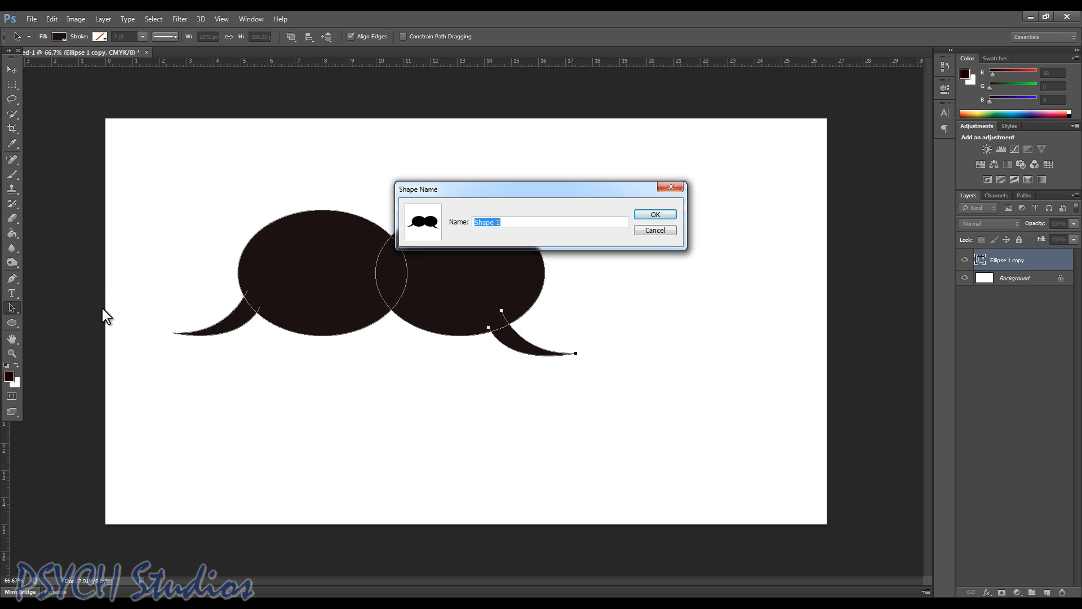
text(Double Chat Bu)
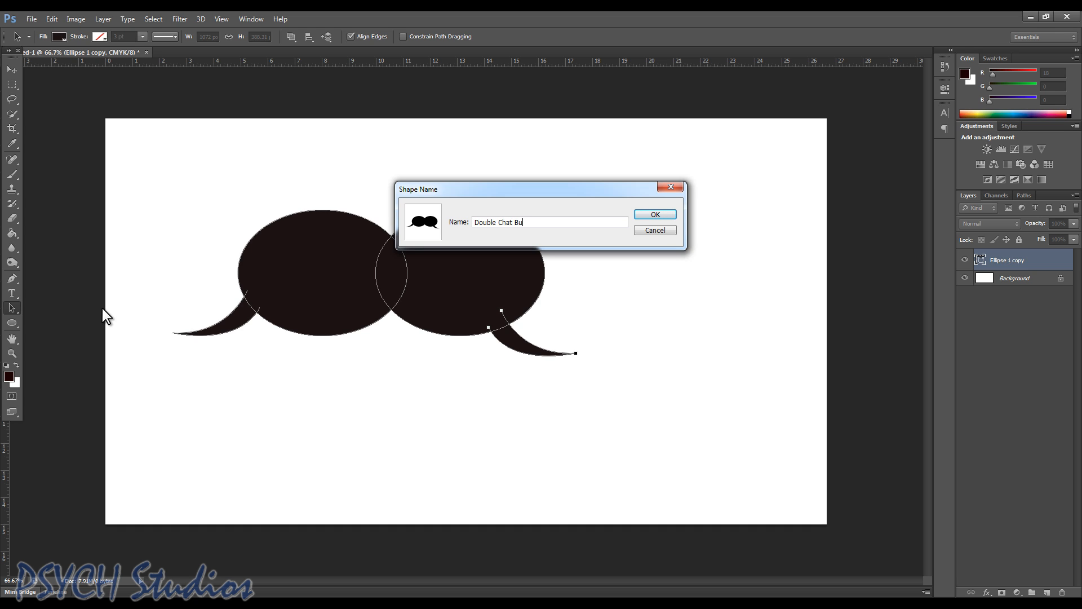
text(bble)
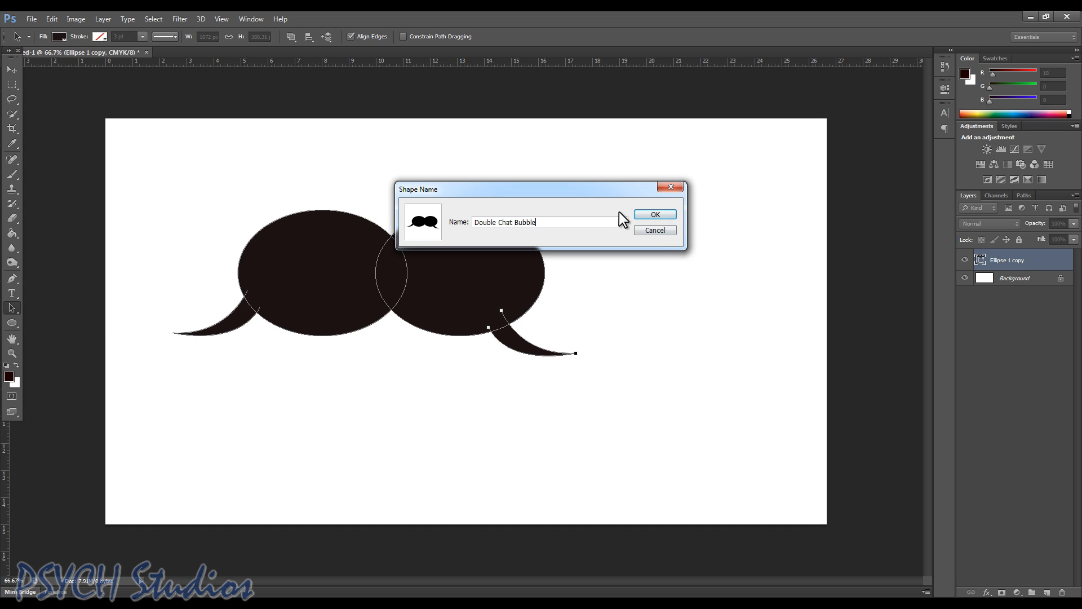
click(655, 214)
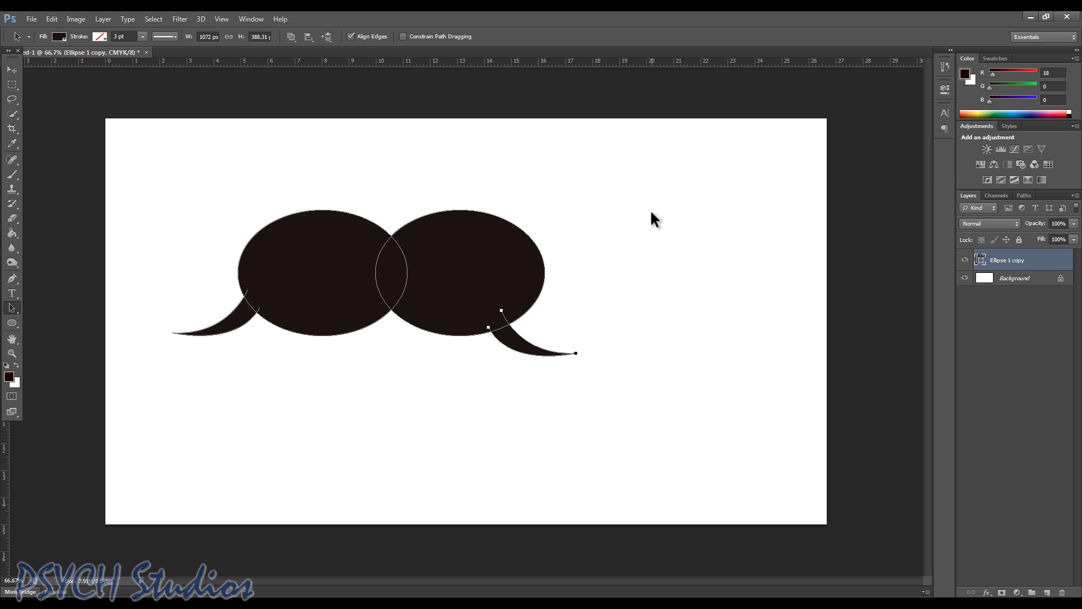
mouse_move(503, 241)
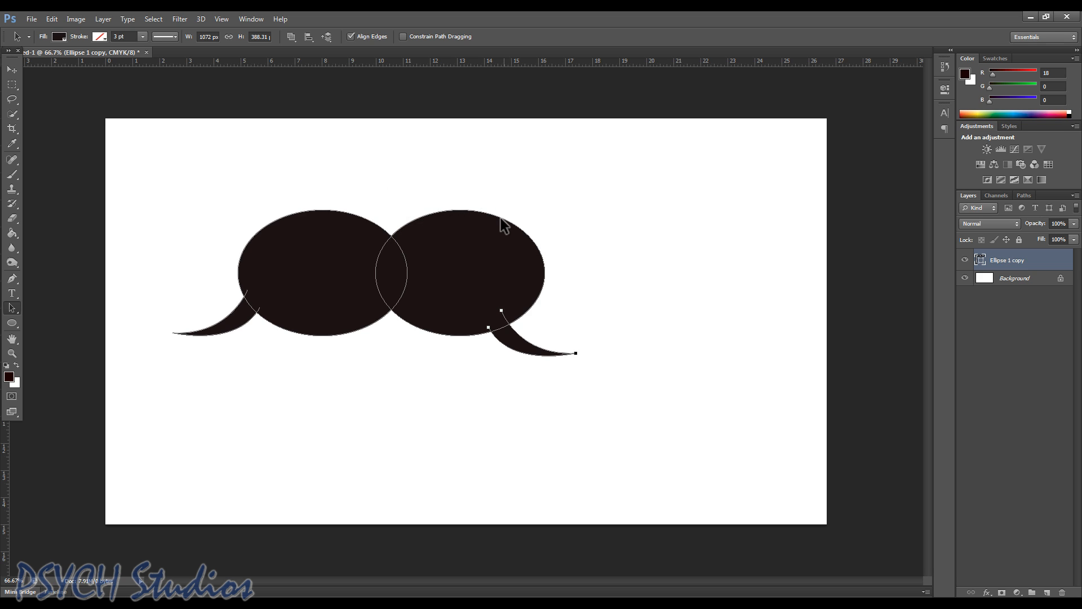
Step: Delete the Ellipse 1 copy bubble layer, leaving only the blank white background
double_click(1006, 259)
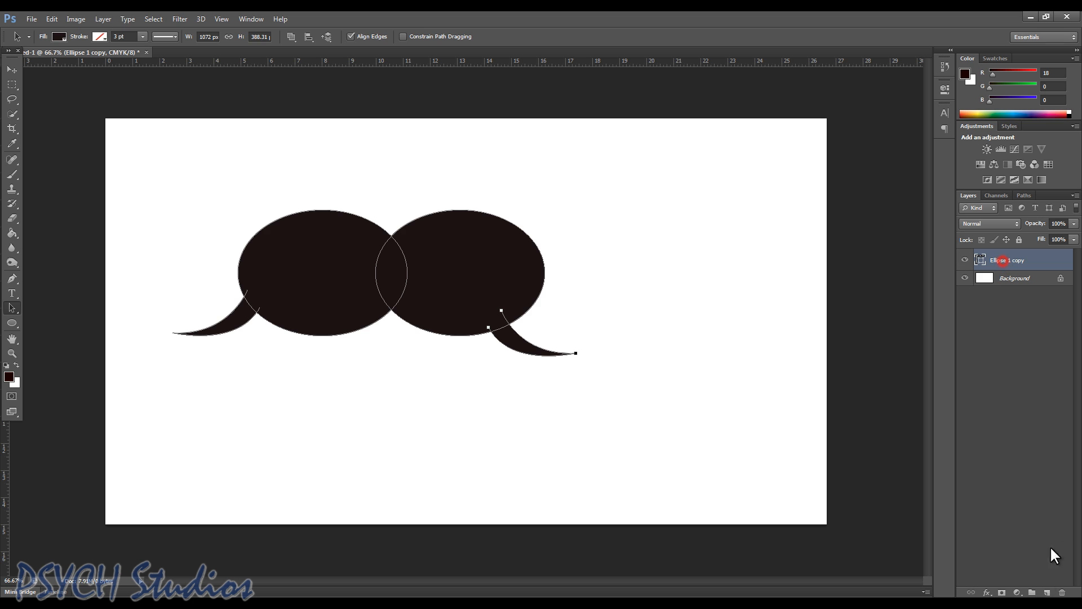
click(489, 235)
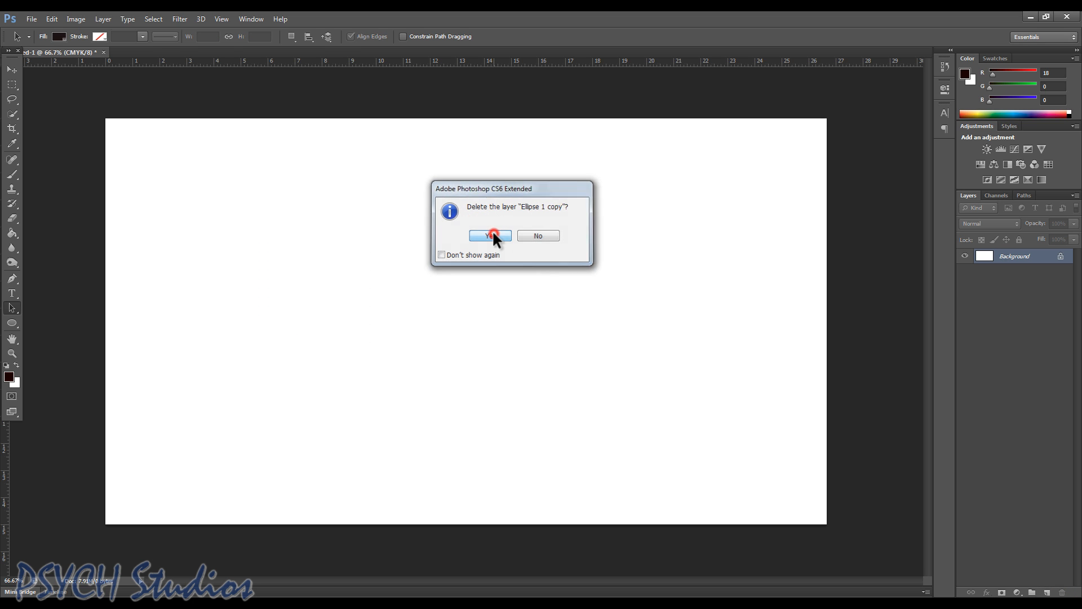
click(489, 236)
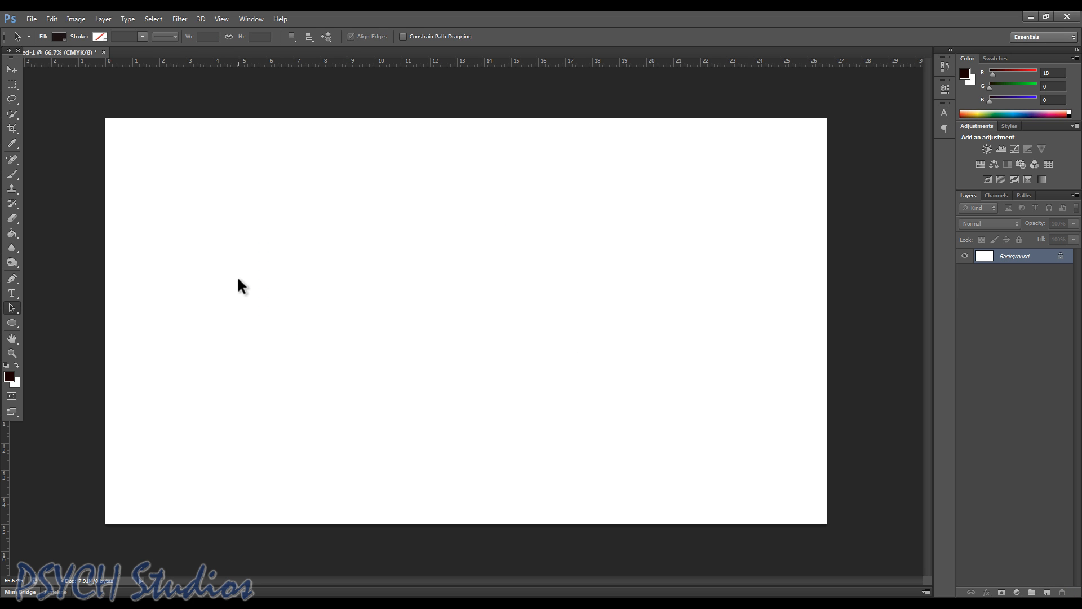
mouse_move(672, 309)
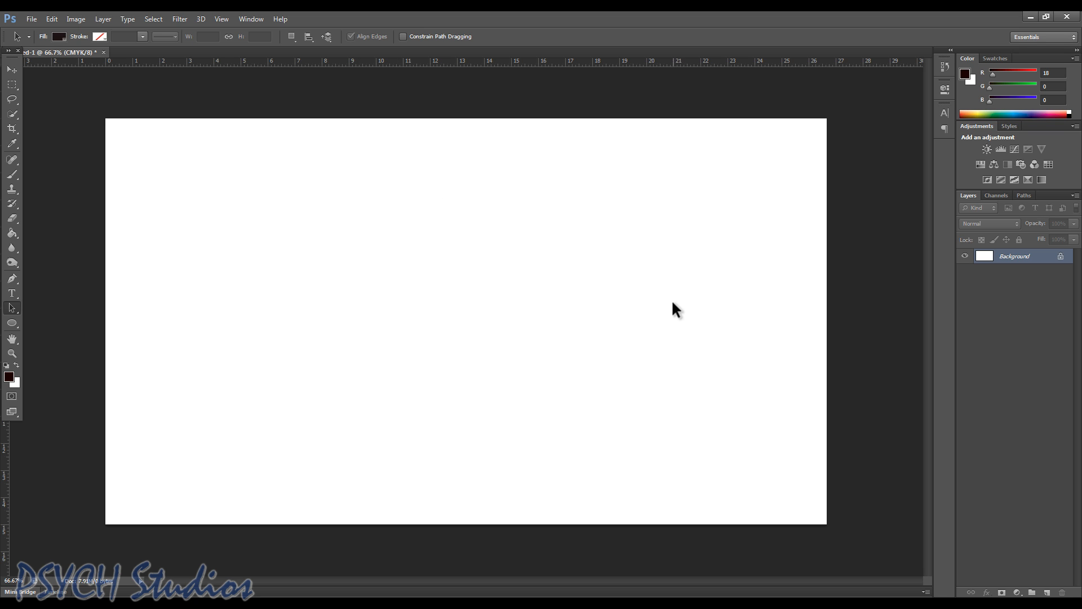
mouse_move(45, 169)
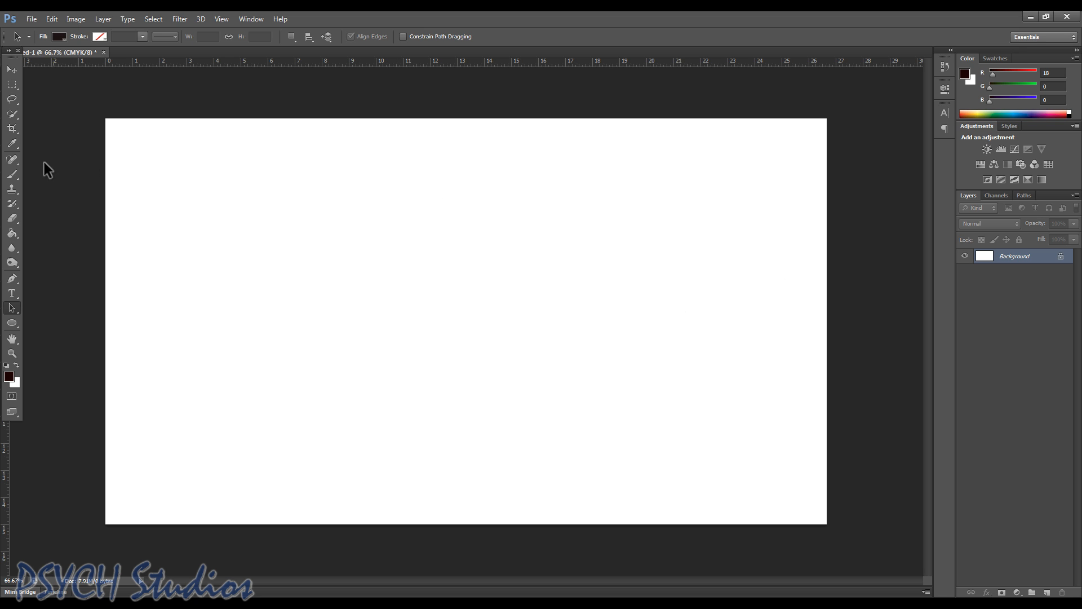
mouse_move(27, 291)
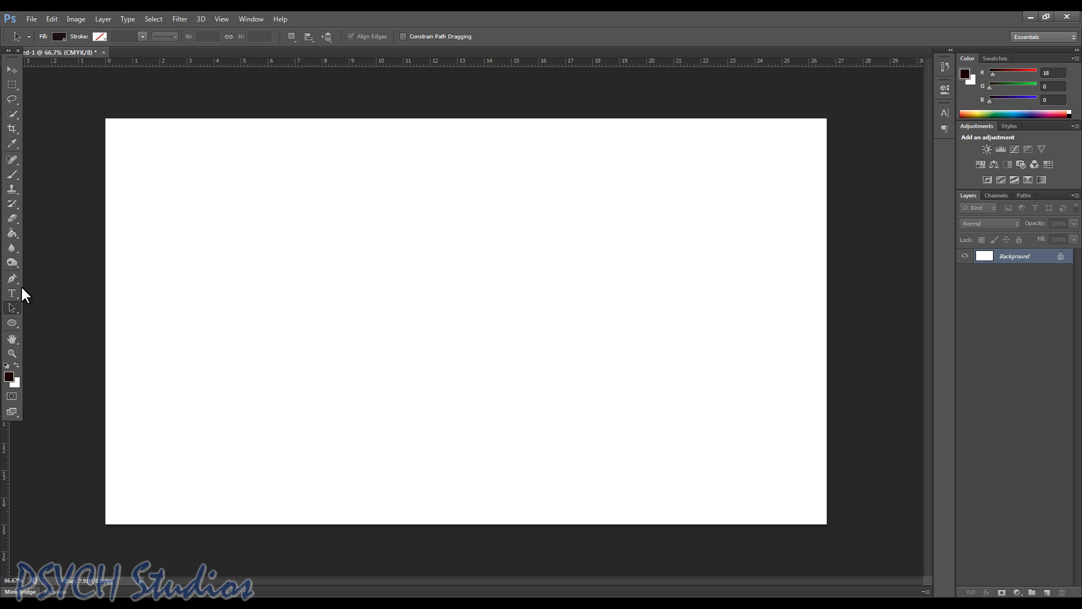
mouse_move(10, 293)
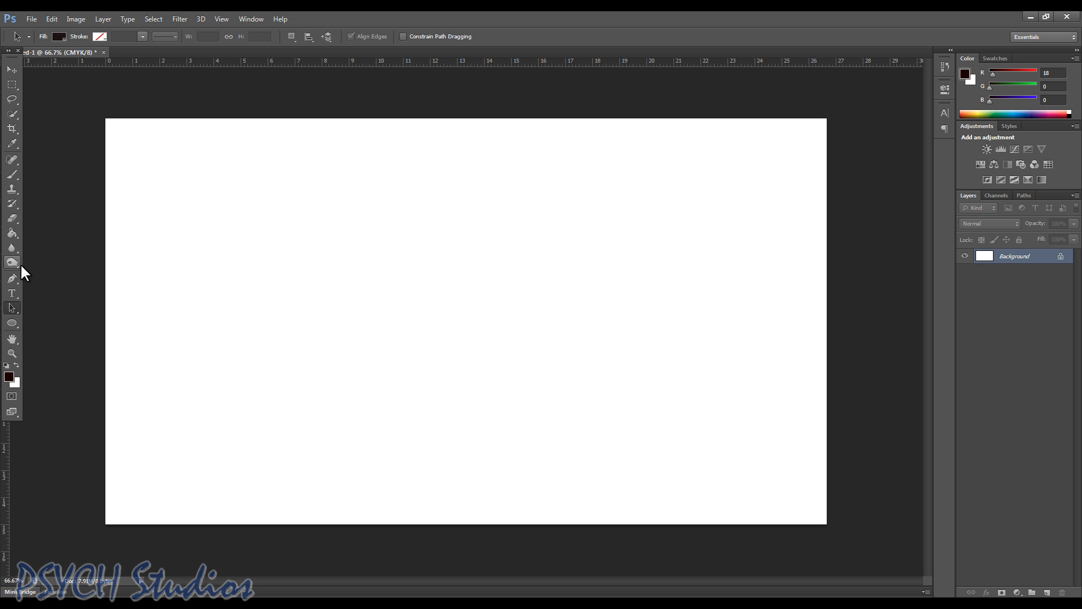
mouse_move(37, 309)
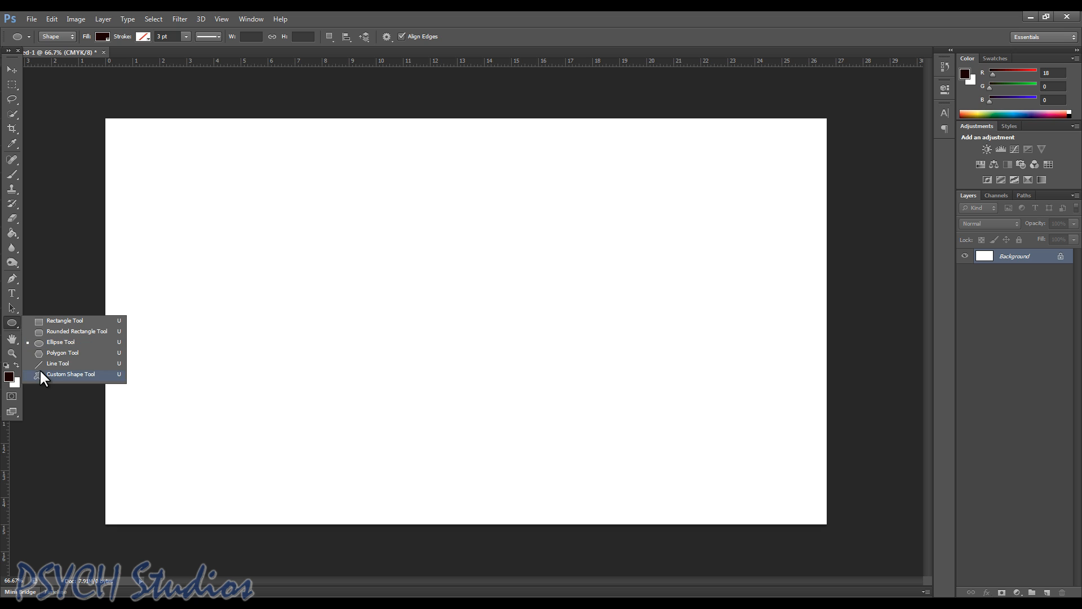
Step: Pick the Custom Shape Tool and select the saved Double Chat Bubble from the shape picker
click(70, 373)
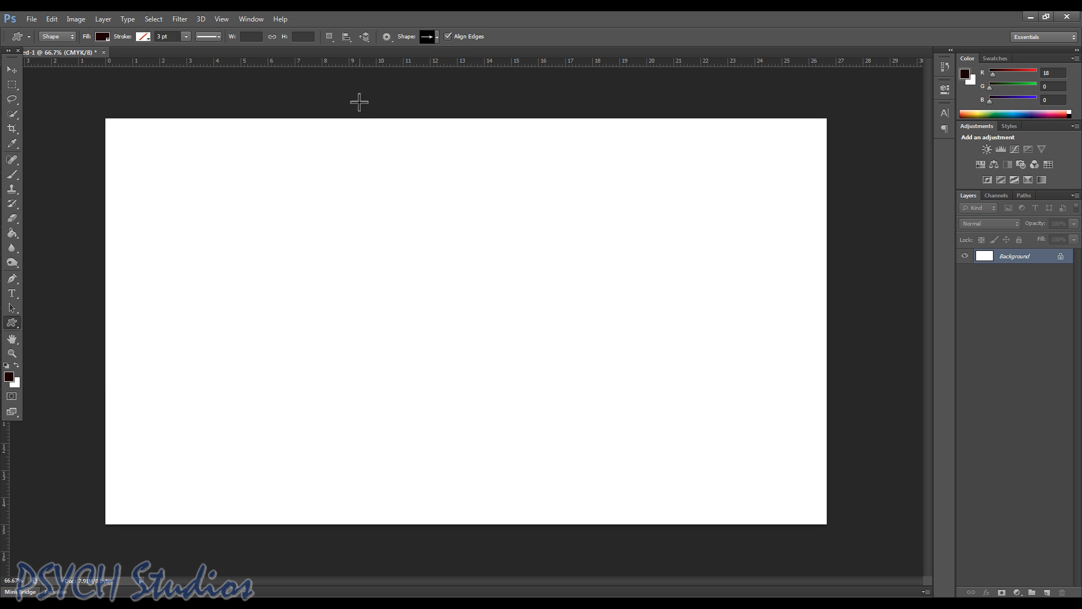
click(436, 36)
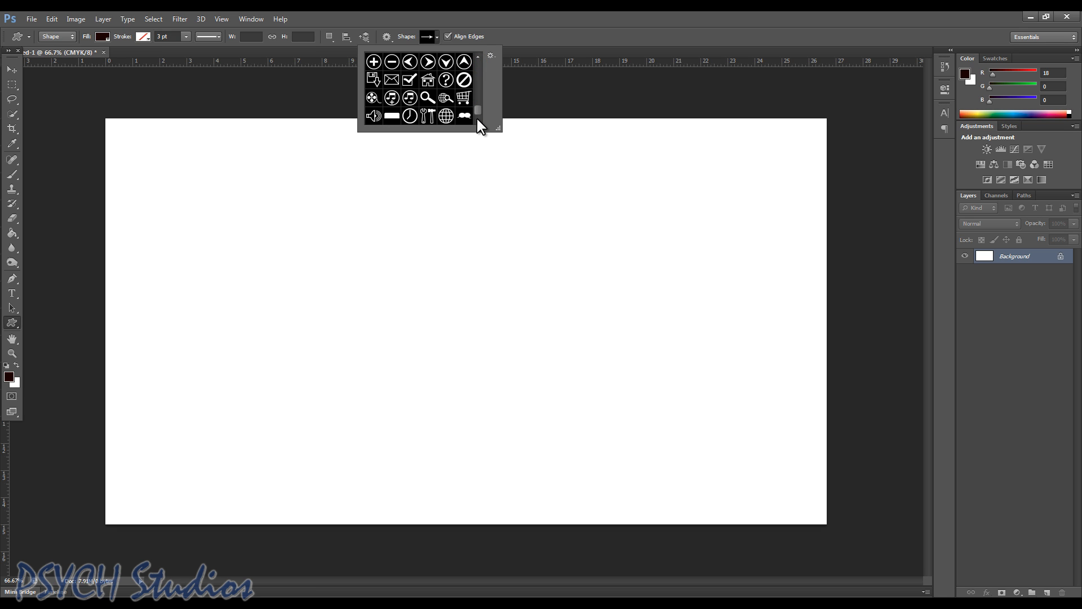
click(465, 115)
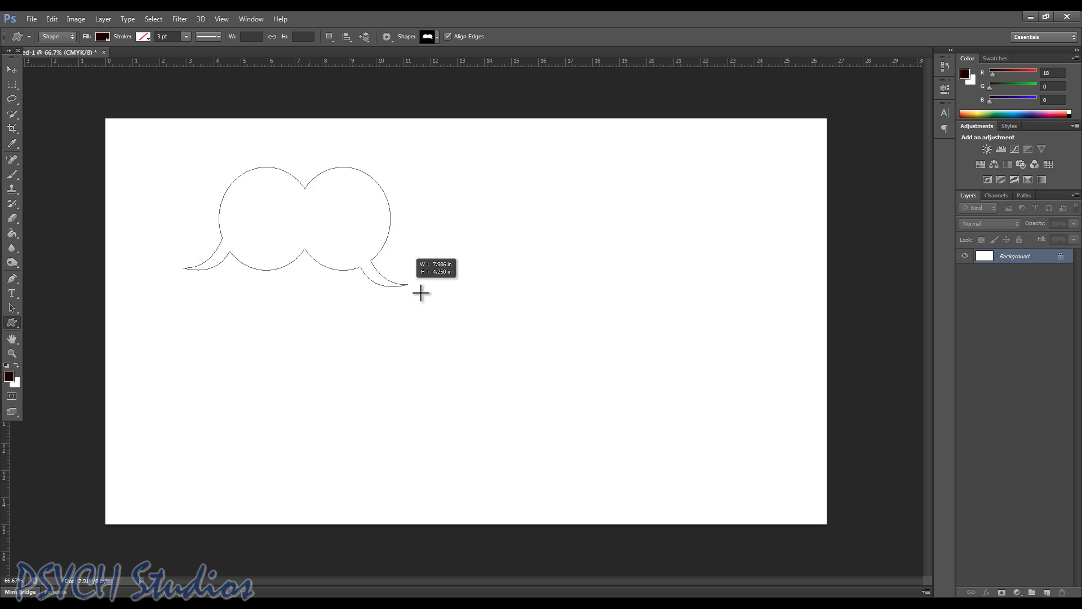
Step: Drag out a dark filled double chat bubble across the upper canvas as a new shape layer
drag(420, 293, 813, 475)
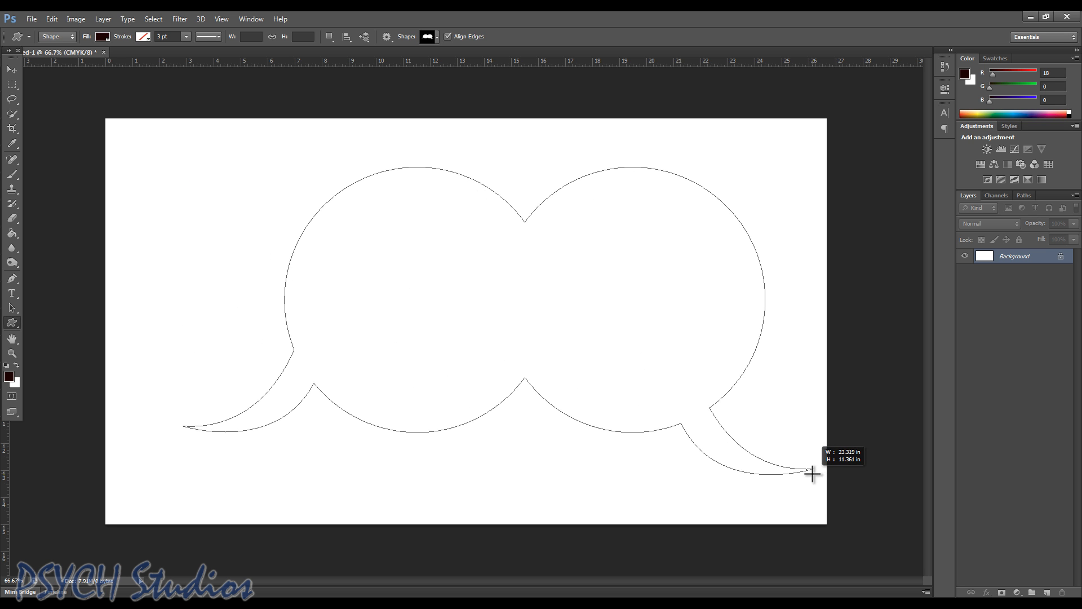
drag(813, 475, 737, 472)
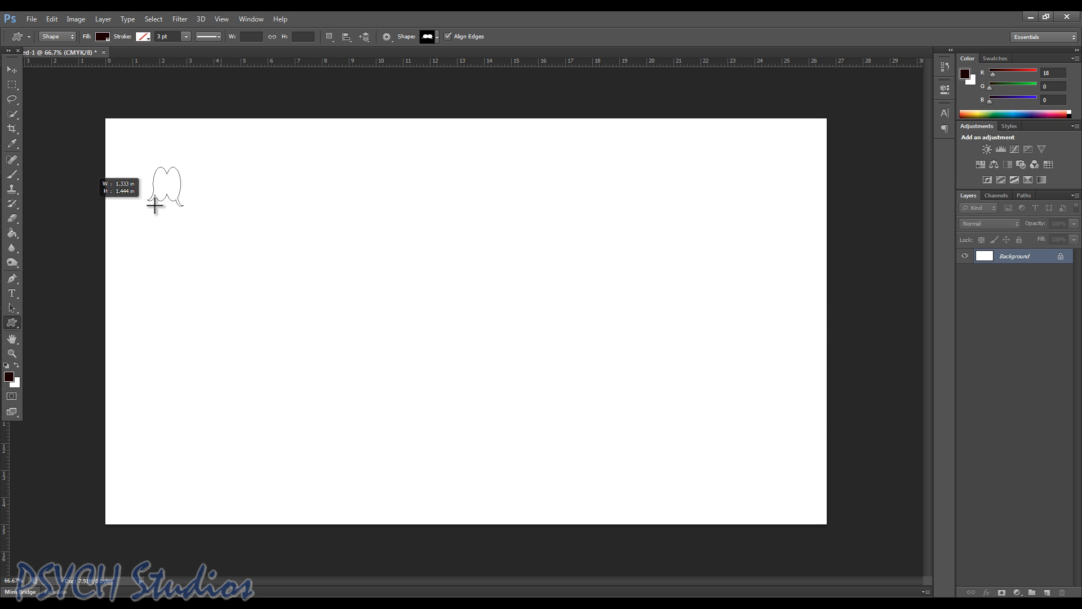
drag(153, 208, 715, 461)
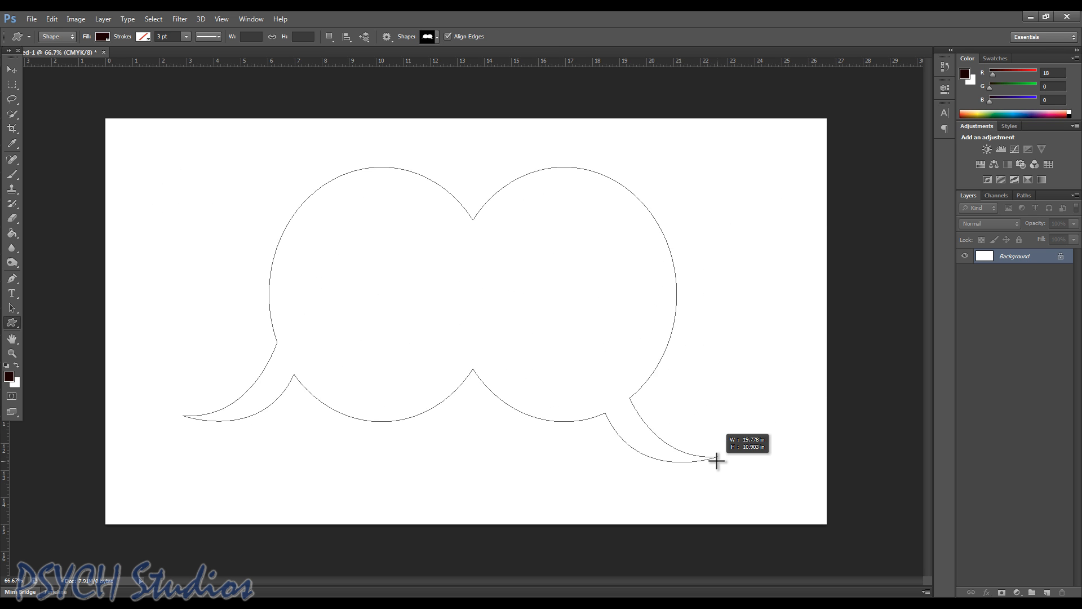
drag(717, 461, 315, 219)
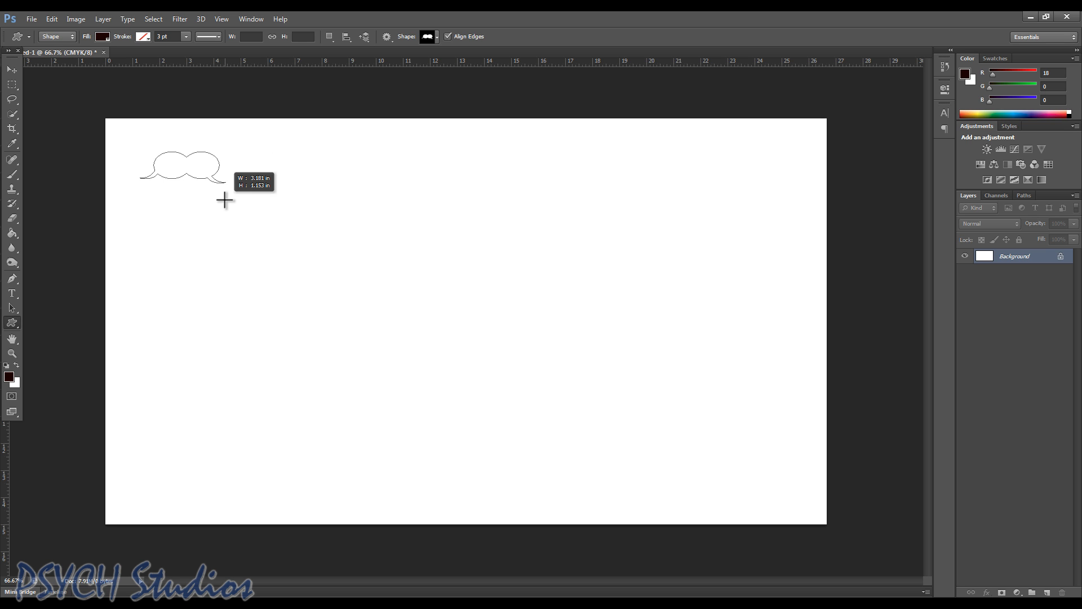
drag(224, 200, 715, 390)
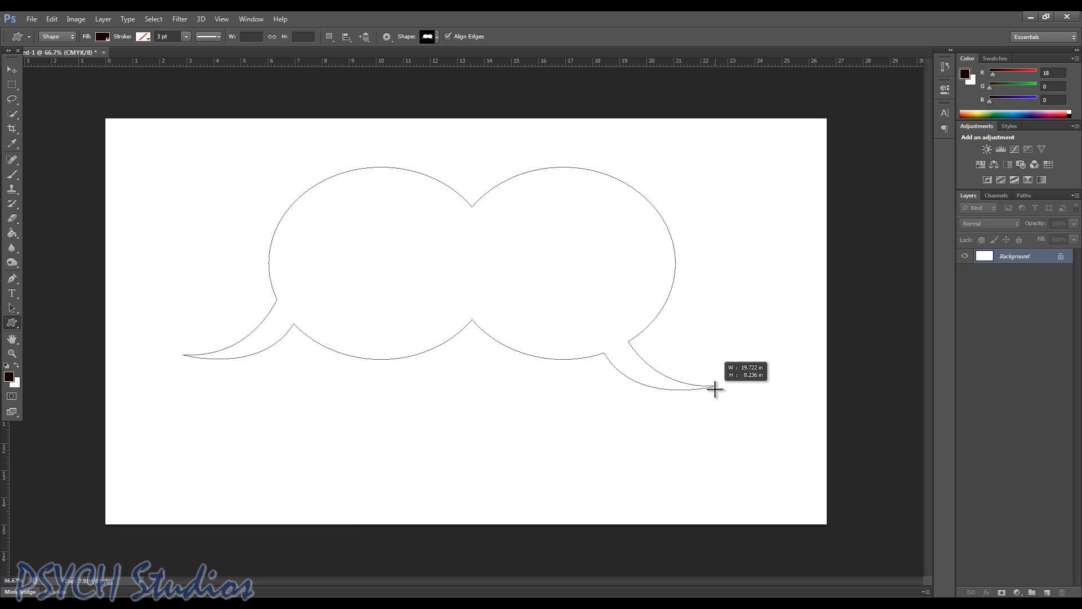
drag(715, 390, 700, 380)
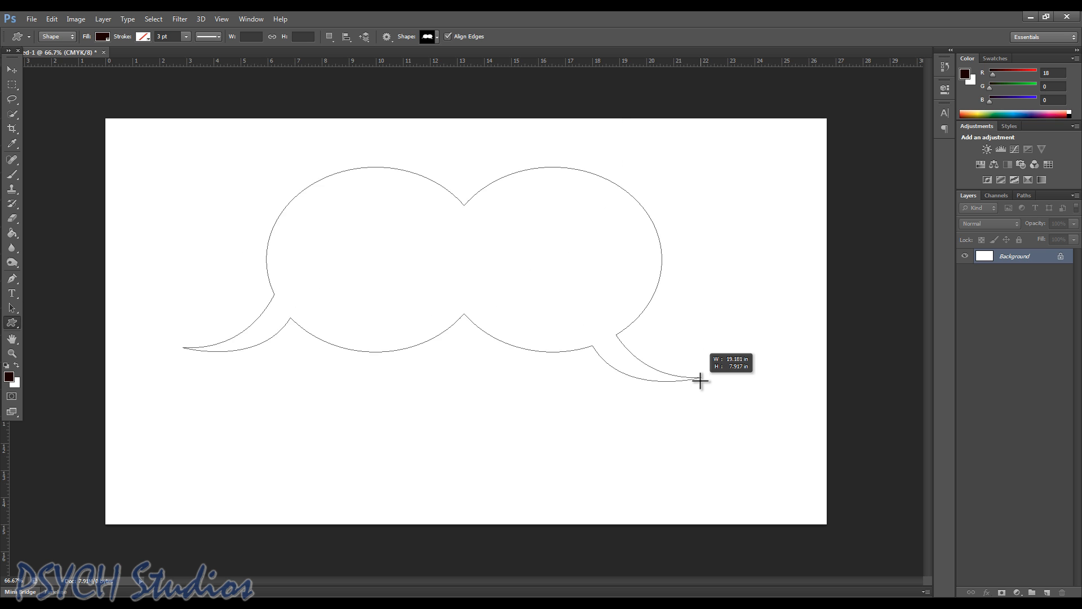
drag(700, 380, 529, 315)
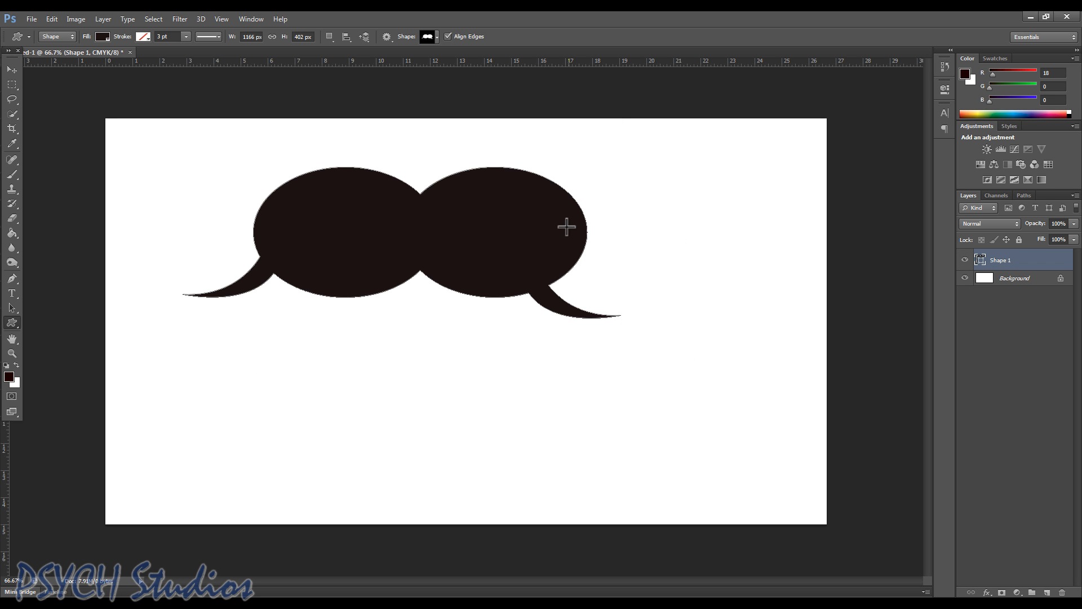
mouse_move(492, 197)
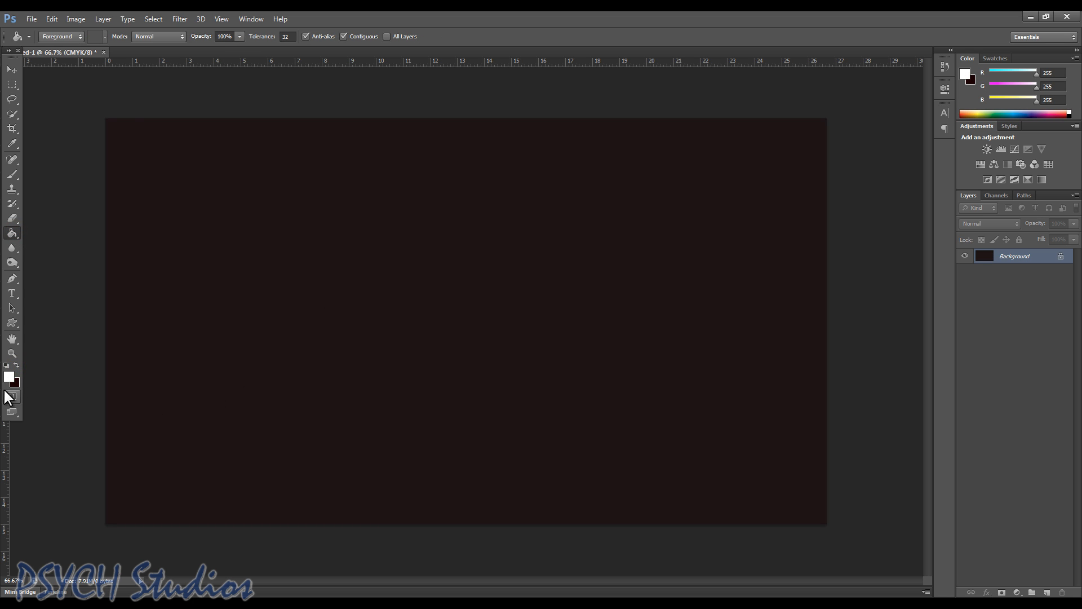
Step: Draw a medium white filled double chat bubble in the centre of the dark background
click(11, 323)
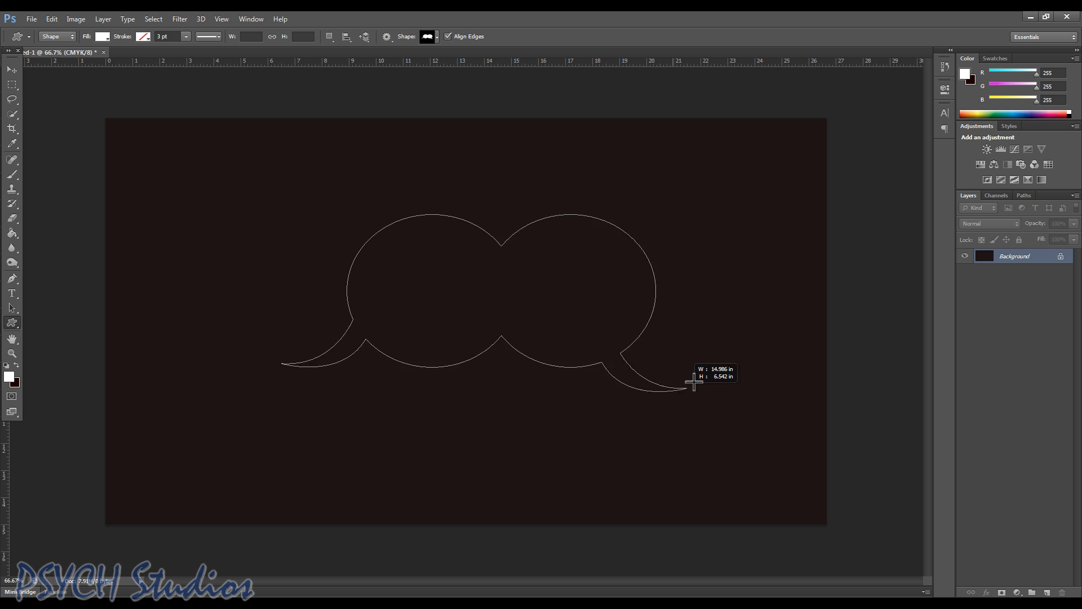
drag(693, 383, 735, 436)
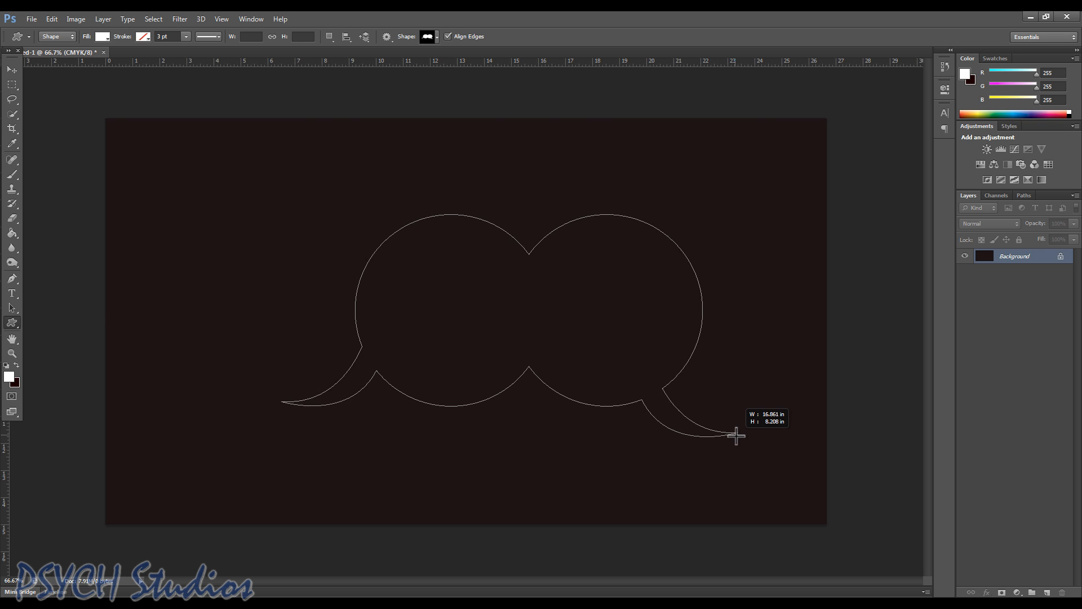
drag(735, 436, 668, 379)
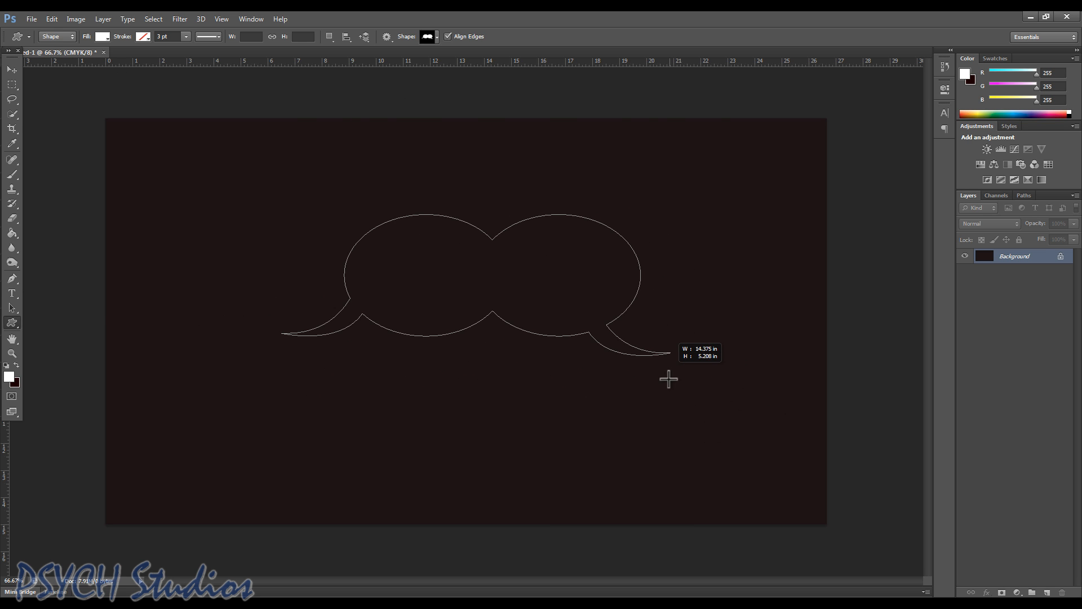
drag(668, 377, 606, 371)
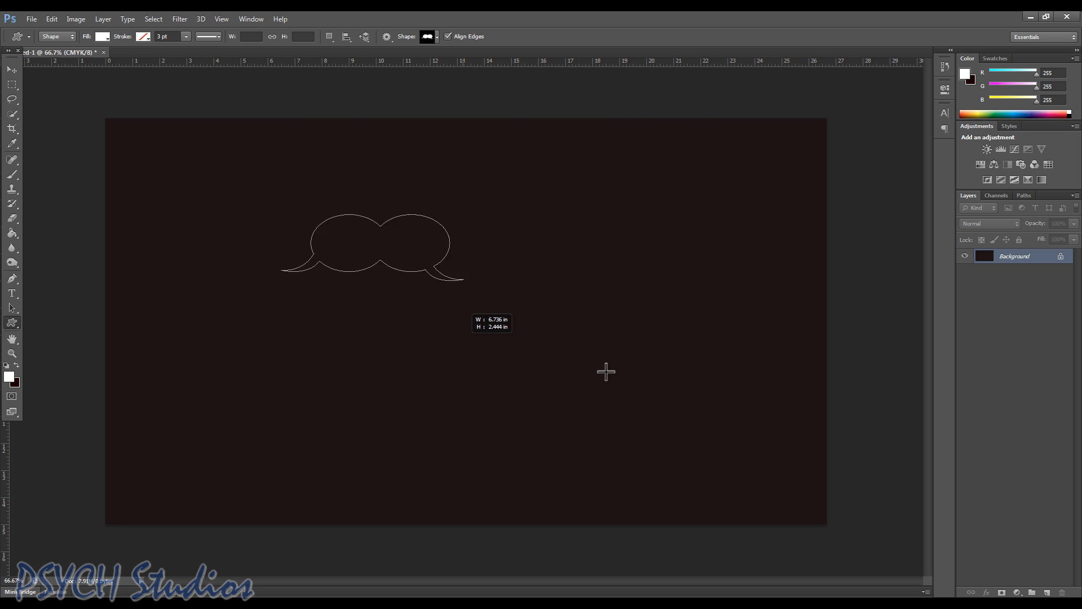
drag(606, 371, 560, 353)
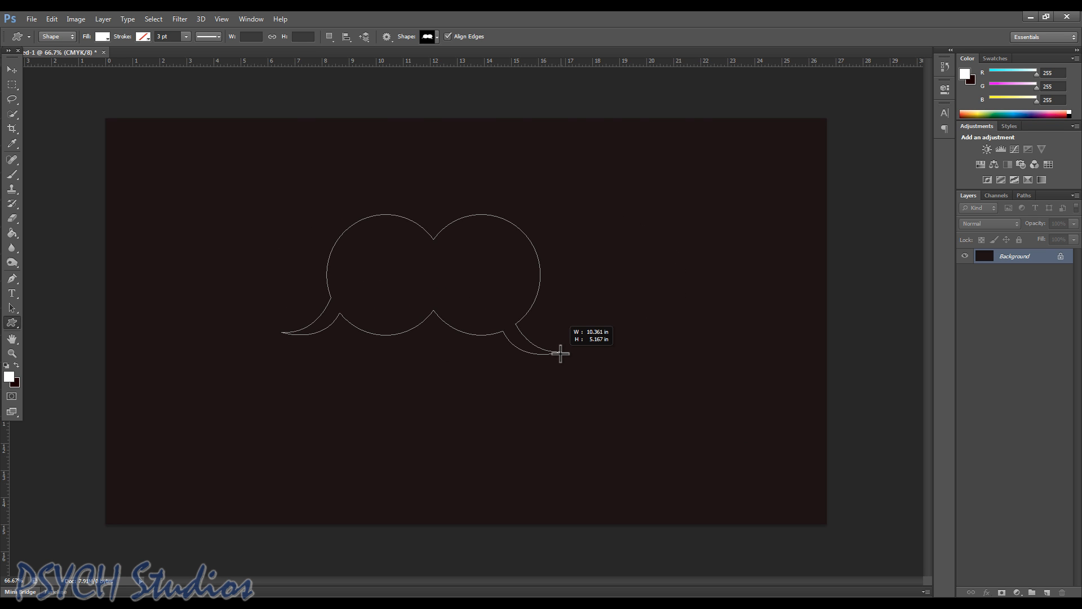
drag(559, 353, 518, 342)
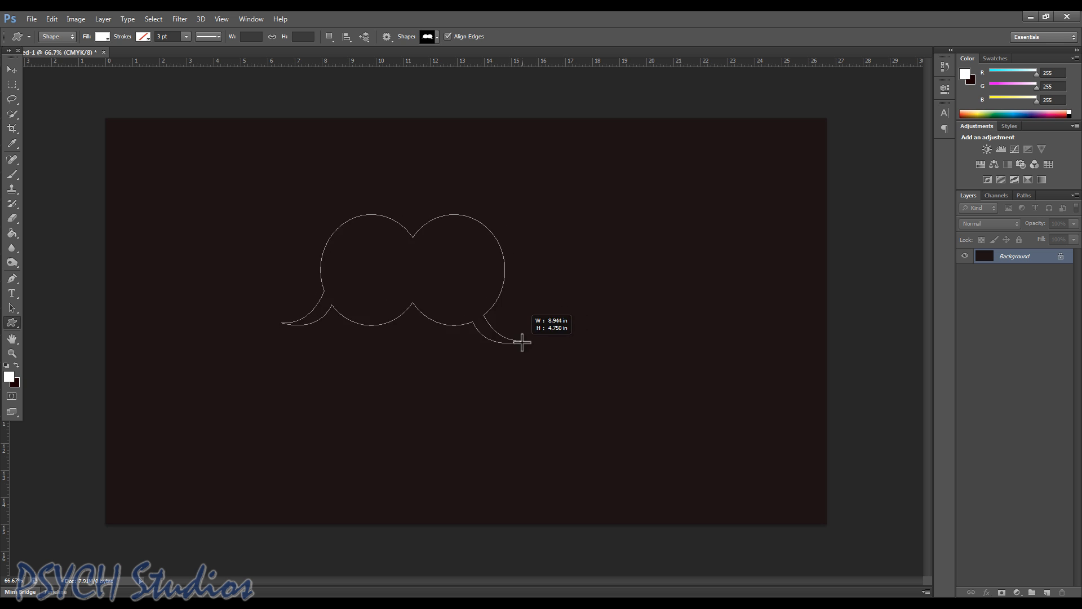
drag(521, 343, 723, 442)
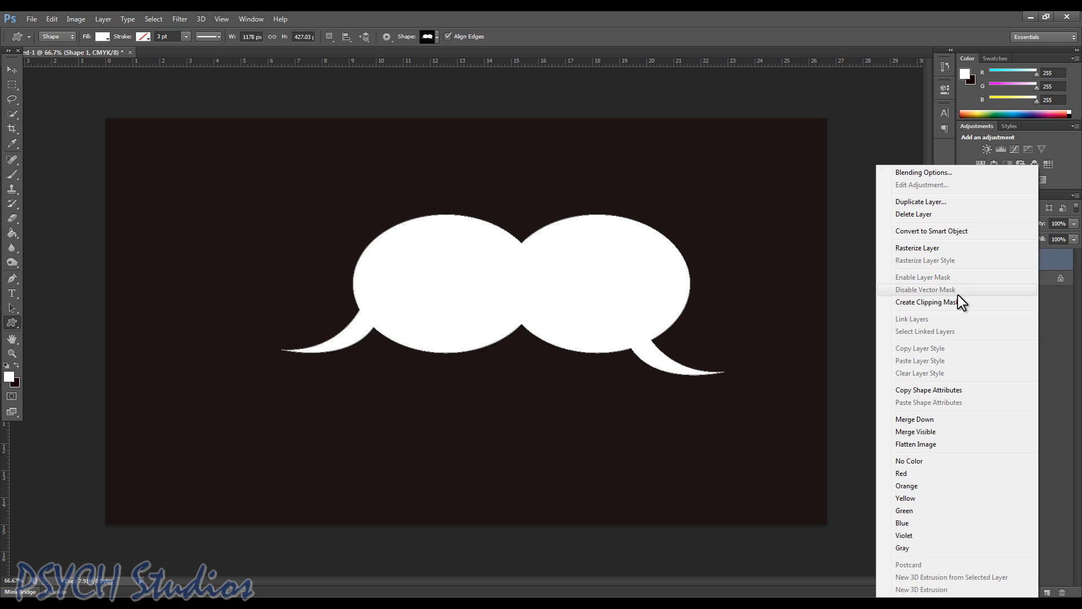
mouse_move(915, 336)
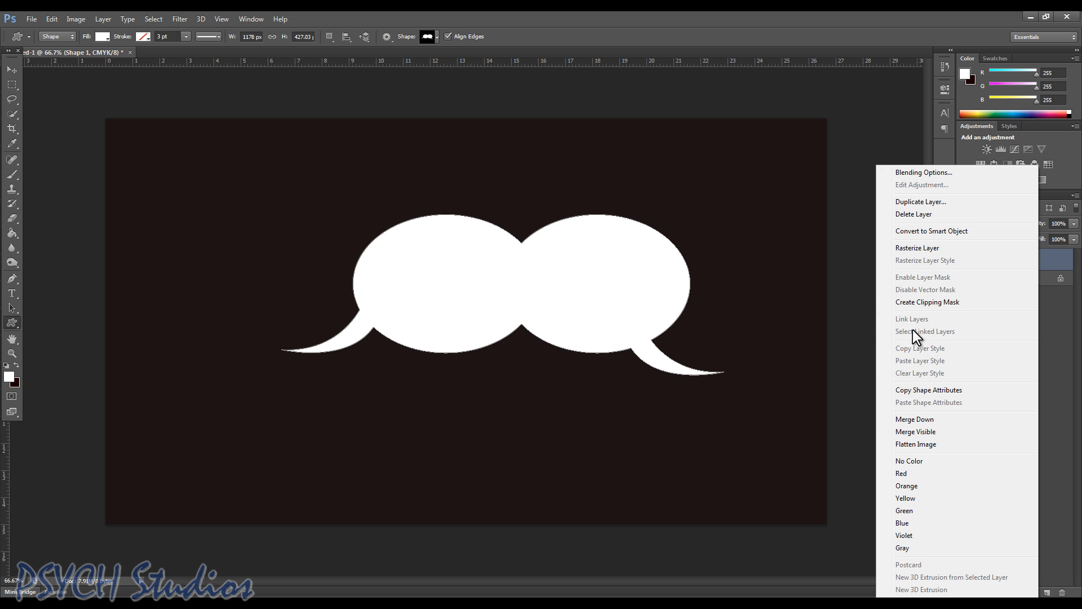
mouse_move(934, 255)
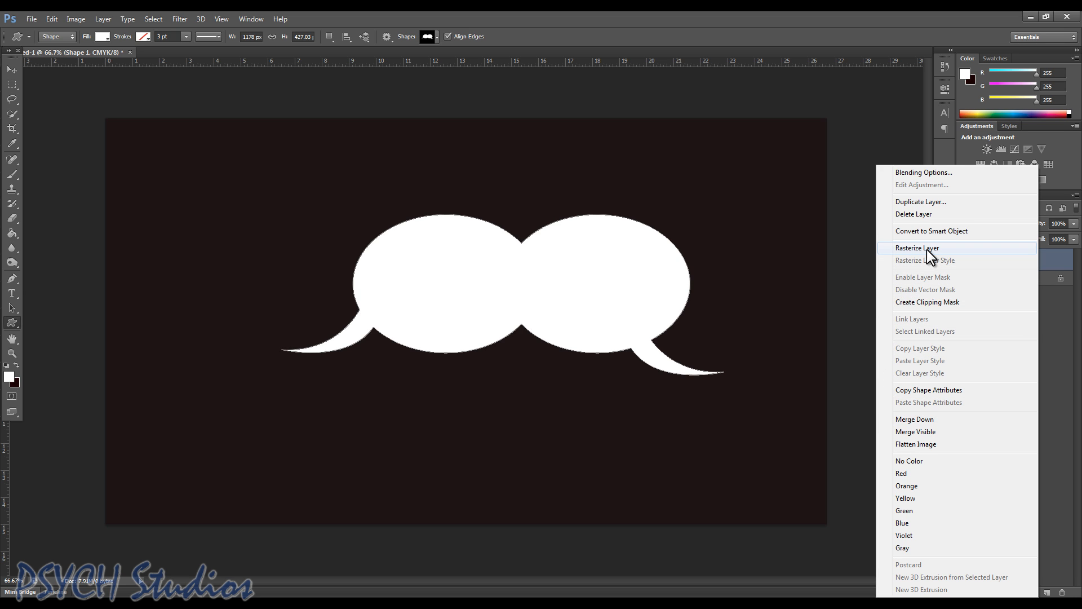
mouse_move(924, 254)
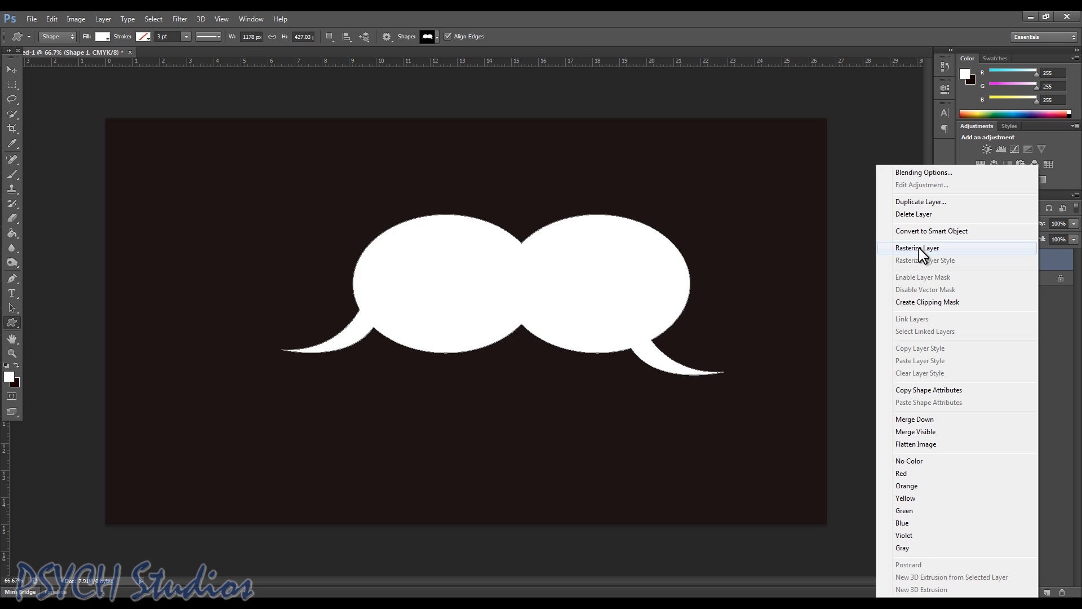
Step: Rasterize the white Shape 1 bubble layer into ordinary pixels
click(918, 248)
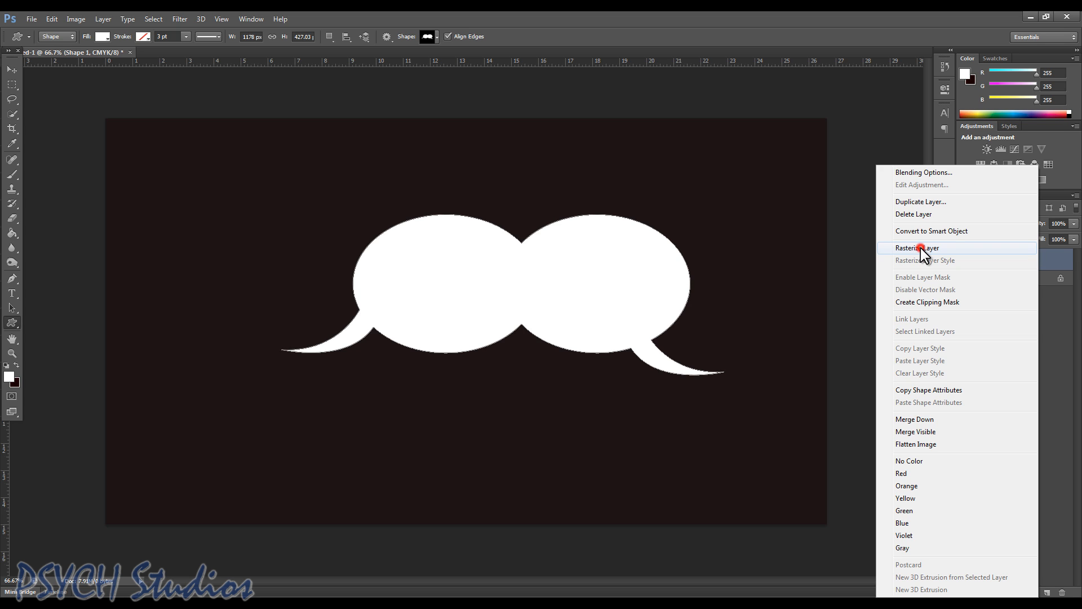
click(913, 247)
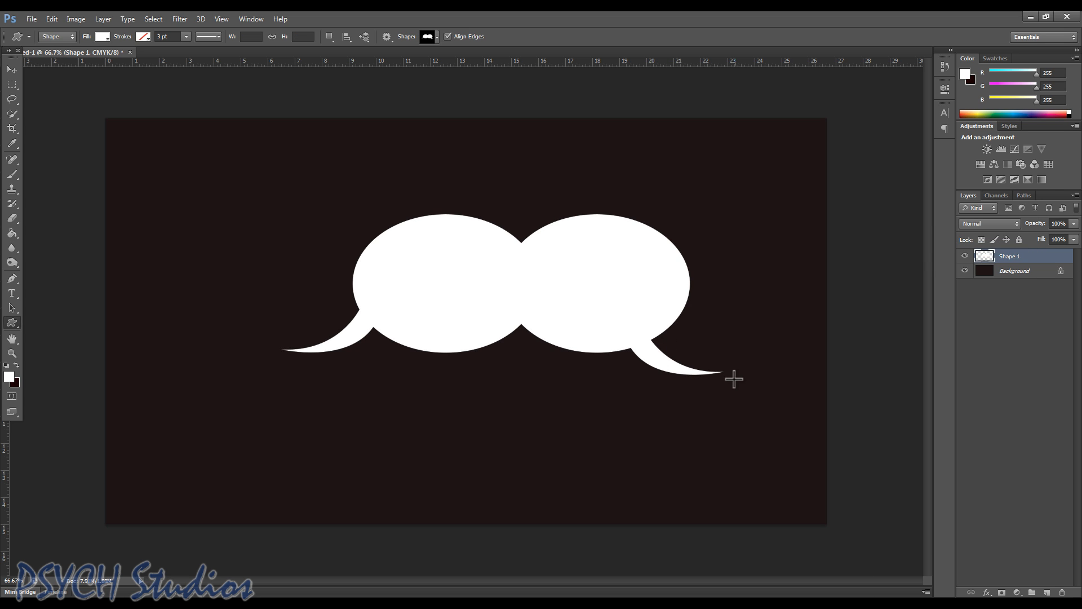